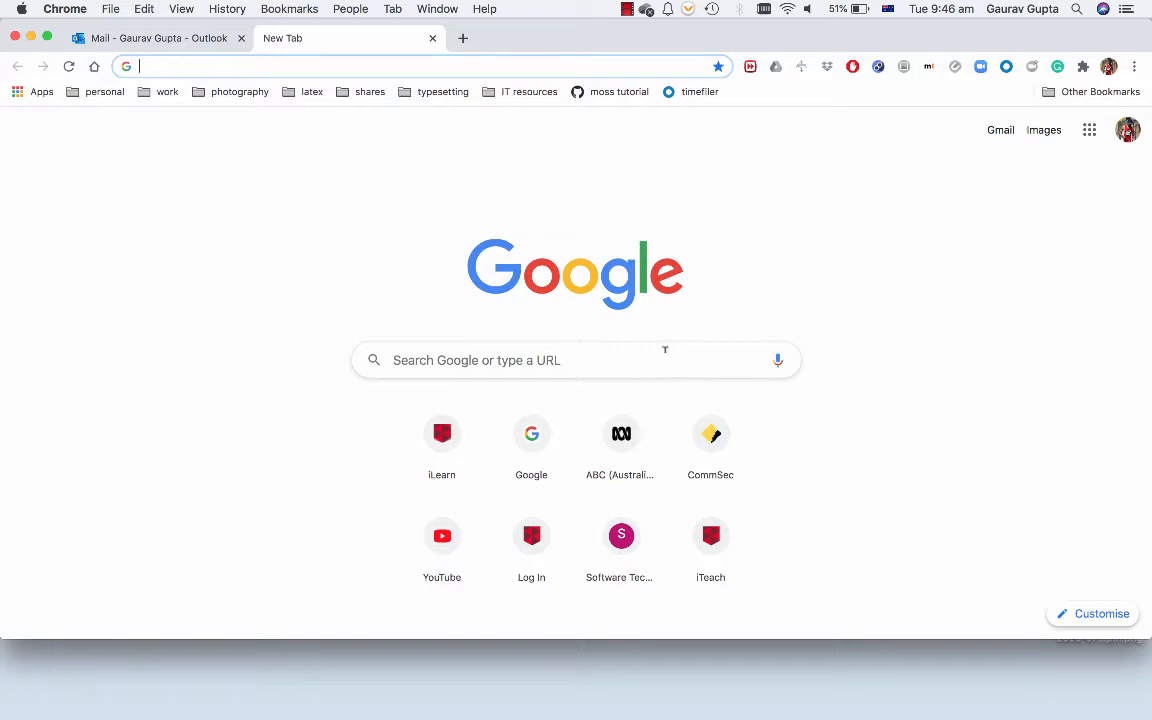
Search Google for 'java', reach Oracle's JDK 14 download page and review the installer list
type("java se")
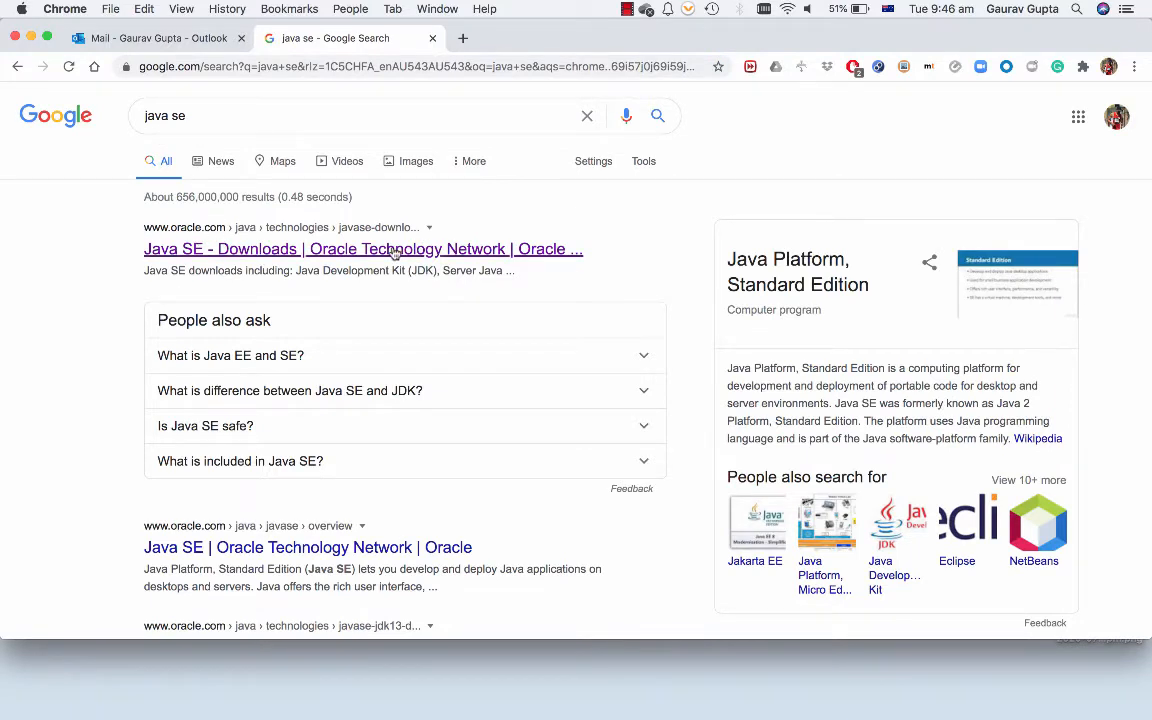
left_click(364, 248)
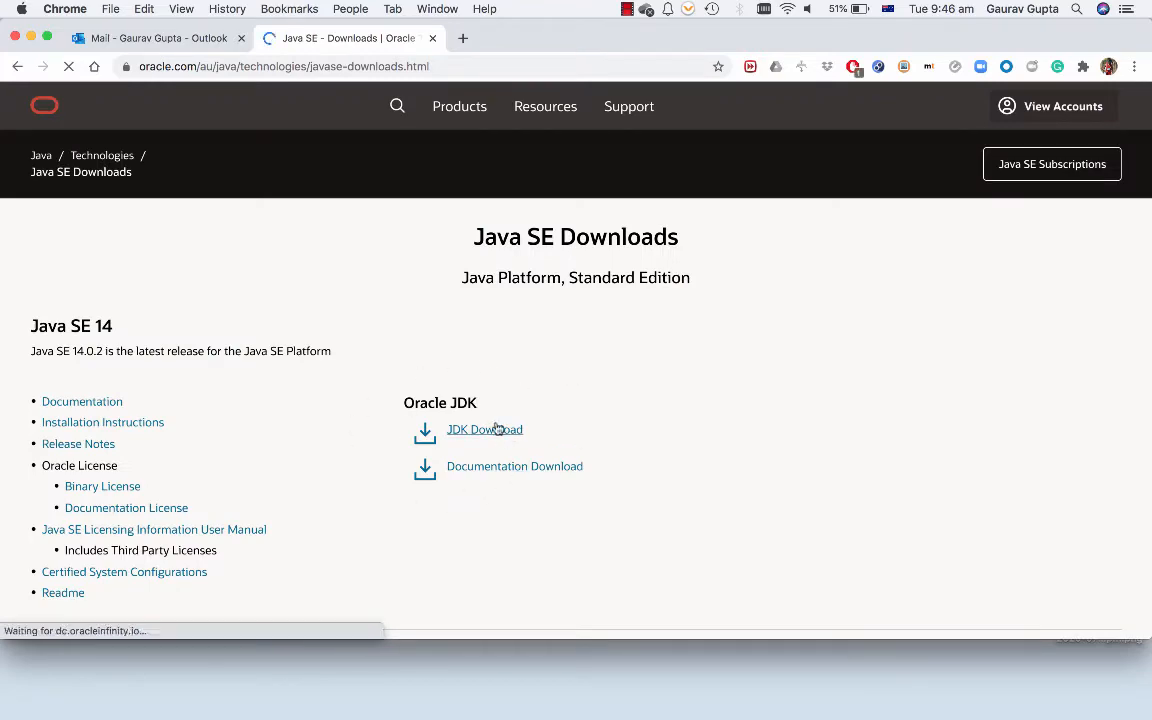
left_click(484, 428)
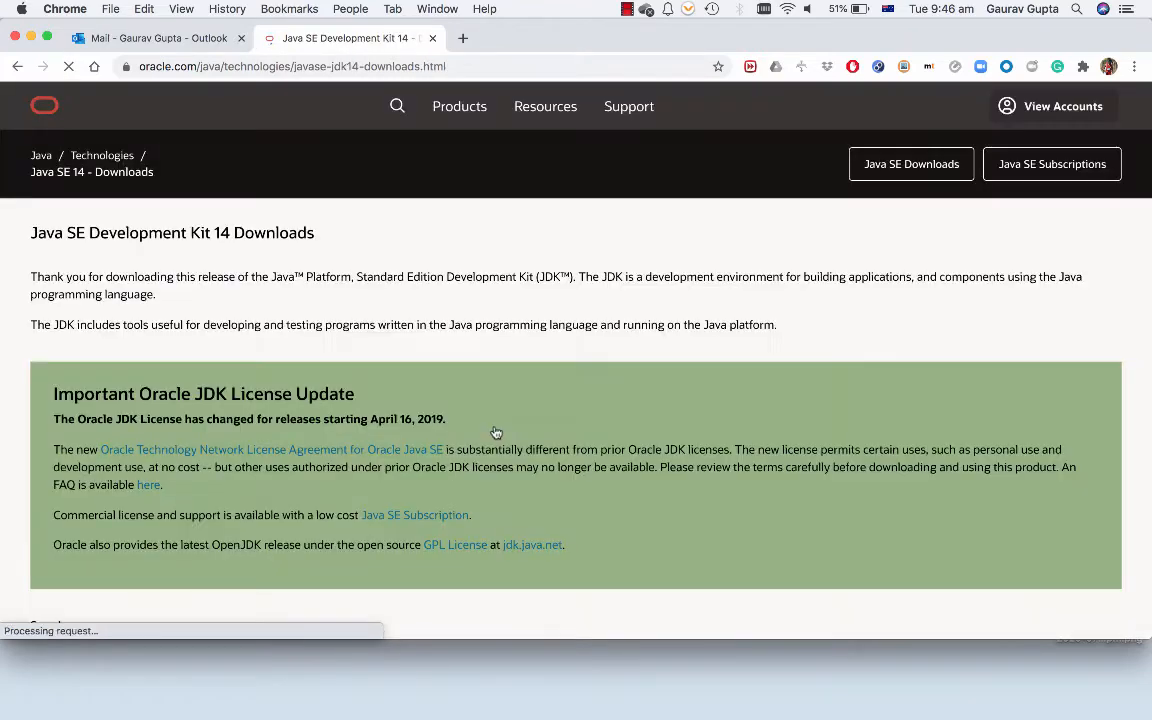
scroll("down", 3)
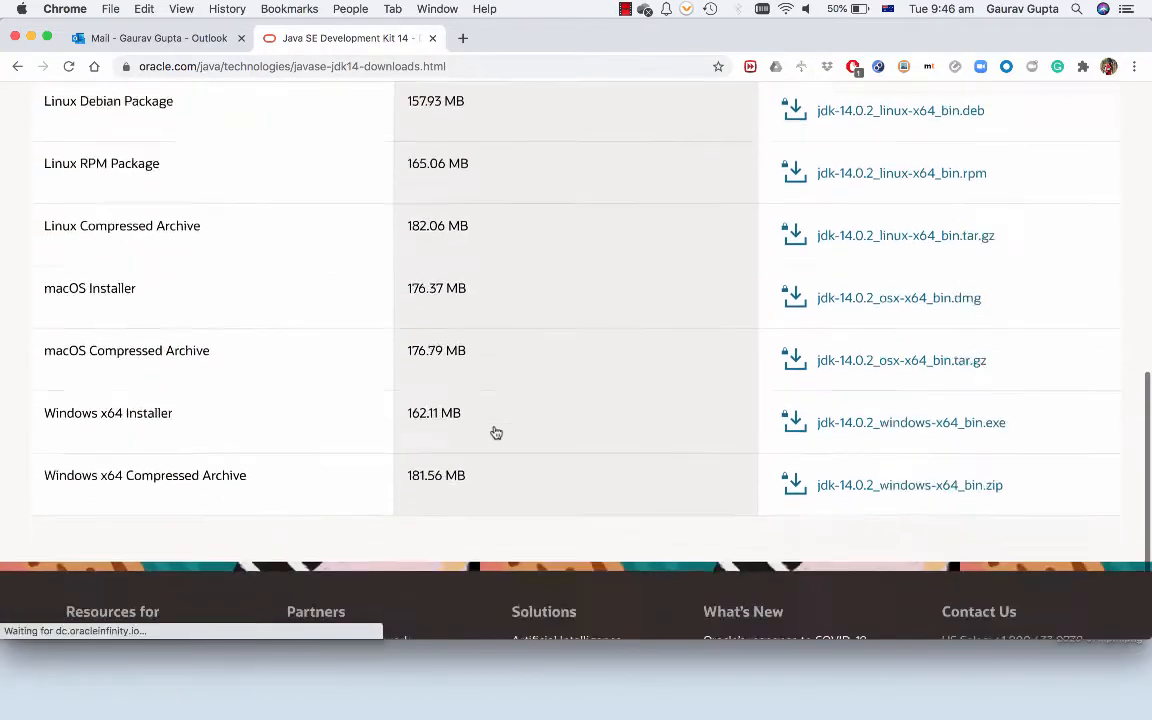
scroll("up", 3)
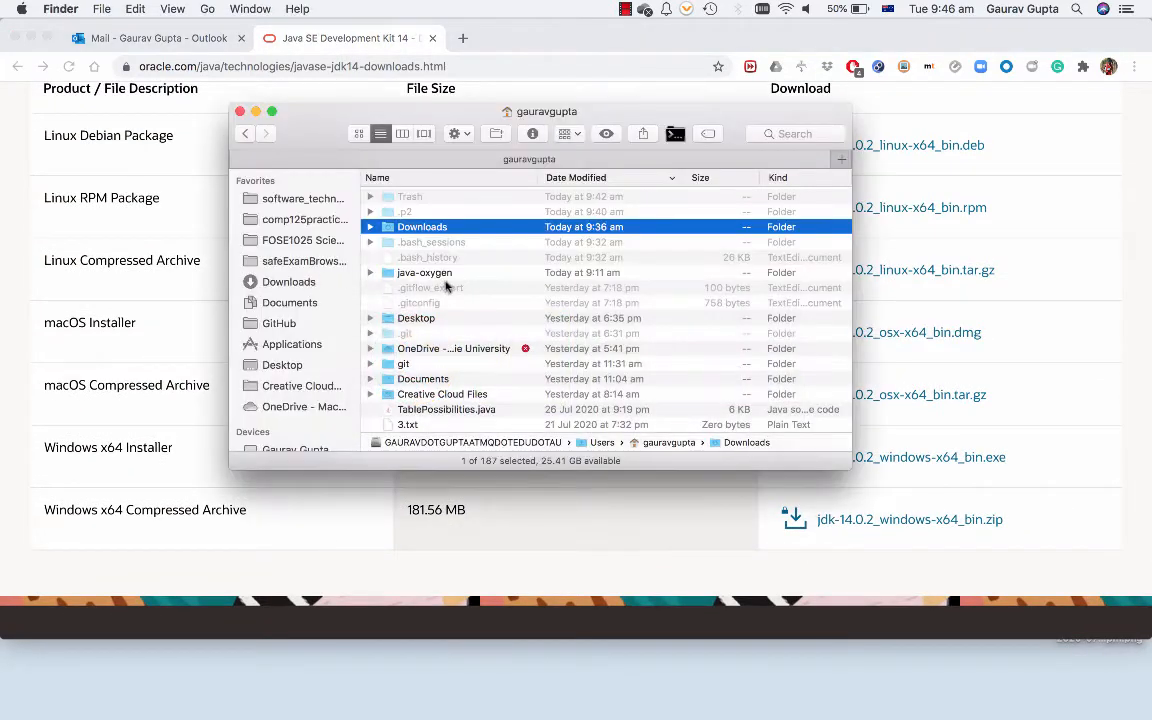
Mount jdk-14.0.2_osx-x64_bin.dmg from Downloads > InstallationDemo to reveal its installer package
double_click(420, 226)
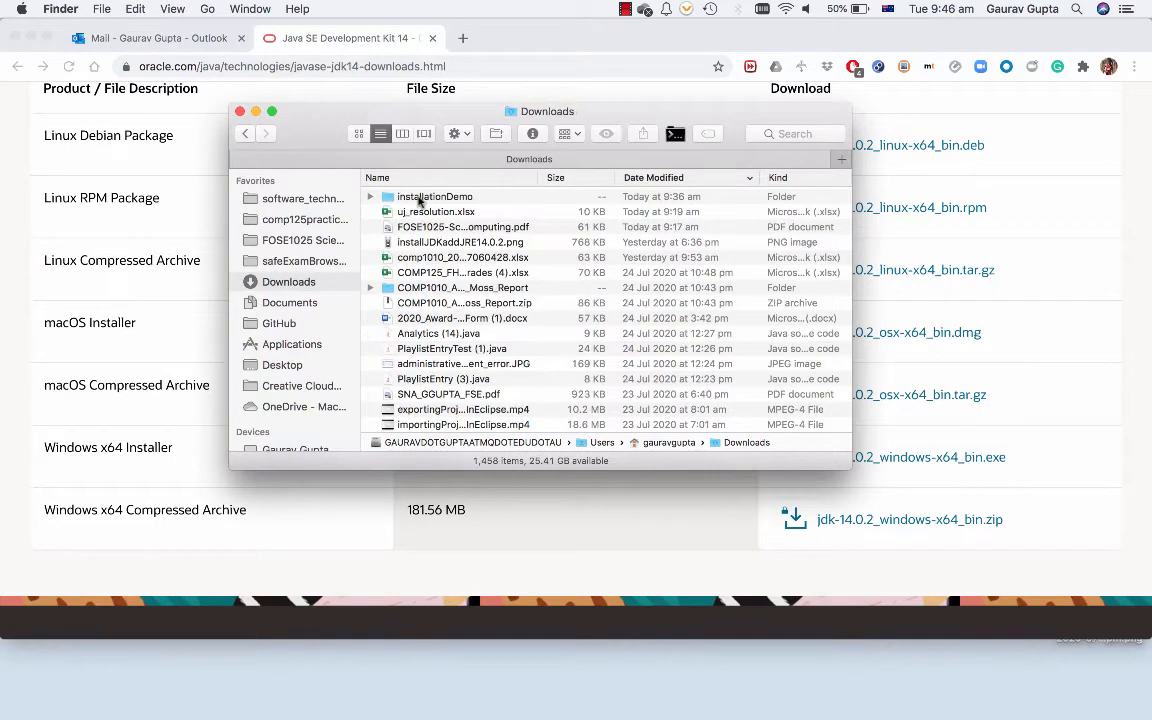
double_click(434, 196)
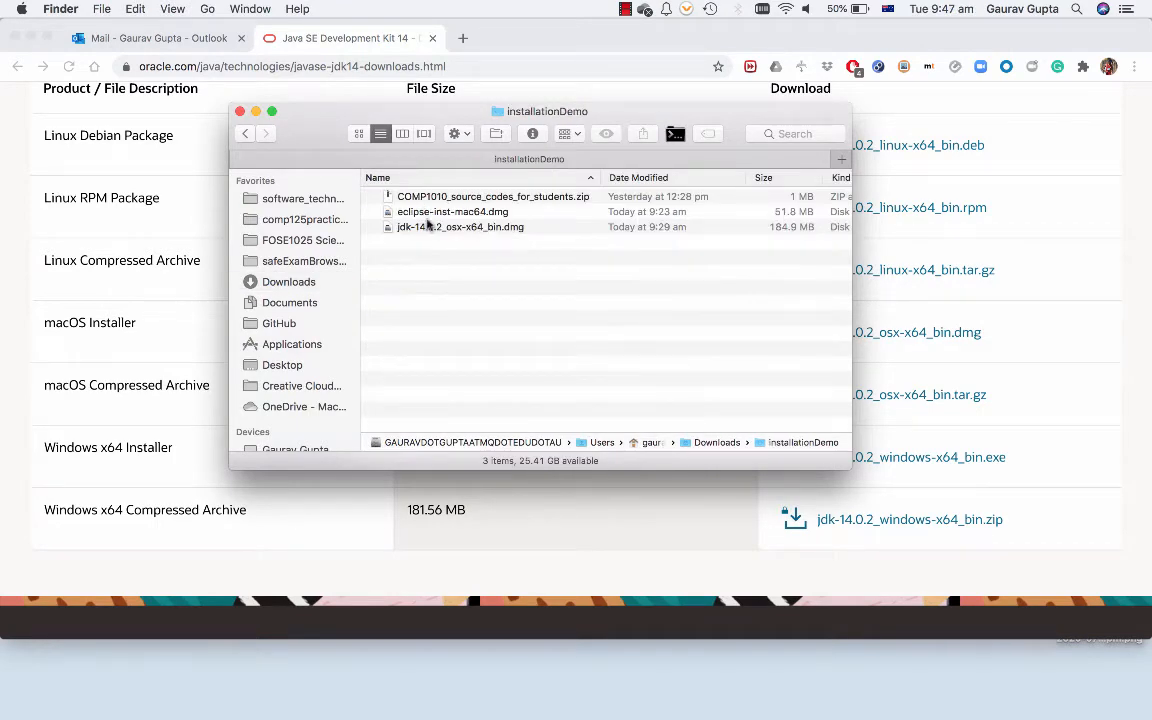
left_click(460, 228)
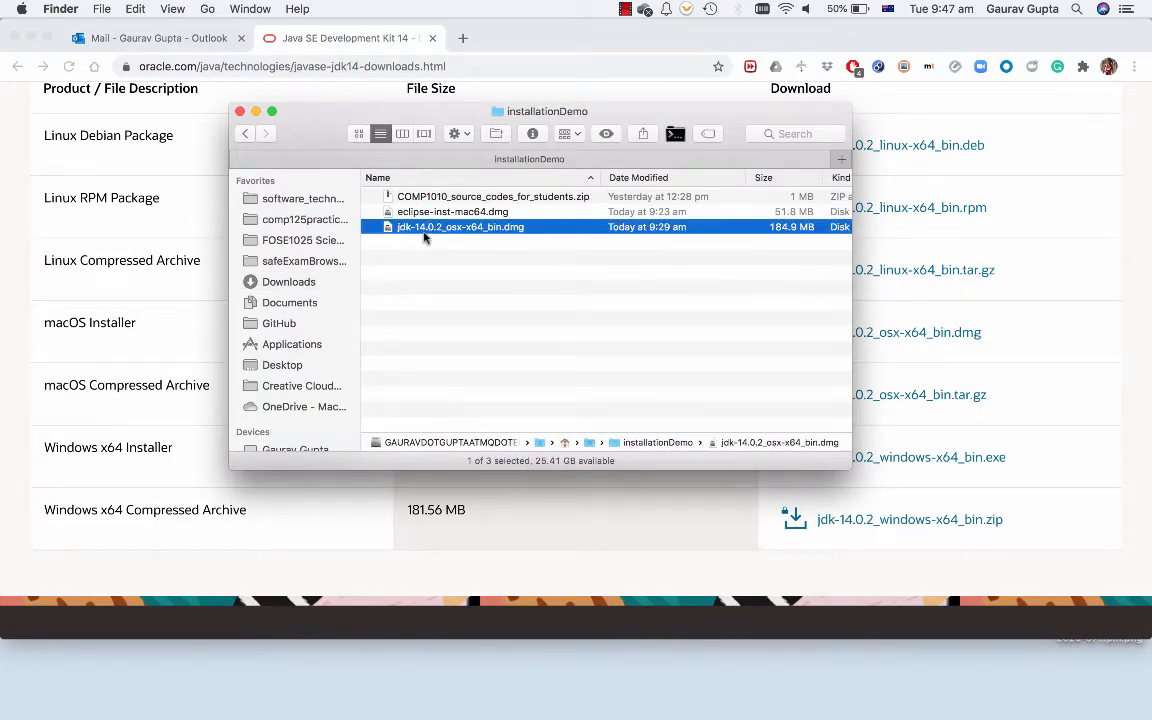
mouse_move(466, 238)
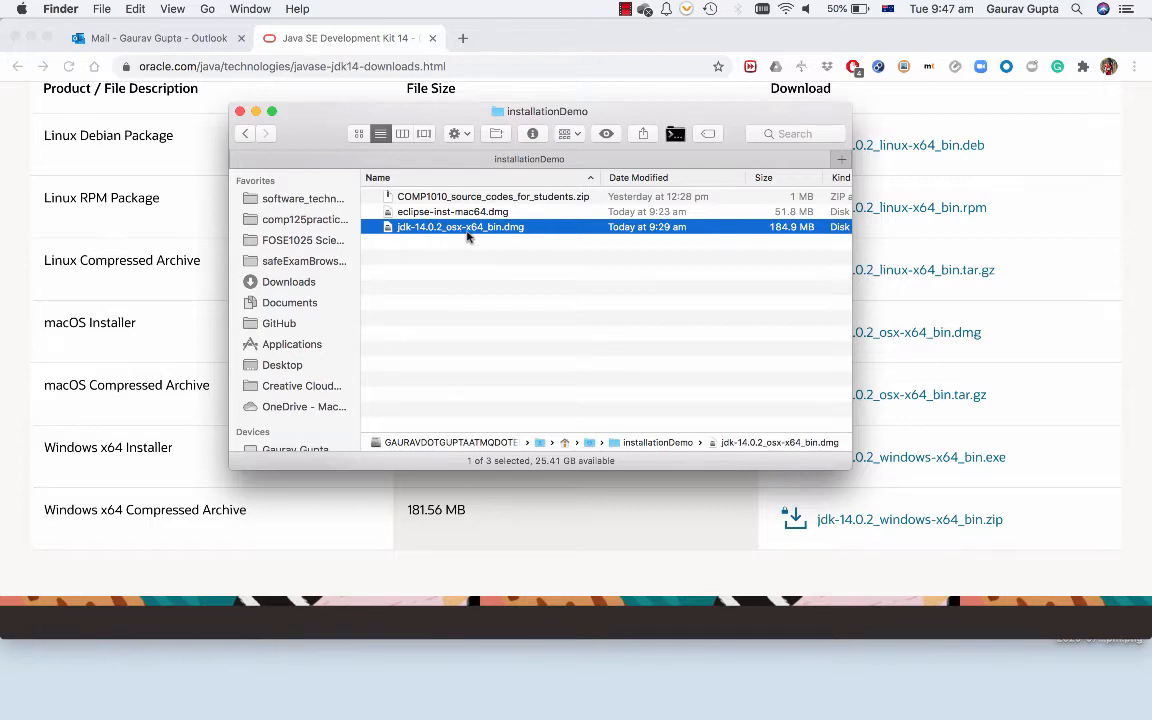
mouse_move(520, 230)
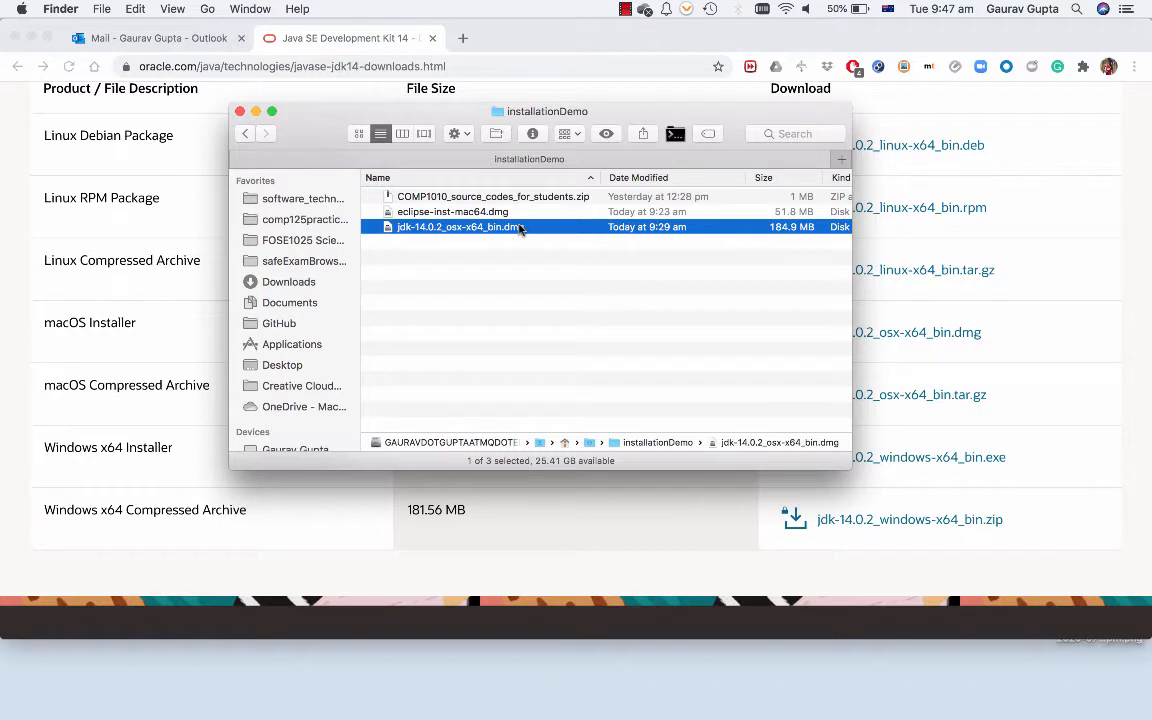
double_click(458, 226)
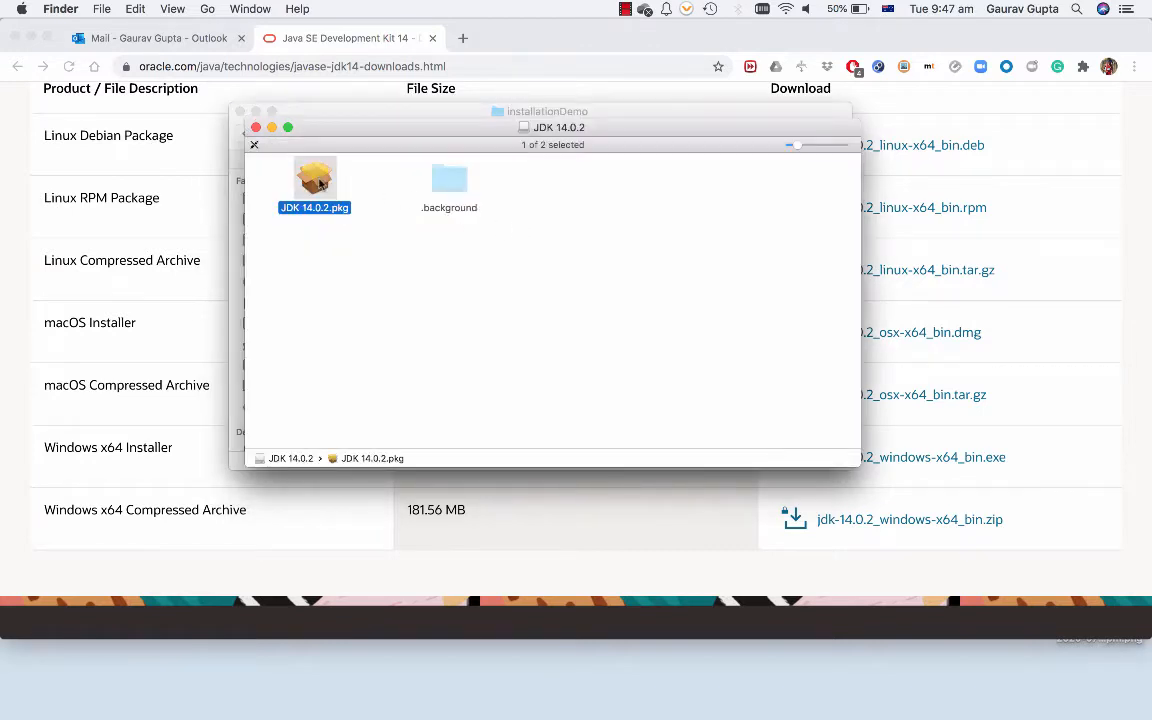
Run JDK 14.0.2.pkg through Continue, Install and password authorization, then close on success
double_click(314, 180)
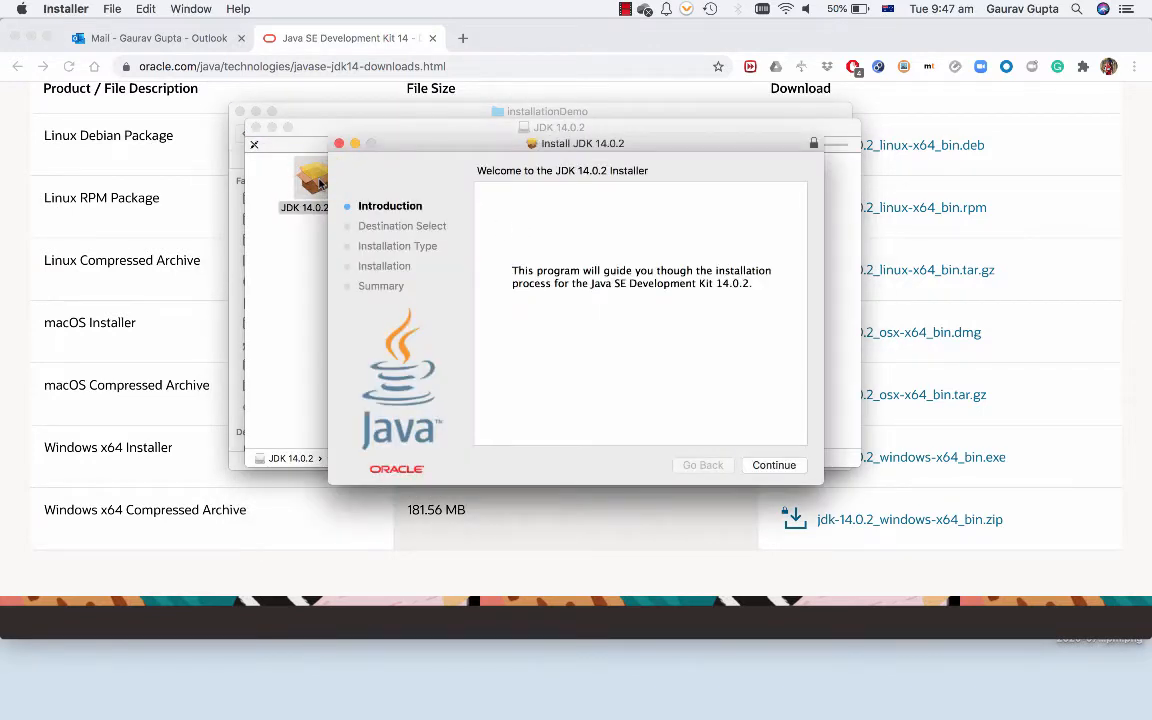
left_click(772, 464)
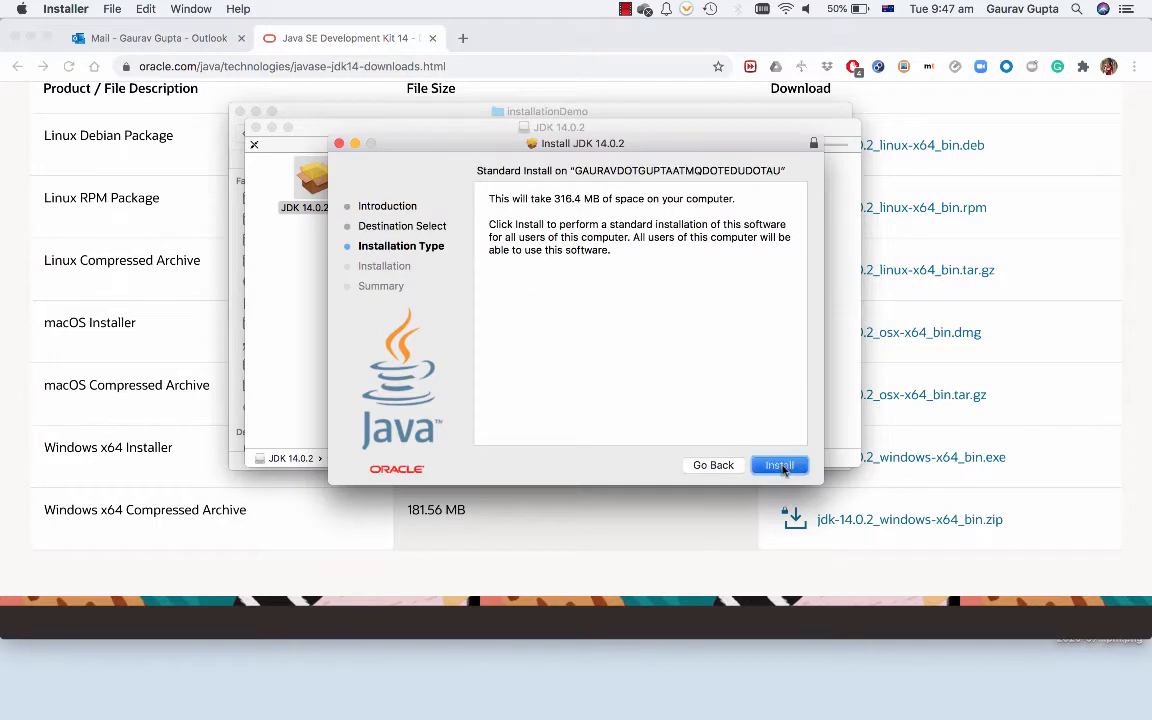
left_click(778, 464)
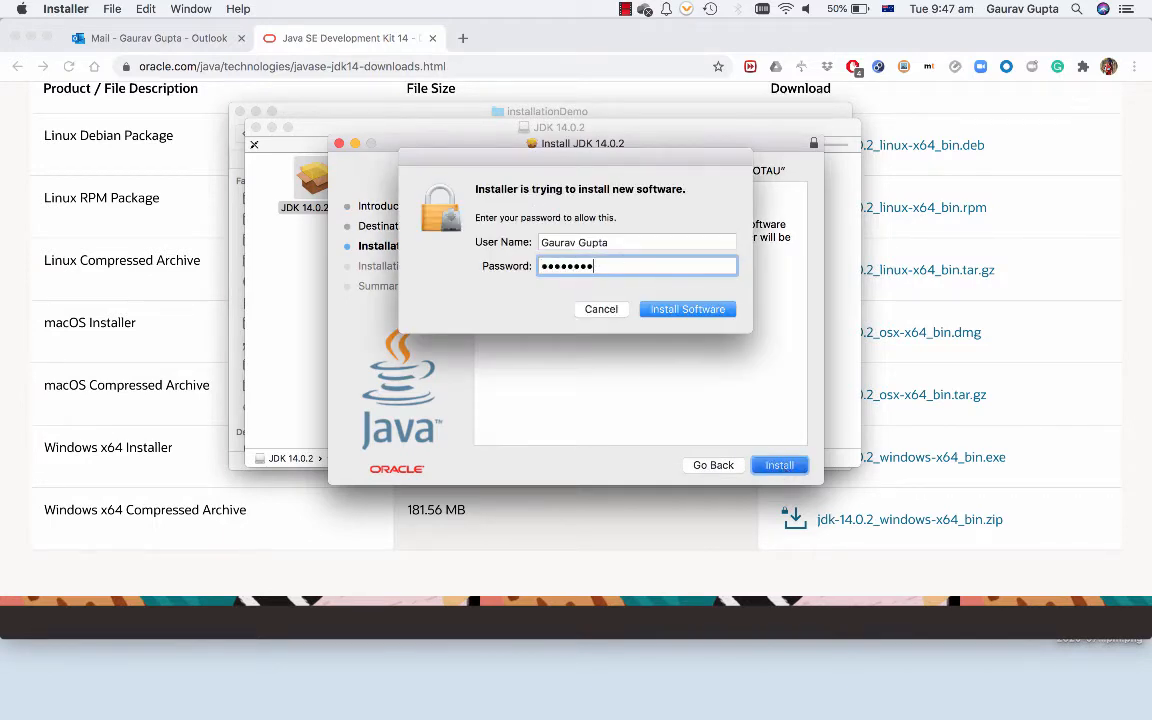
left_click(688, 308)
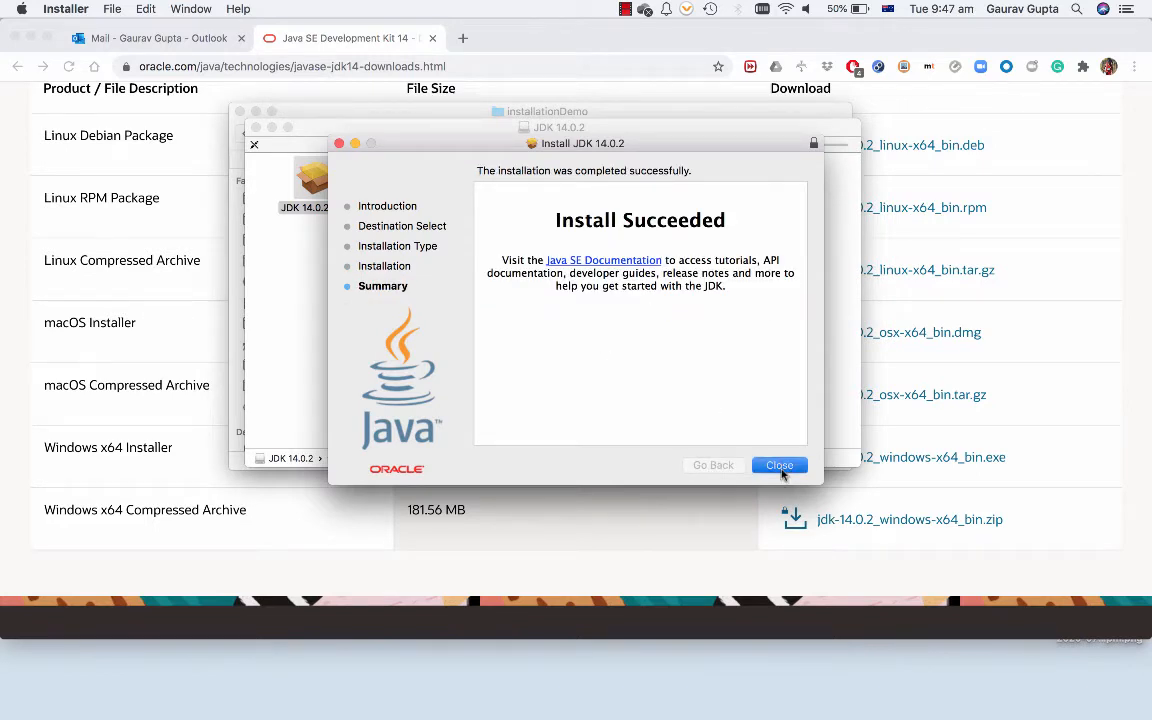
left_click(780, 464)
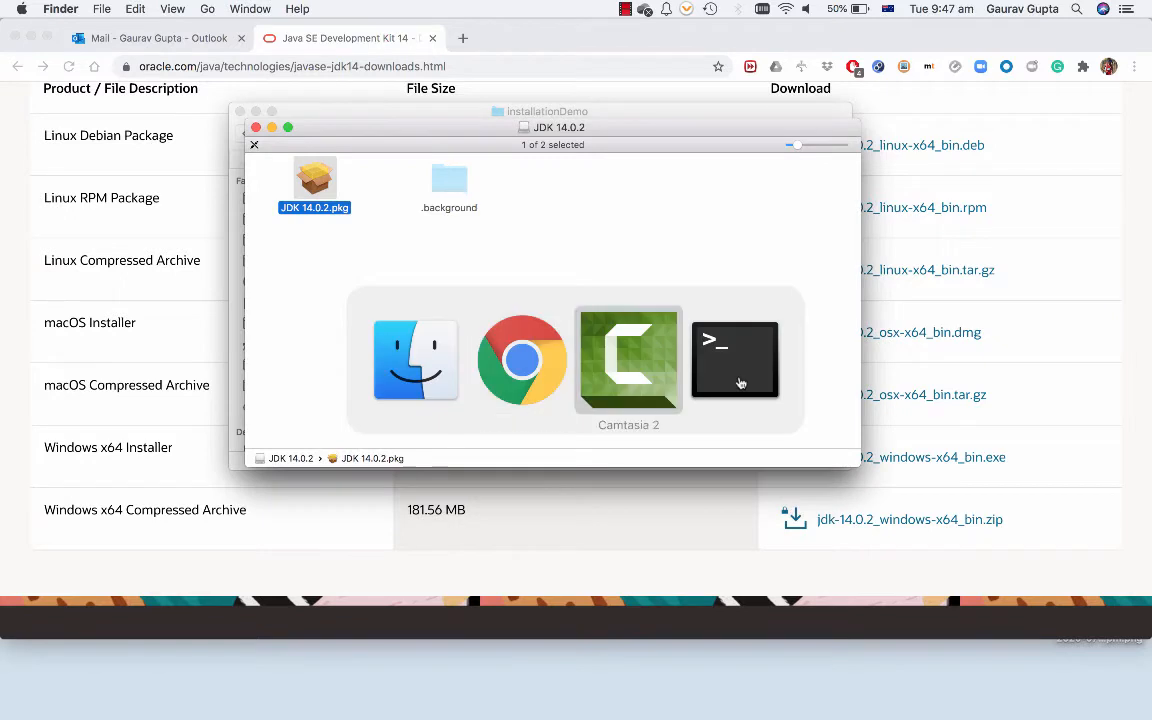
In Terminal run java -version and echo $JAVA_HOME, then begin changing to the JavaVirtualMachines folder
left_click(736, 360)
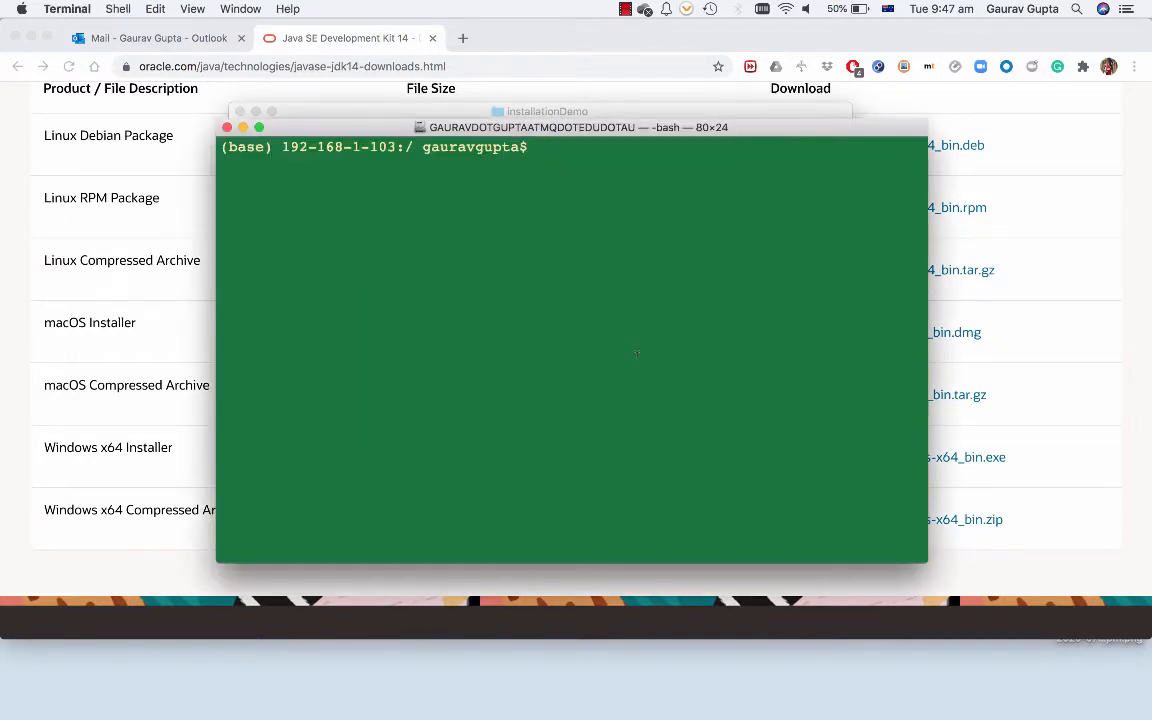
type("java -version")
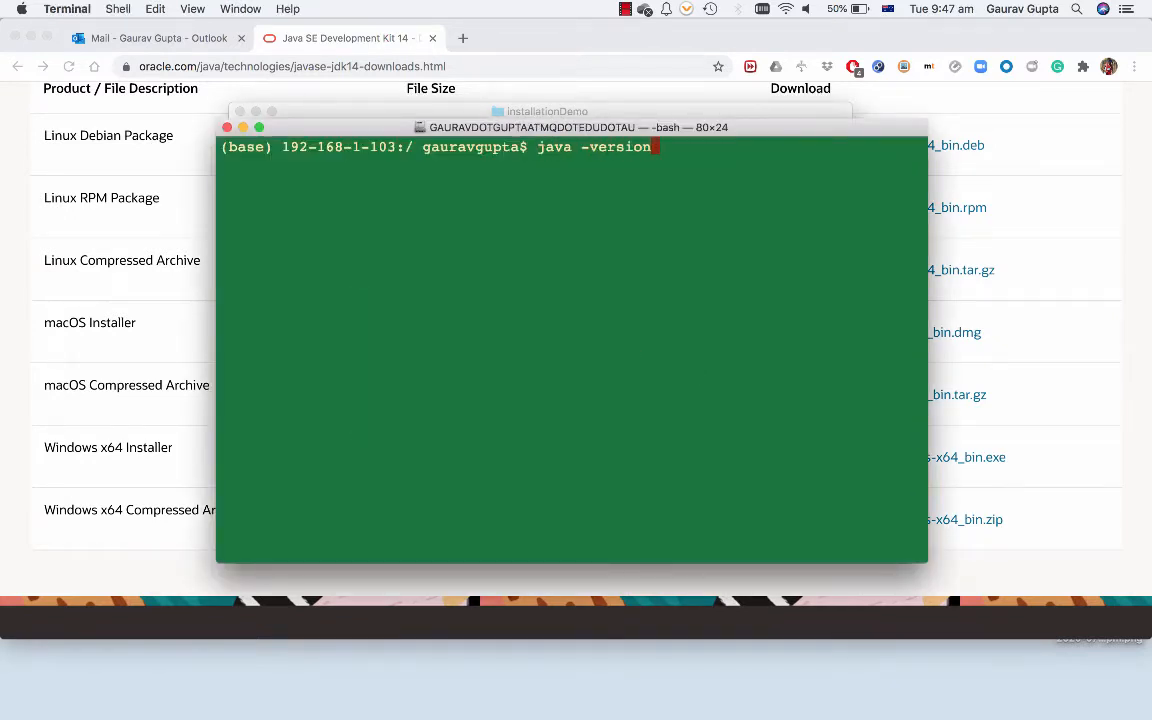
key("Return")
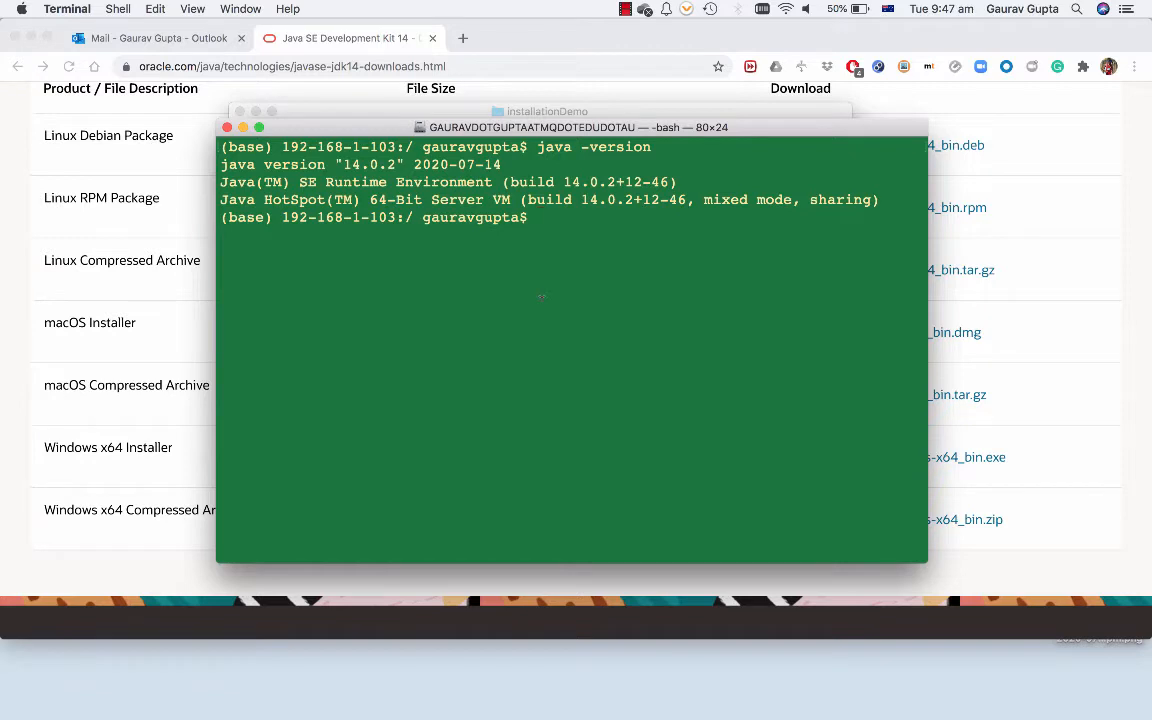
type("echo $")
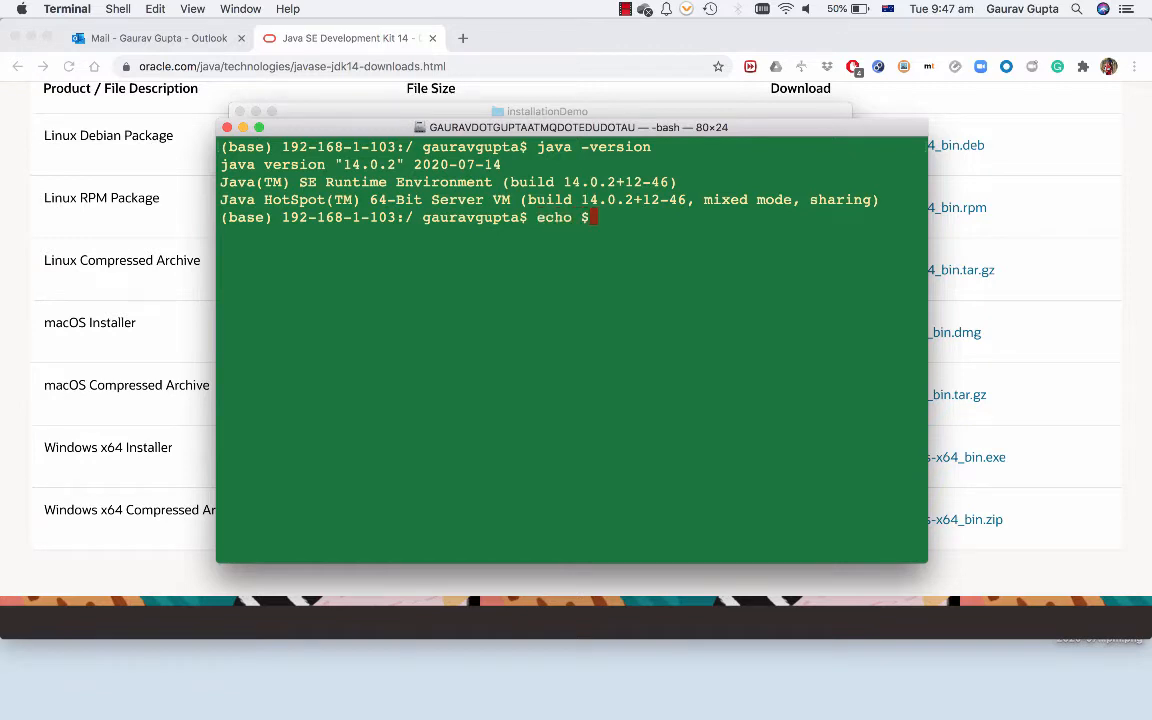
type("$JAVA_HOME")
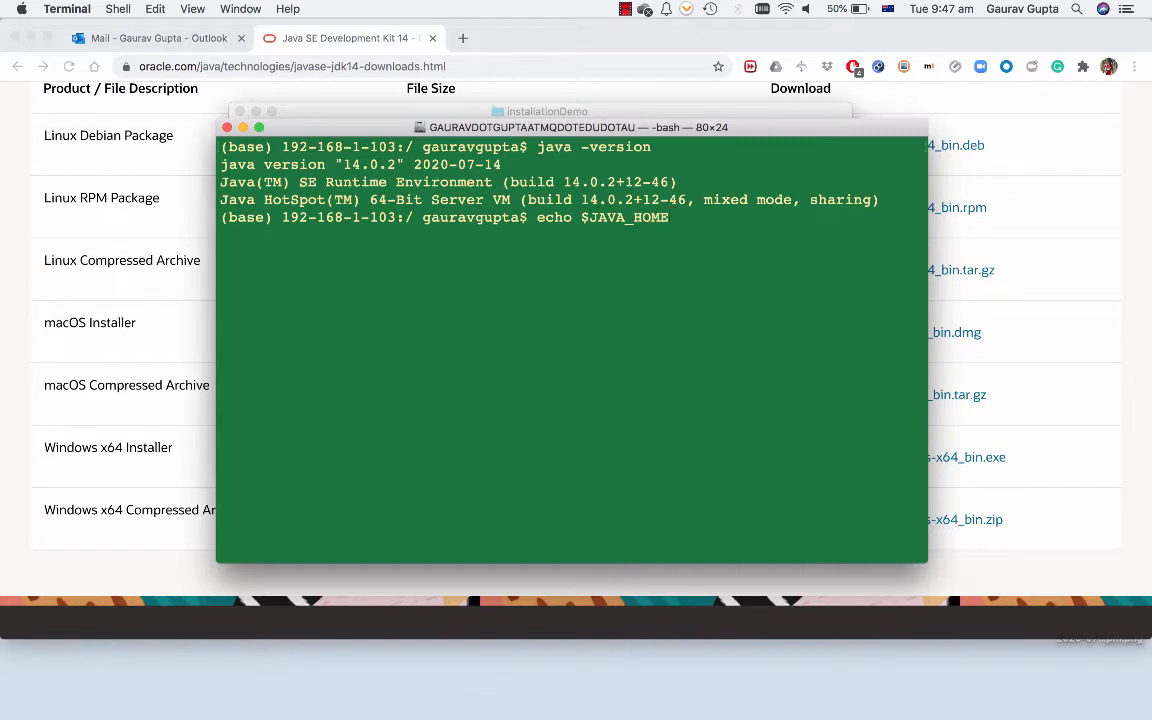
key("Return")
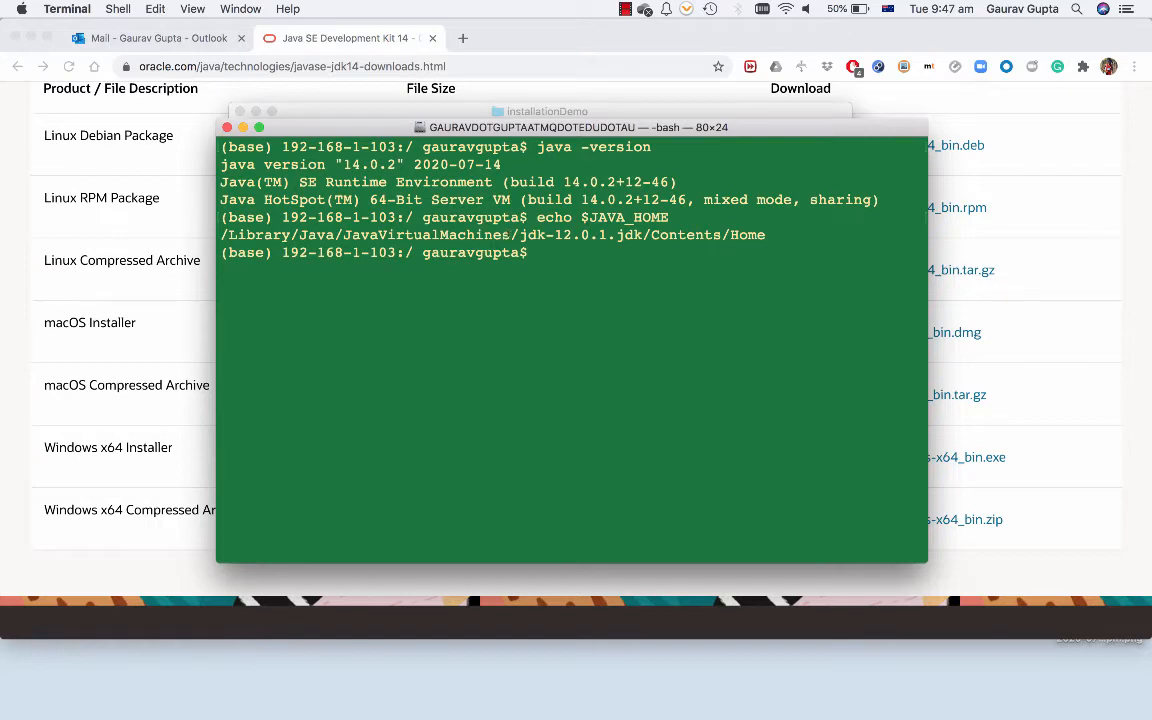
type("CD")
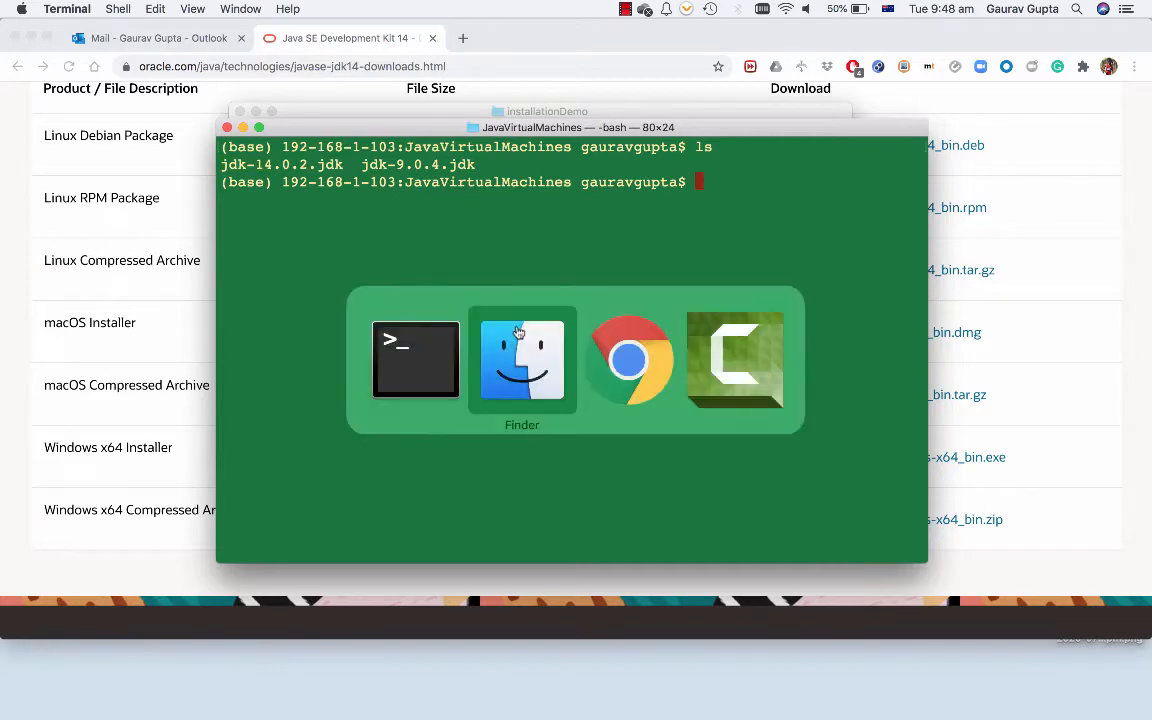
Search Google for 'eclipse ide', visit eclipse.org and go to its Downloads page for Eclipse IDE 2020-06
left_click(628, 360)
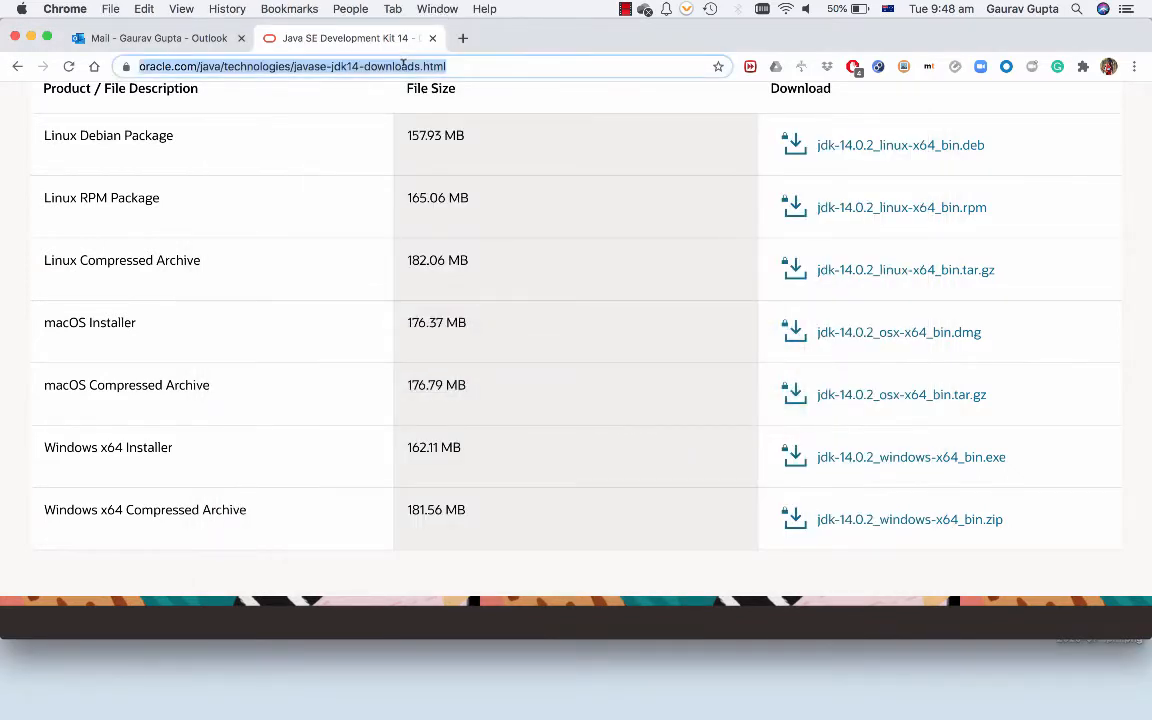
type("google.com.au")
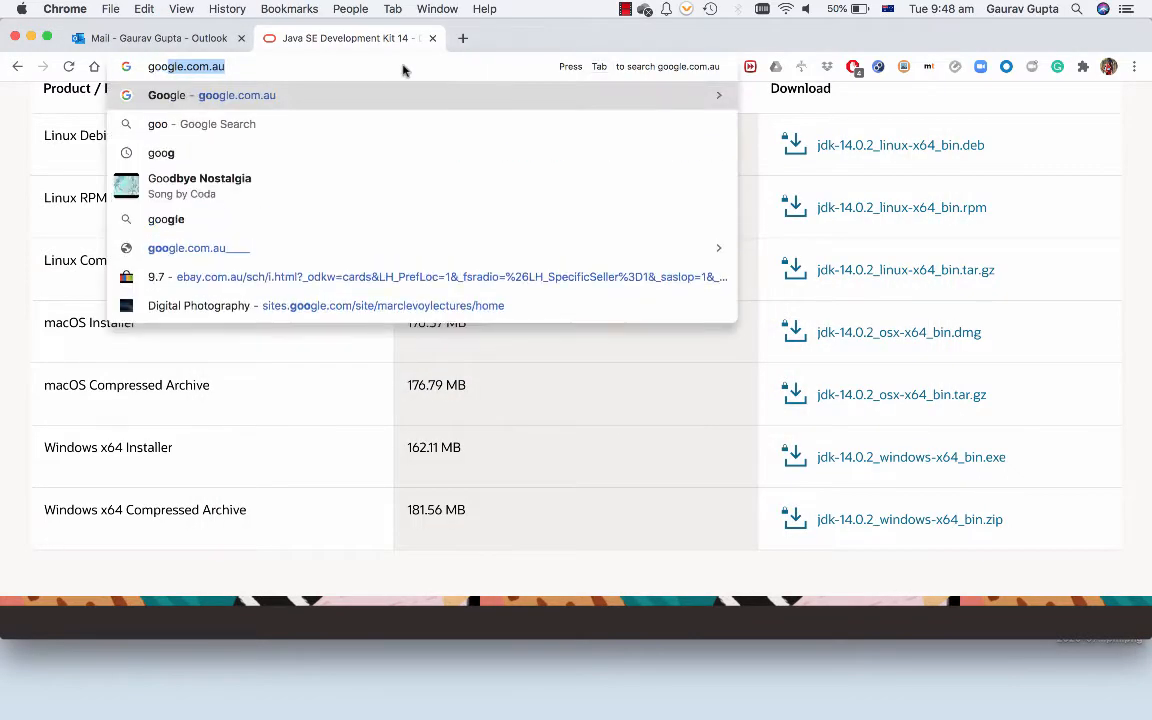
type("eclipse")
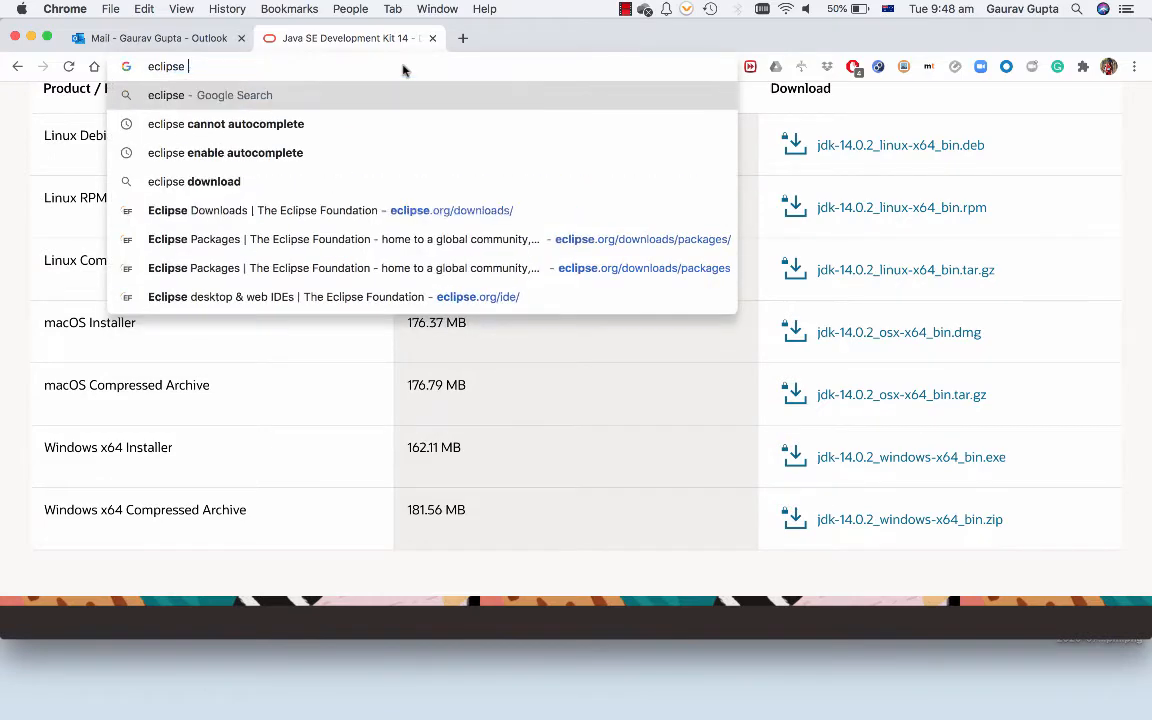
type("ide")
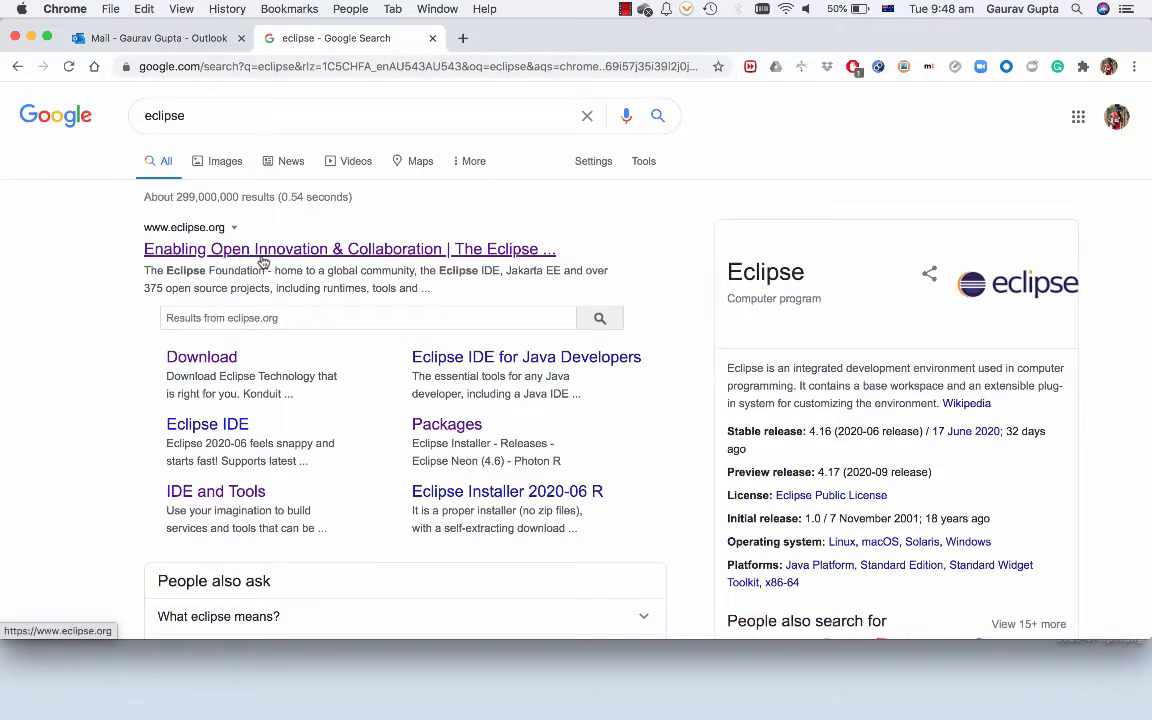
left_click(348, 248)
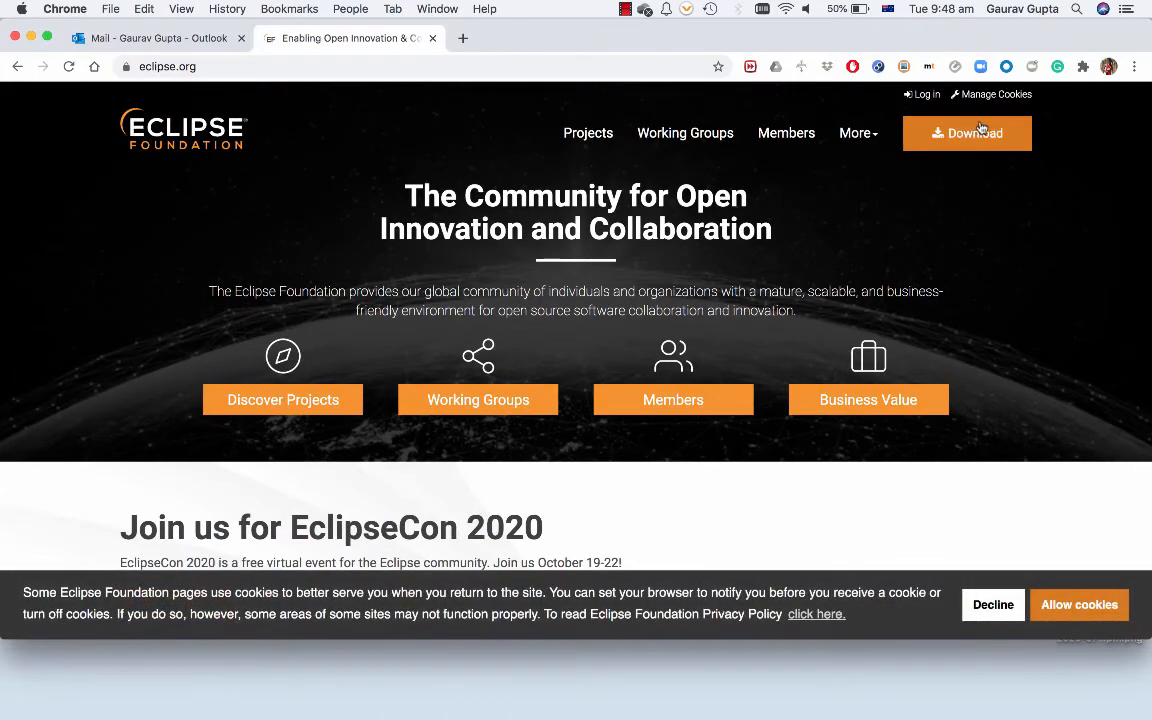
left_click(968, 132)
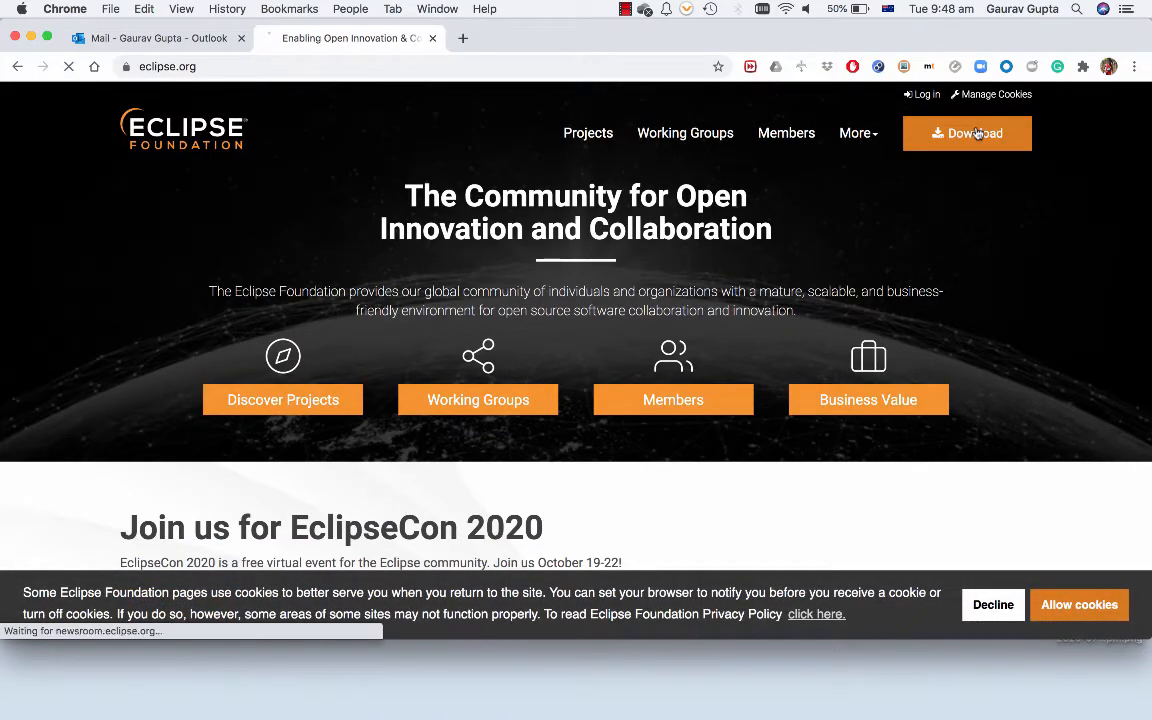
left_click(966, 132)
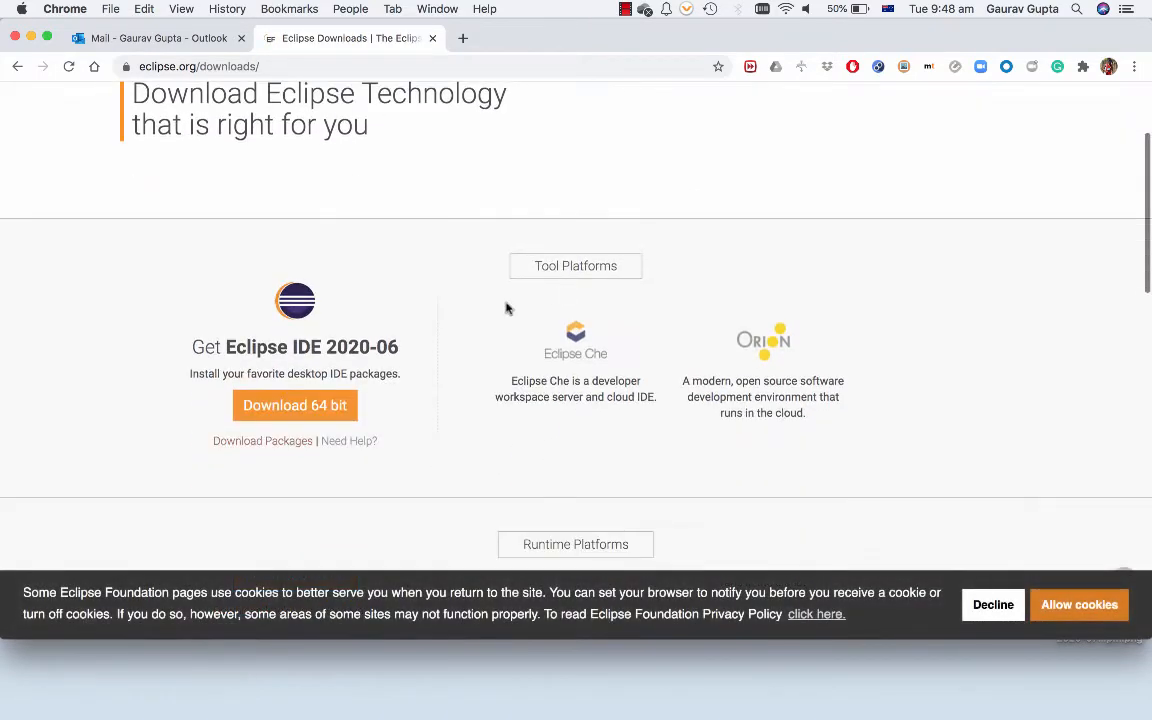
mouse_move(288, 420)
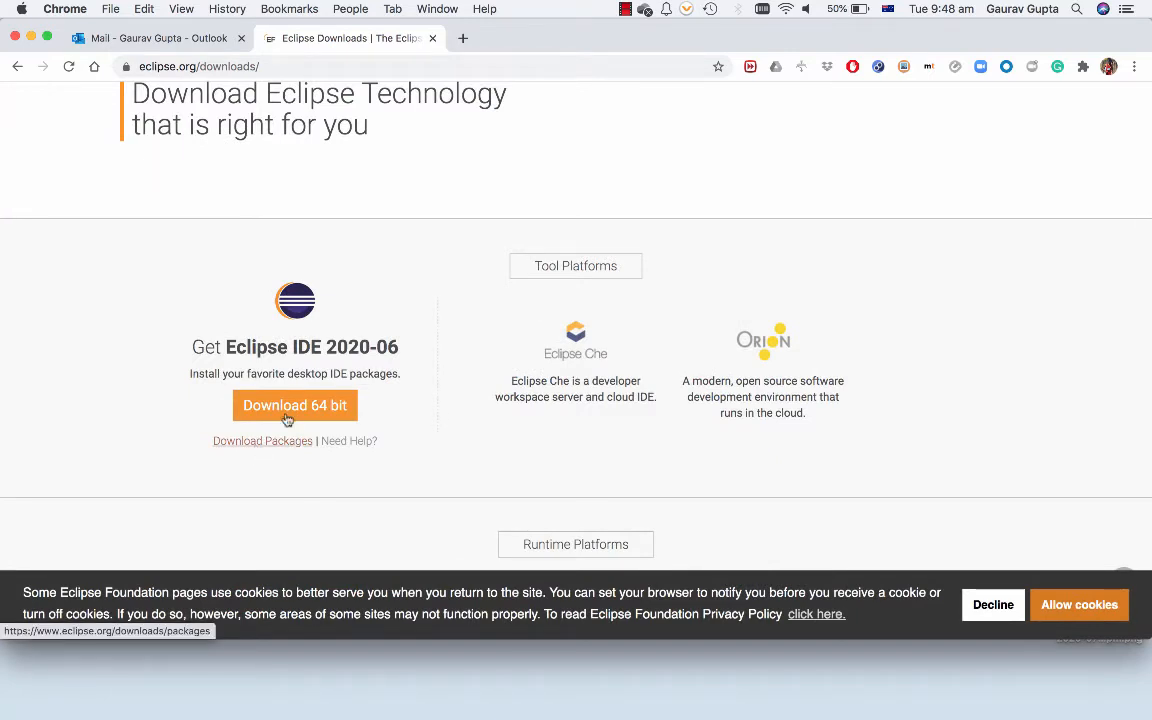
mouse_move(296, 404)
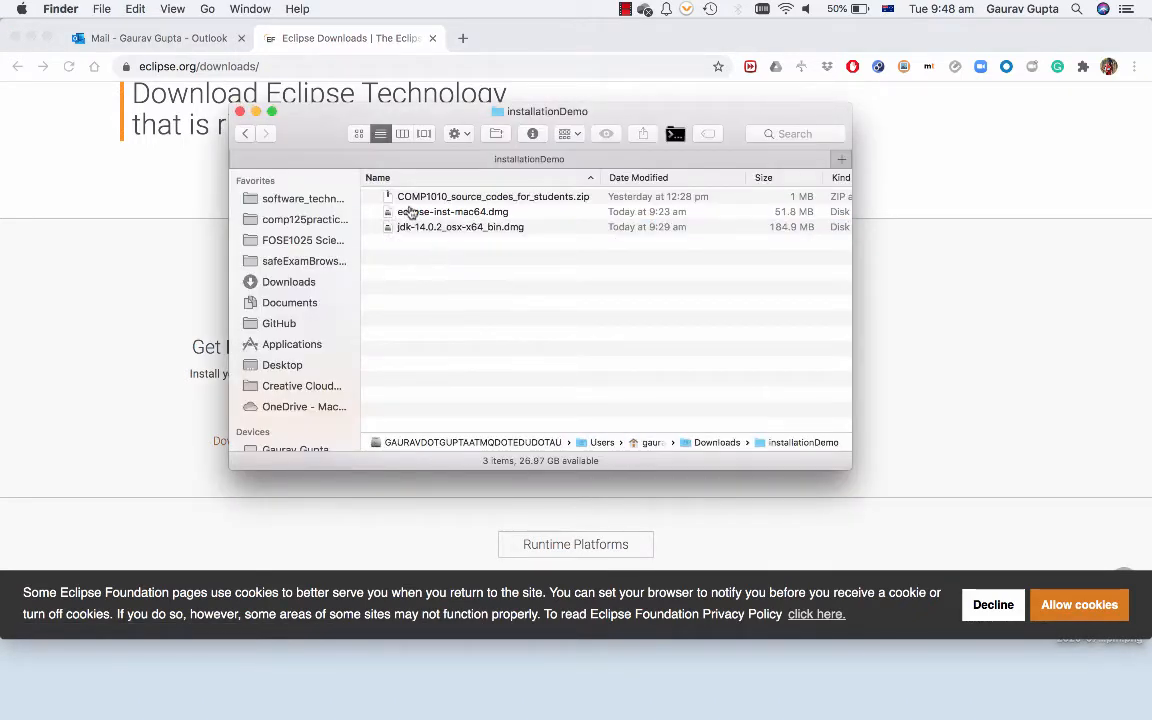
mouse_move(490, 216)
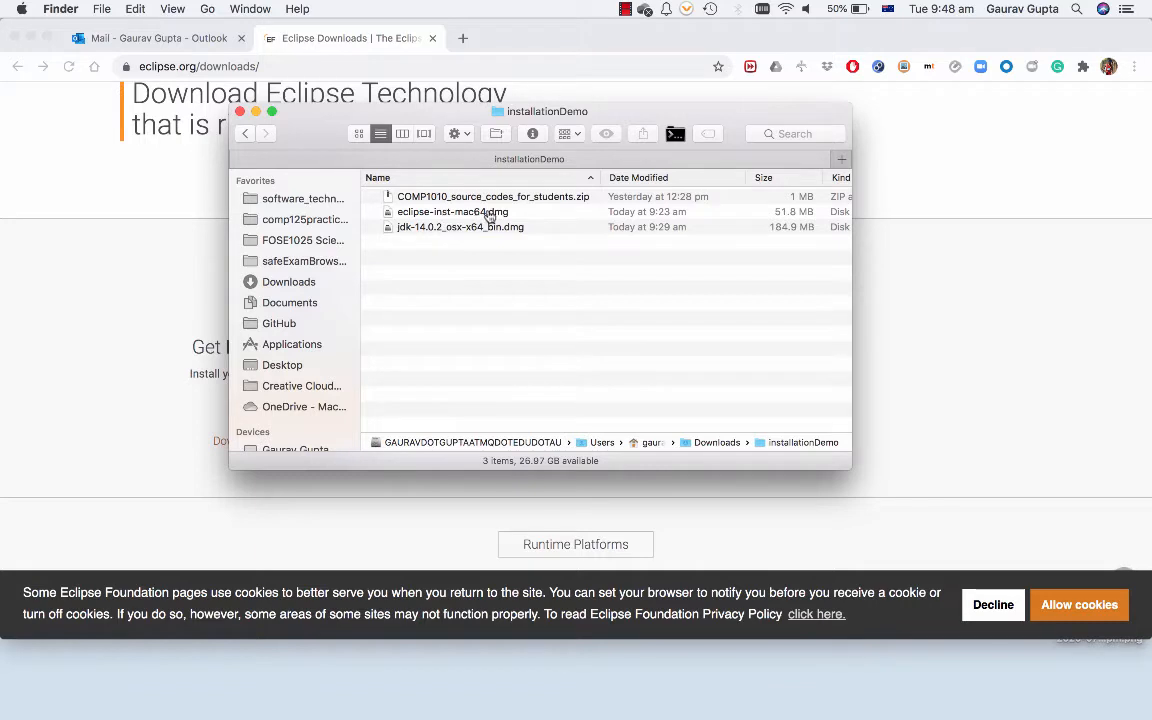
Mount eclipse-inst-mac64.dmg, launch Eclipse Installer.app approving the warning, and return to Downloads
left_click(452, 212)
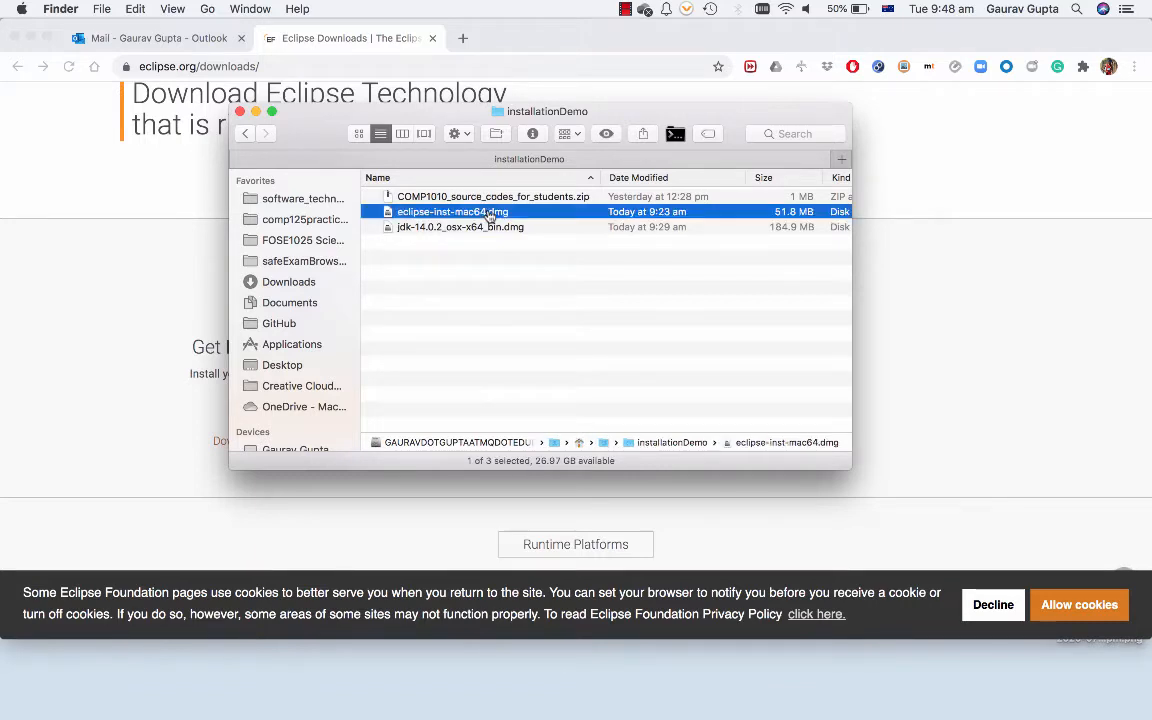
double_click(452, 212)
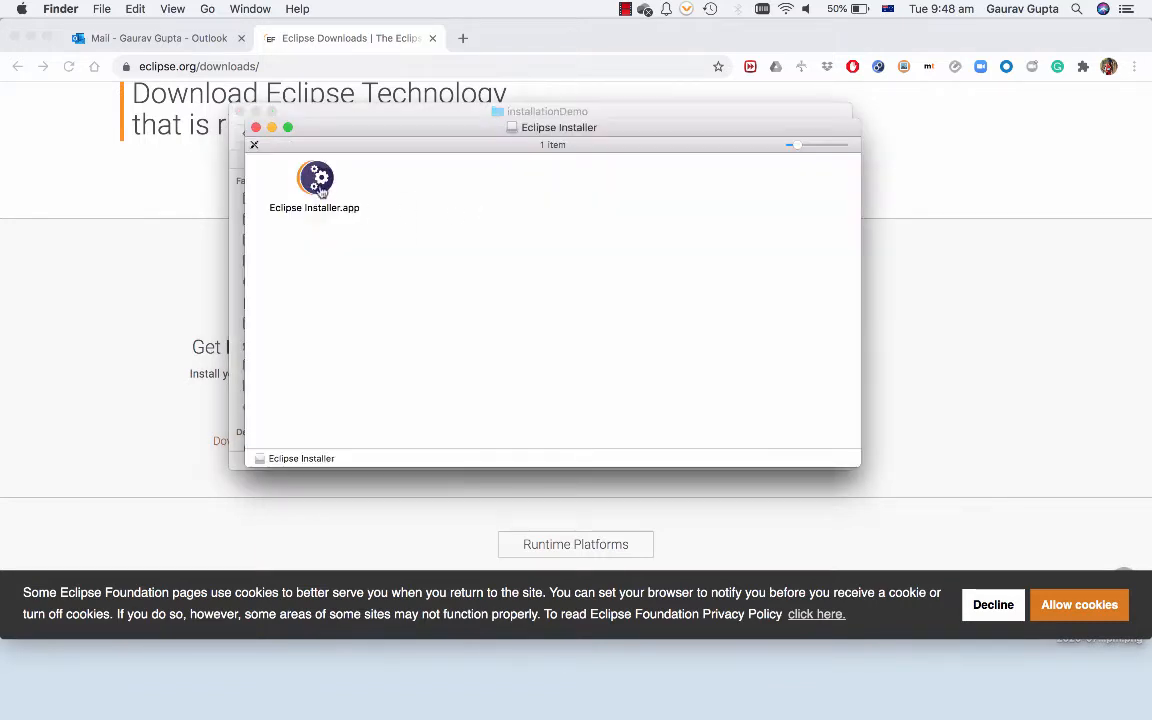
double_click(314, 178)
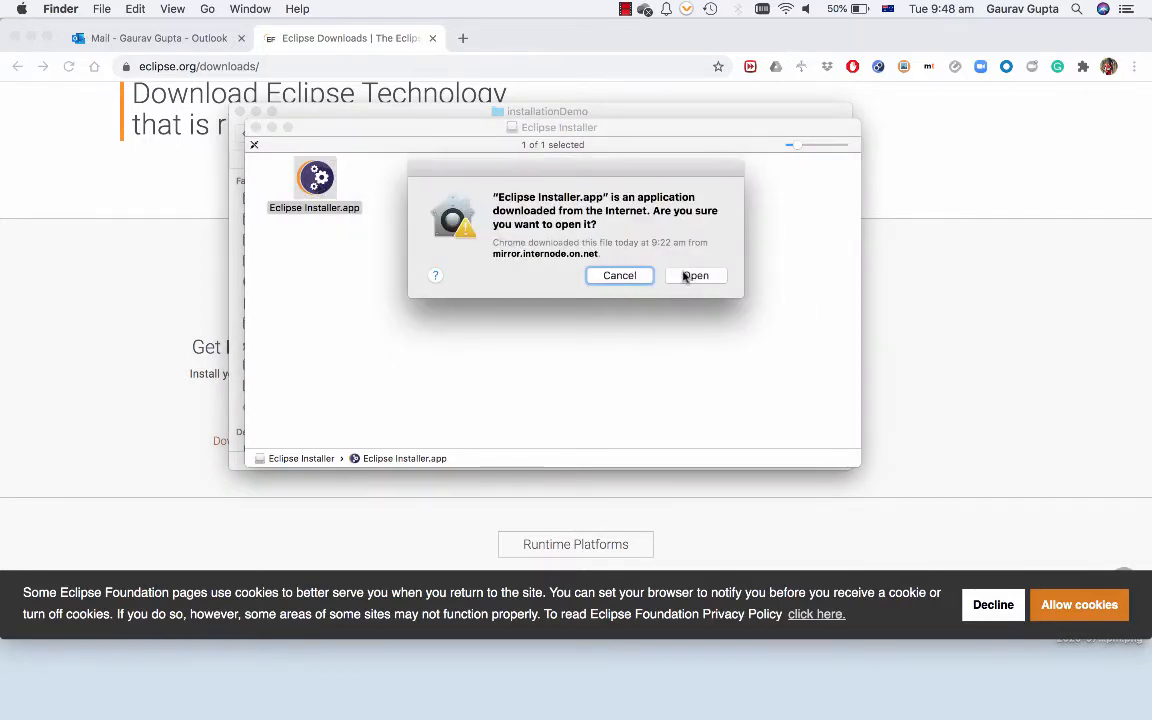
left_click(696, 276)
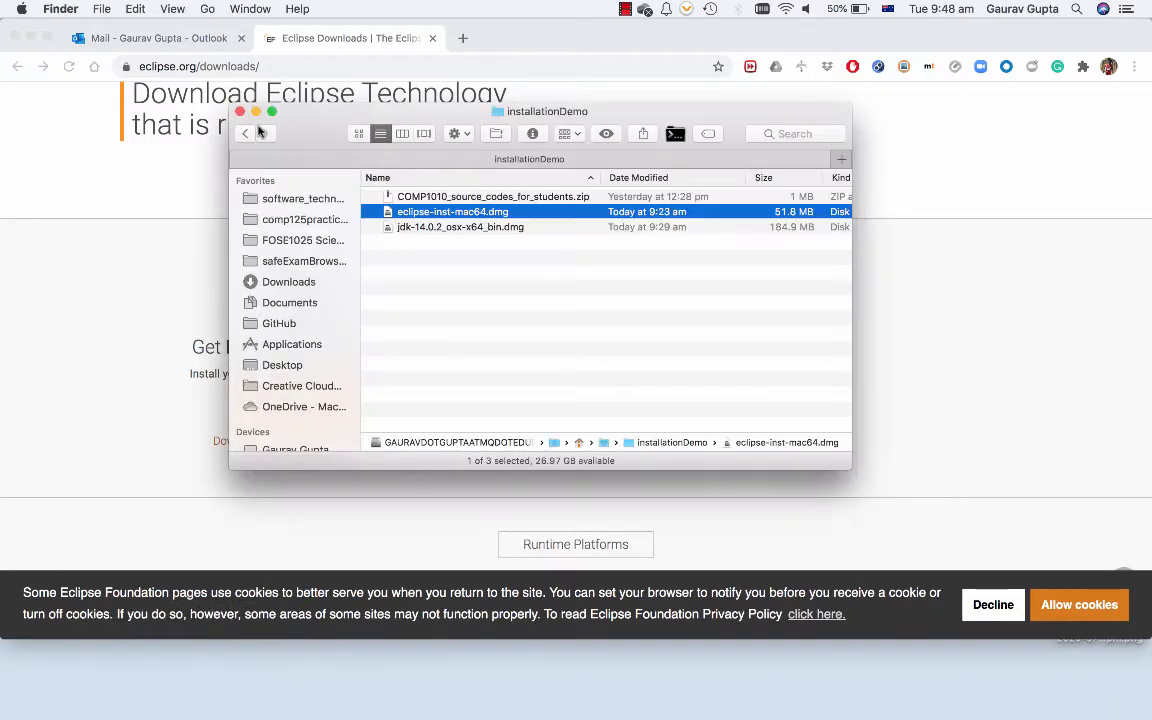
left_click(246, 132)
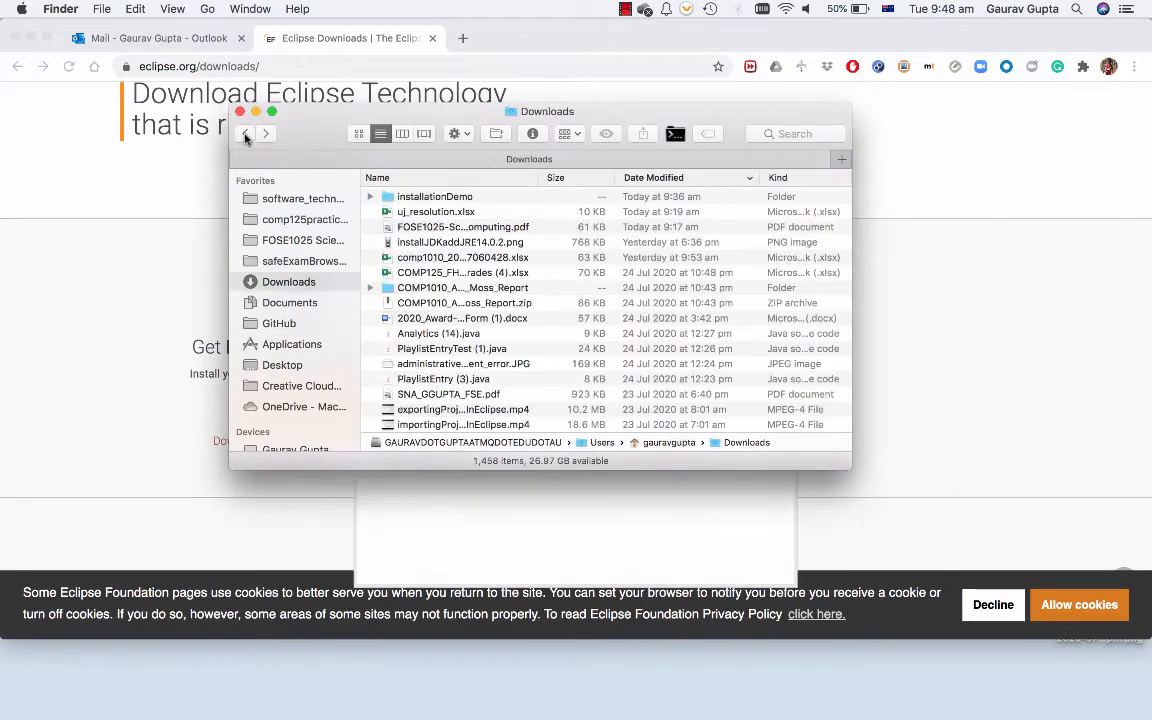
double_click(436, 196)
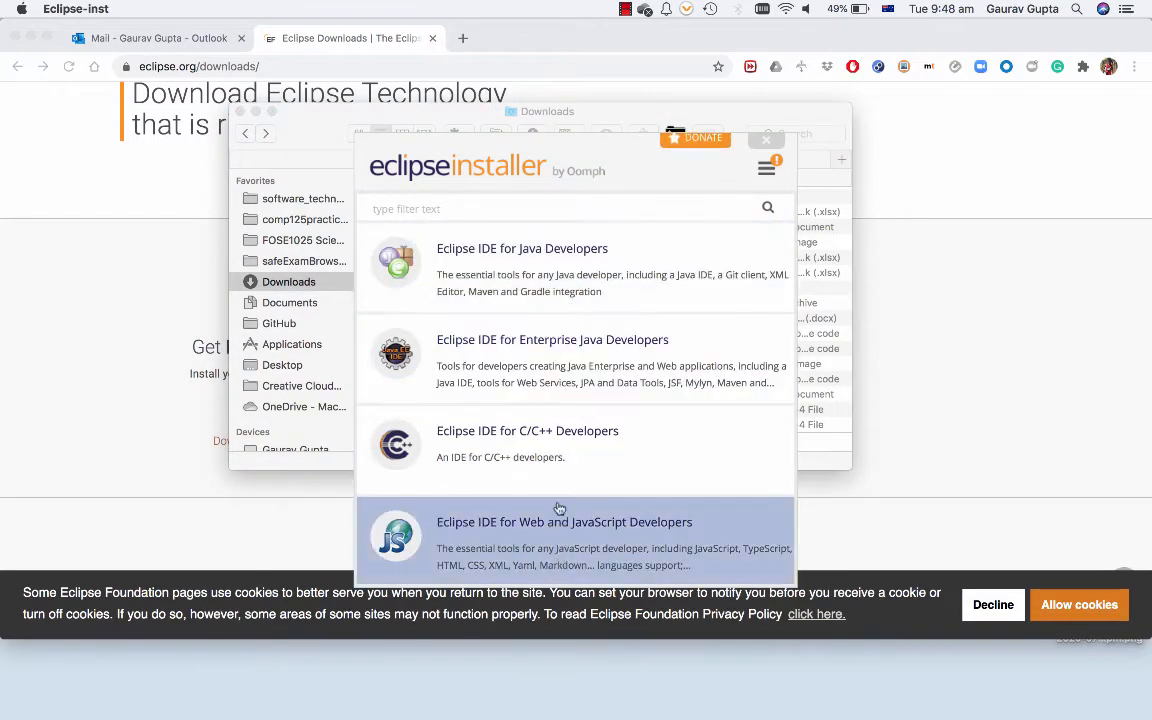
mouse_move(436, 280)
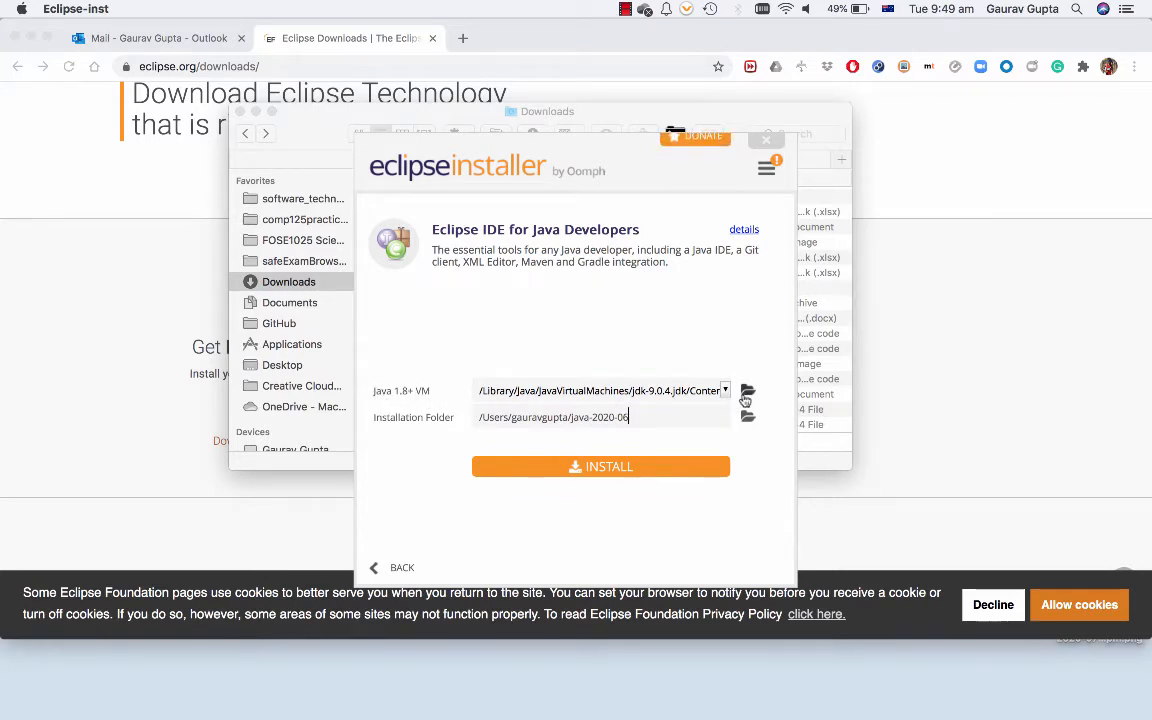
Expand the Java 1.8+ VM dropdown for the Eclipse IDE for Java Developers package
left_click(724, 390)
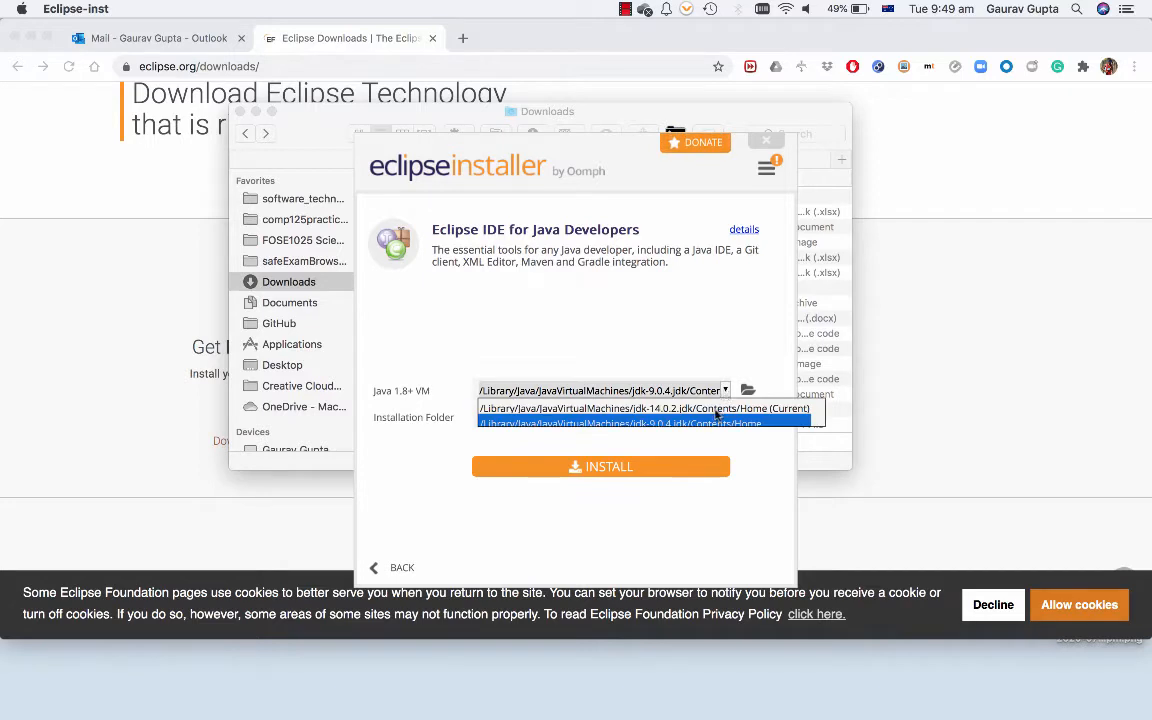
Choose jdk-14.0.2 as the Java VM and start installing Eclipse IDE for Java Developers
left_click(644, 408)
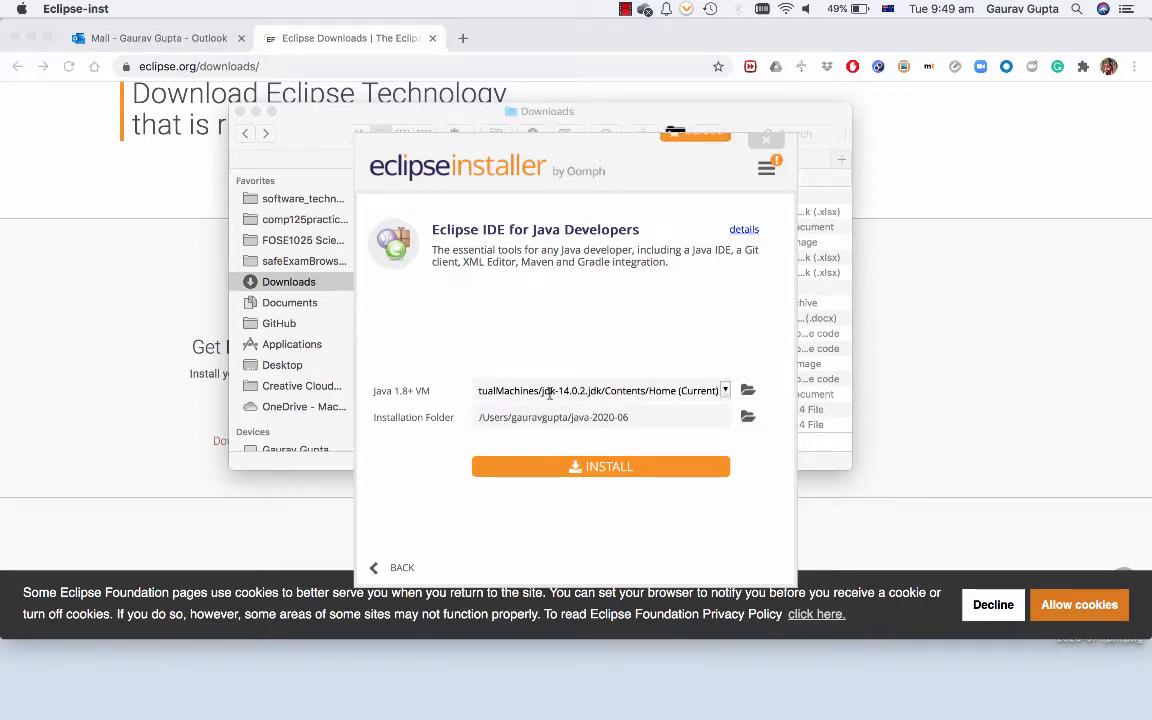
mouse_move(600, 468)
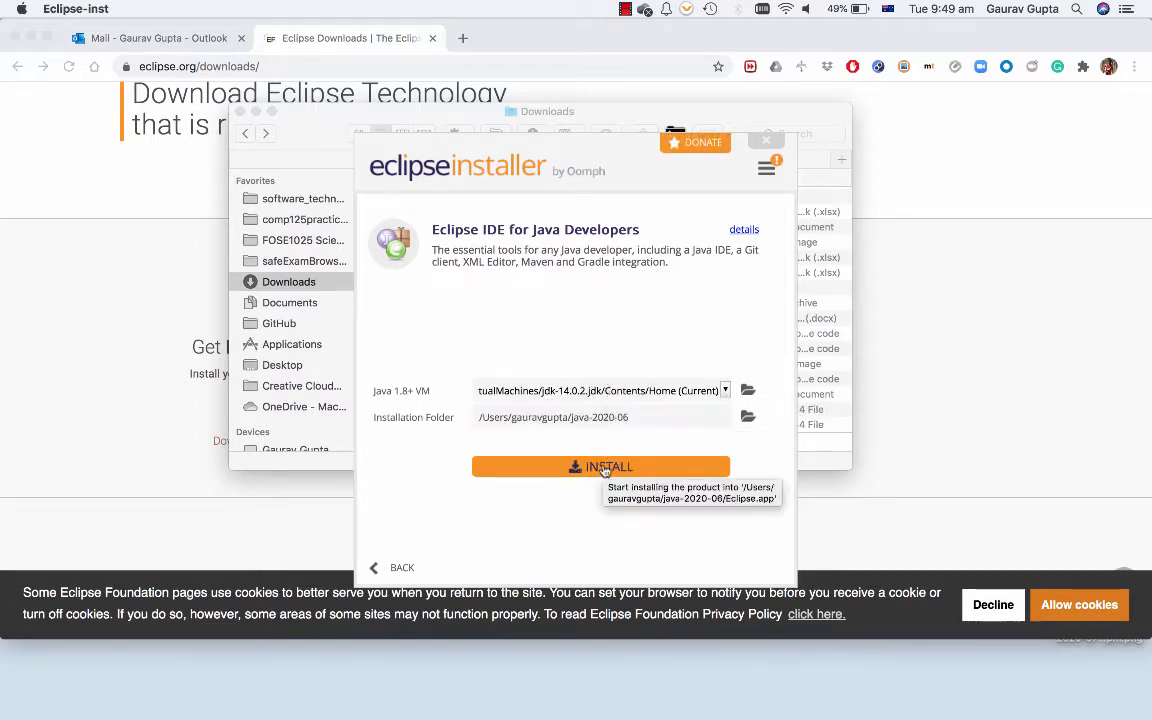
left_click(600, 466)
type("ile")
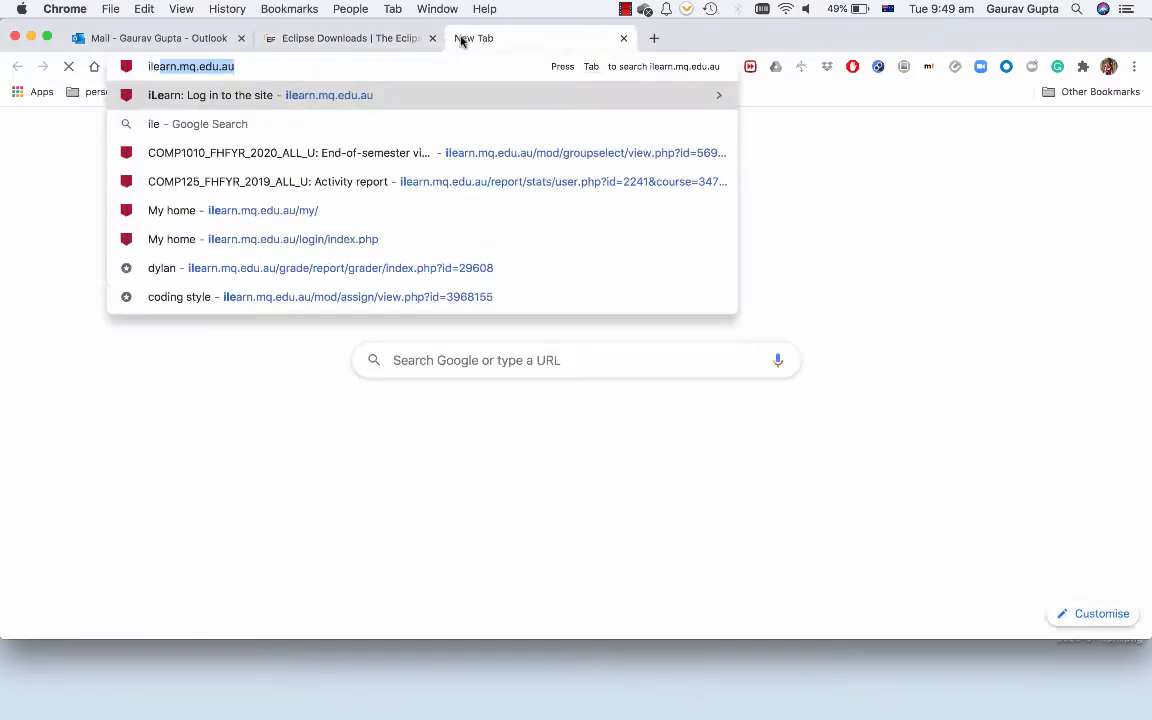
On ilearn.mq.edu.au enter COMP1010 Fundamentals of Computer Science and expand Teaching resources
left_click(262, 210)
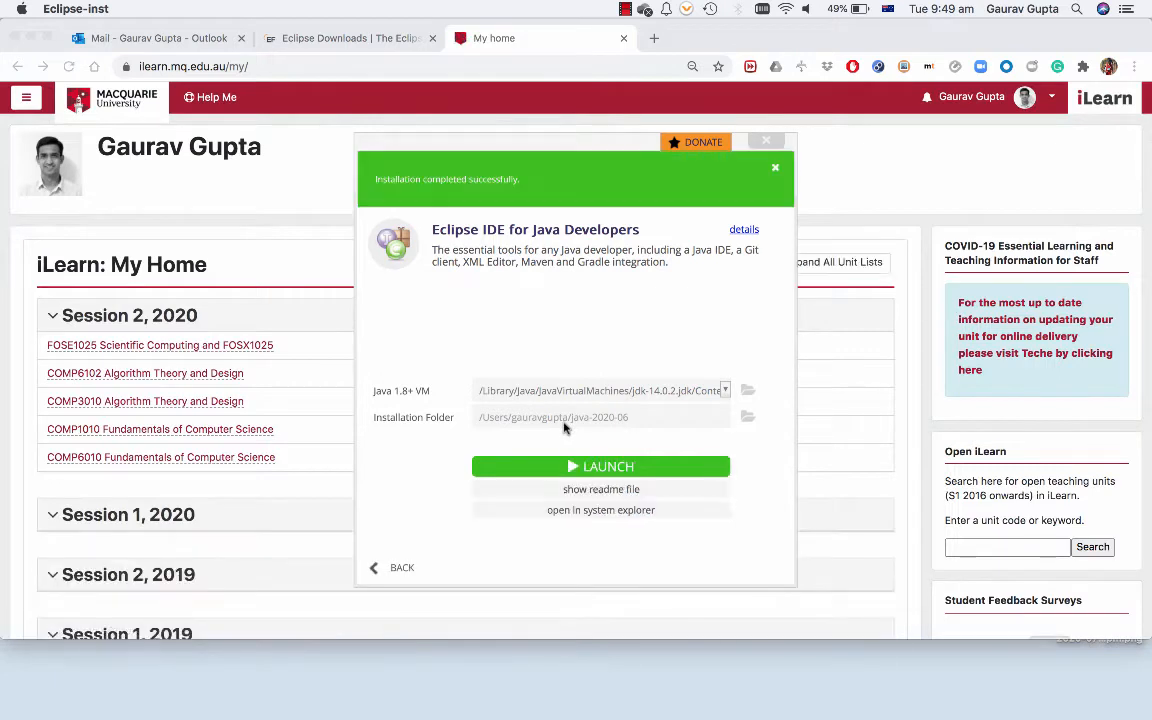
left_click(600, 466)
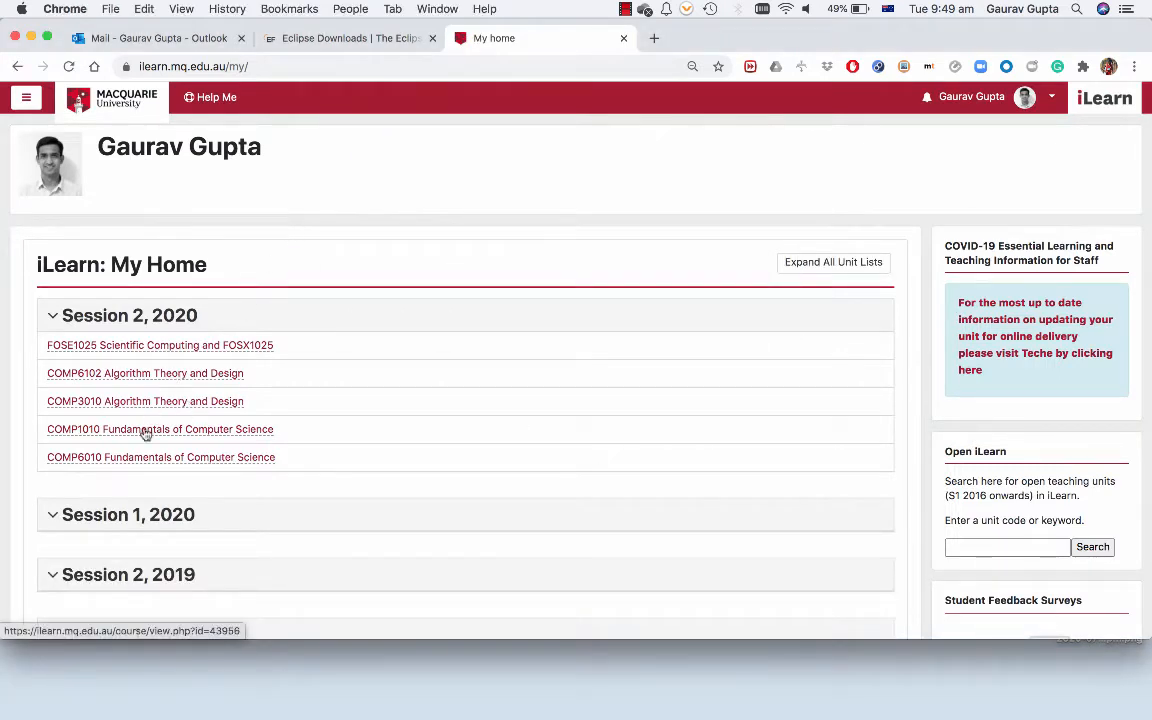
left_click(160, 428)
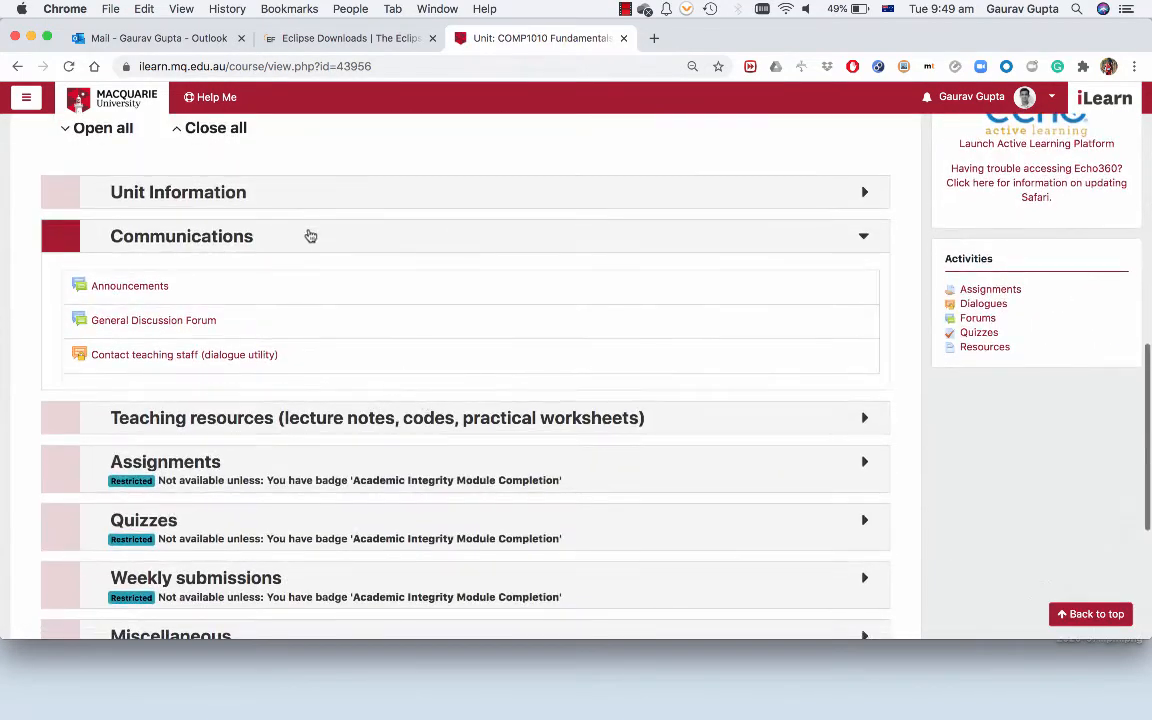
left_click(376, 418)
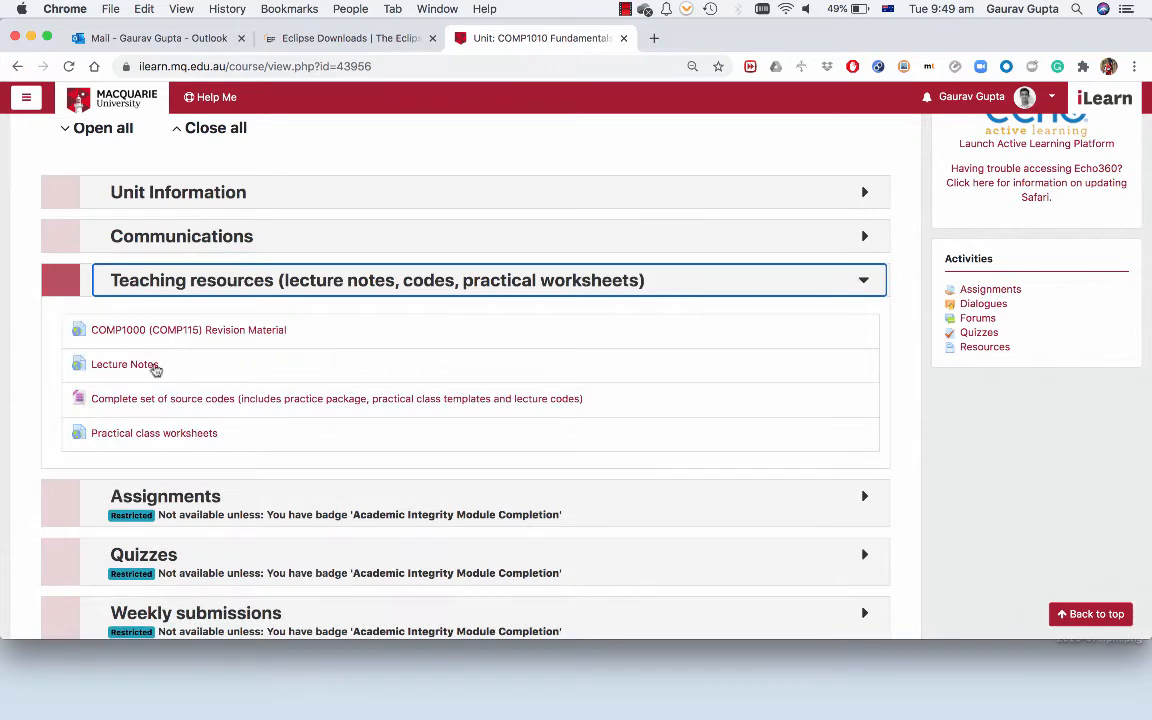
mouse_move(292, 408)
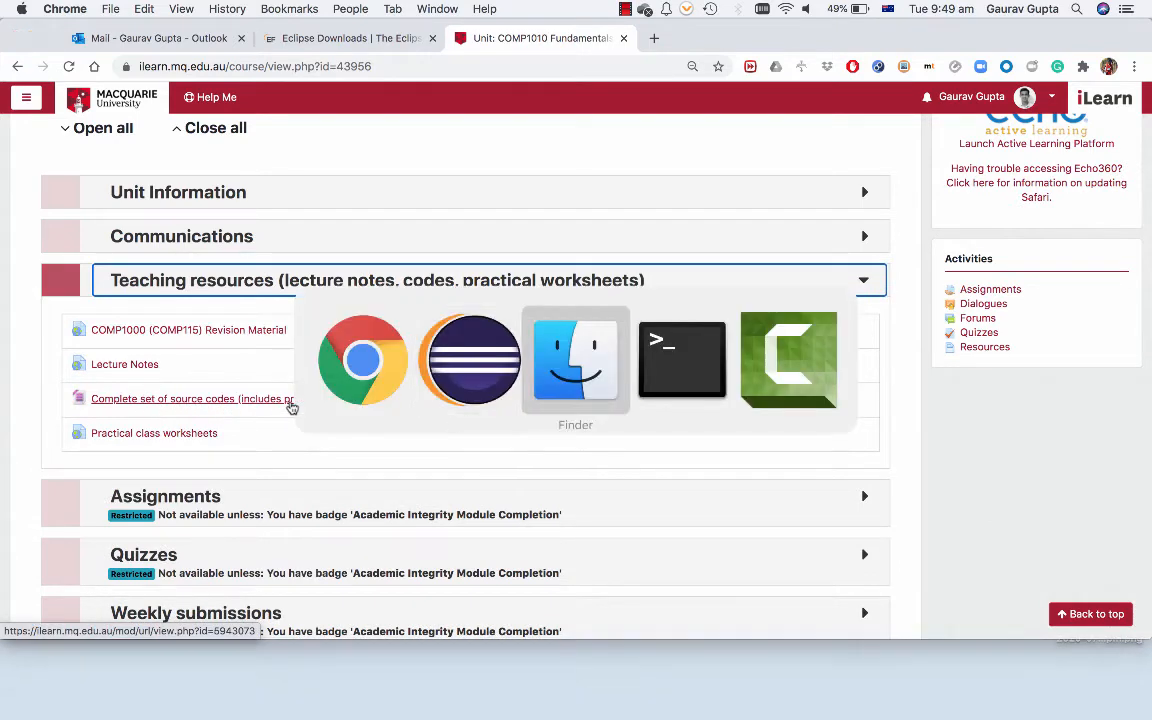
Launch Eclipse from Finder with workspace /Users/gauravgupta/dummy
left_click(576, 360)
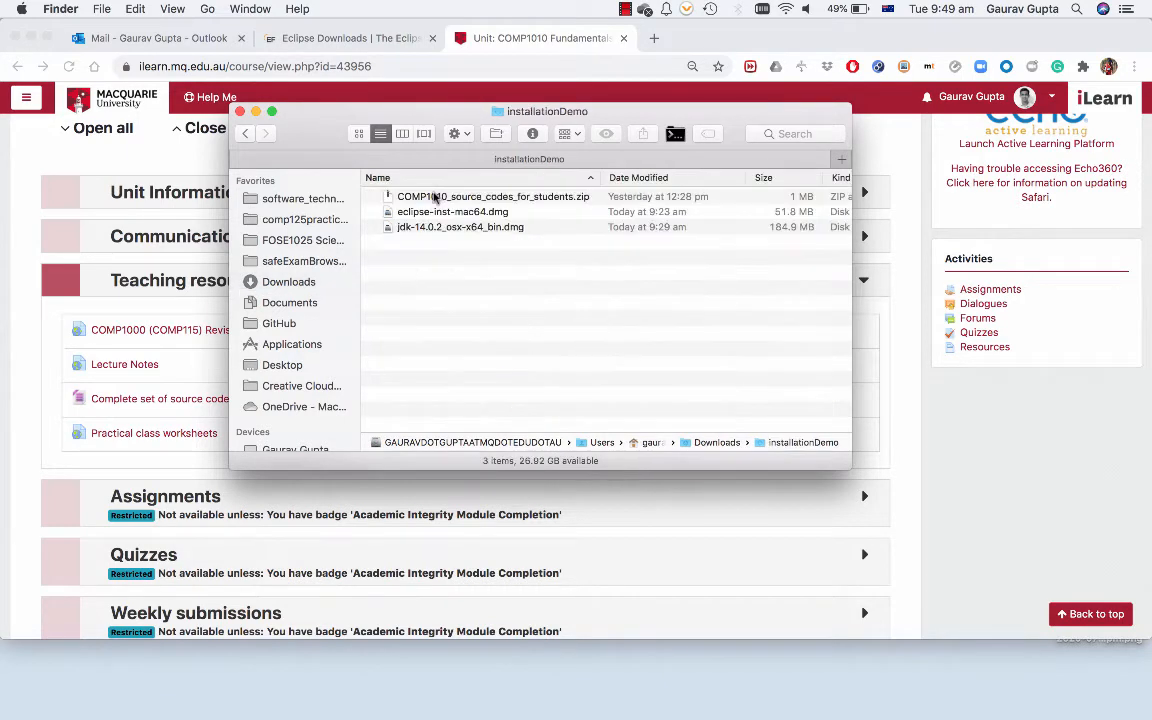
left_click(494, 196)
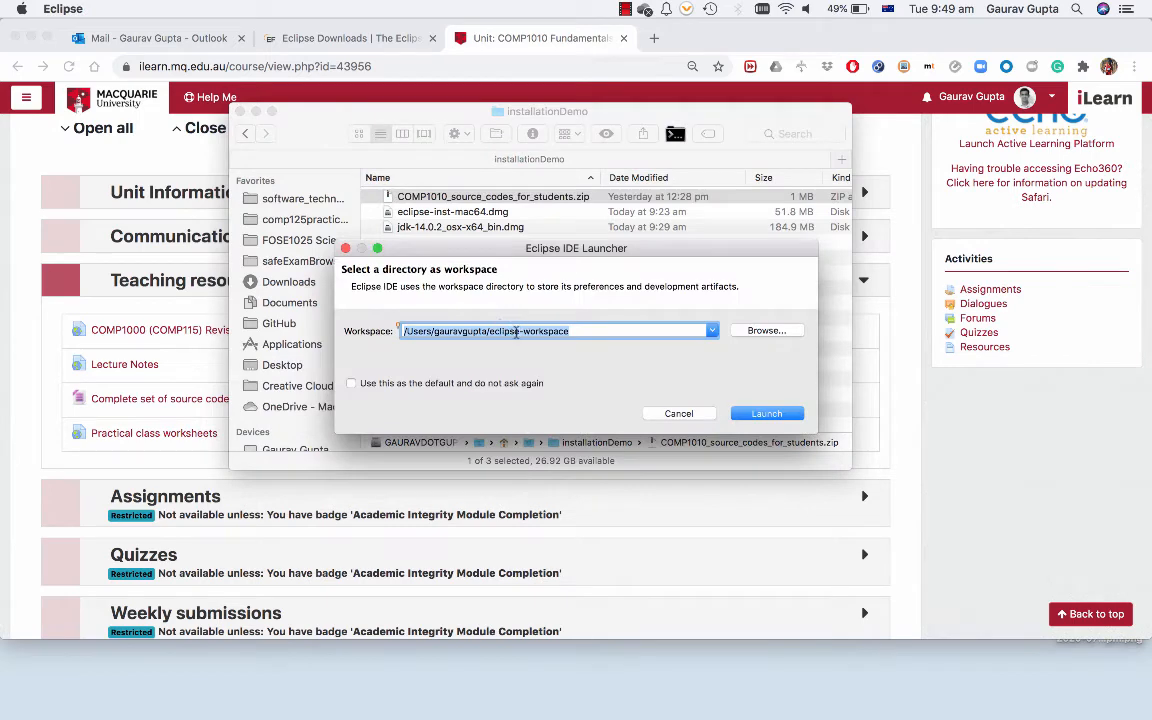
type("/Users/gauravgupta/dummy")
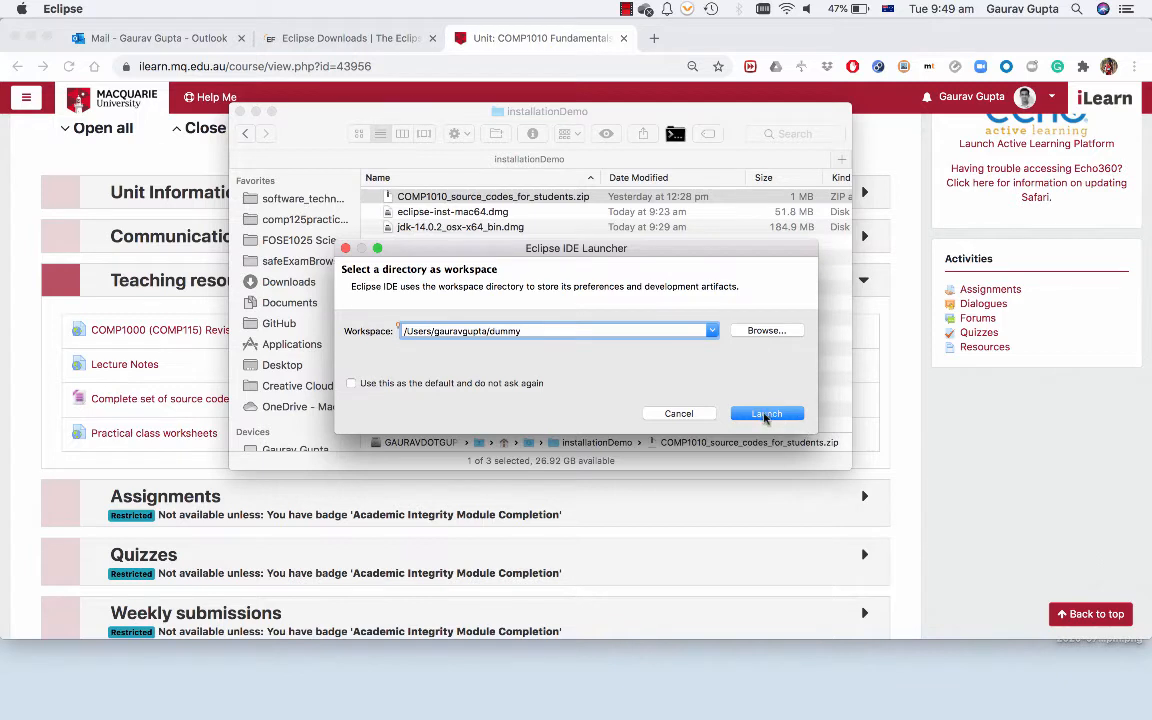
left_click(766, 414)
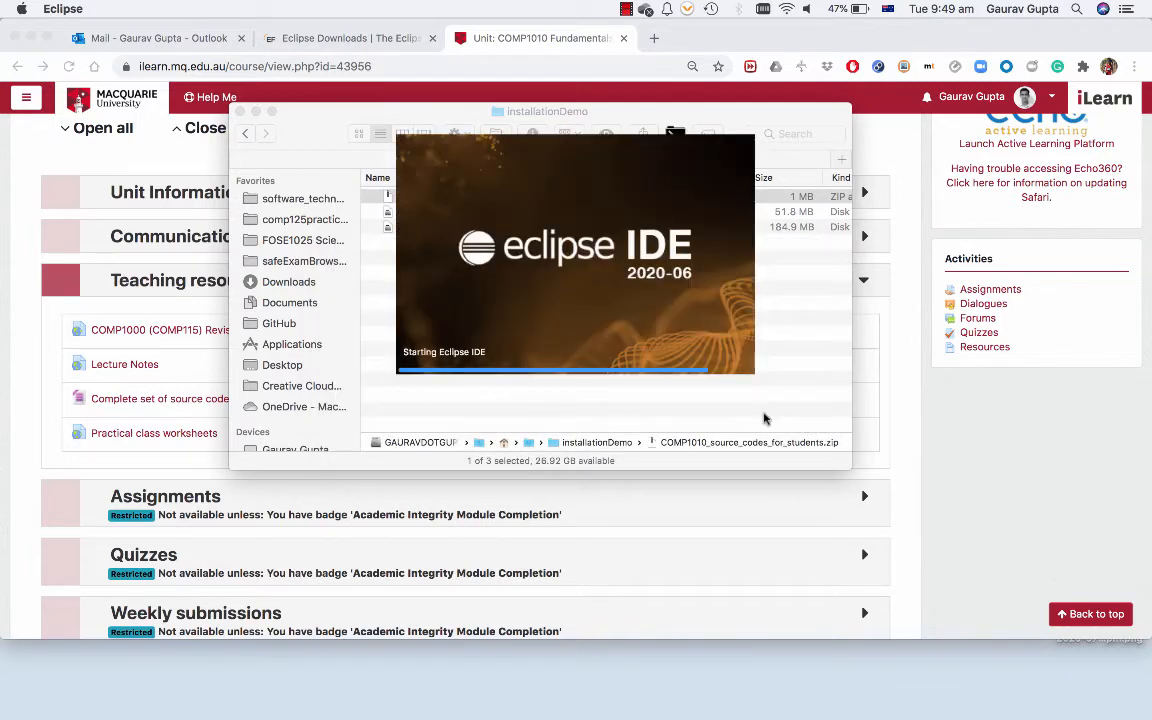
mouse_move(756, 400)
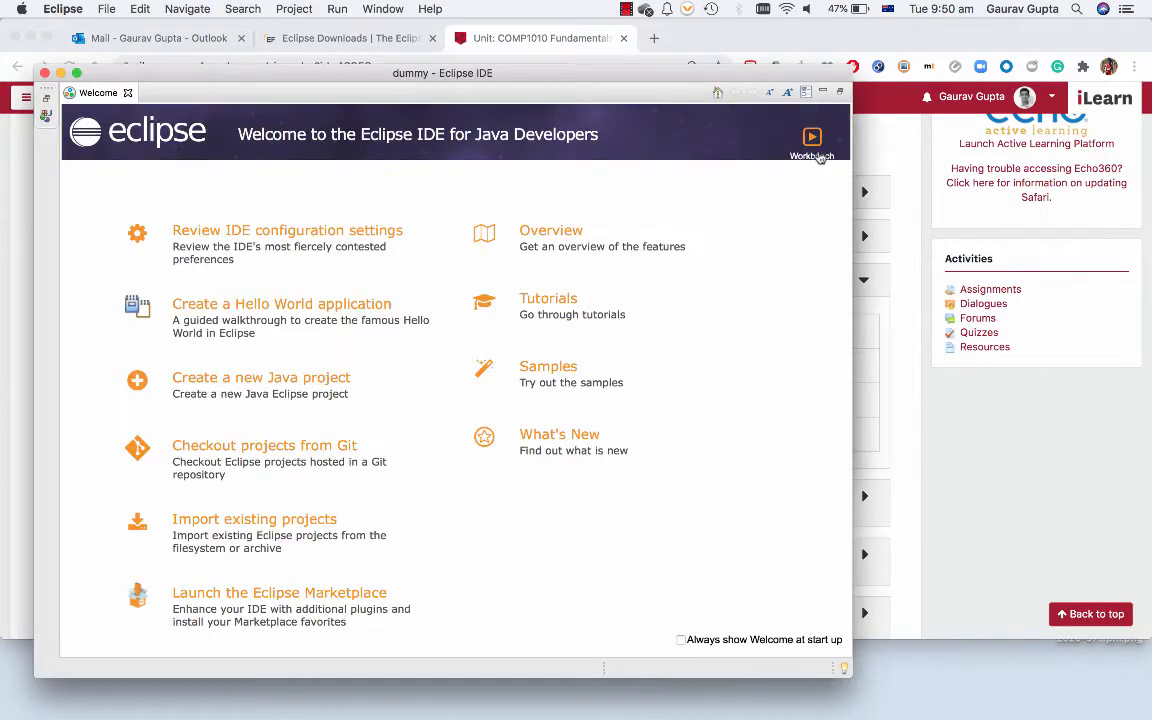
mouse_move(830, 178)
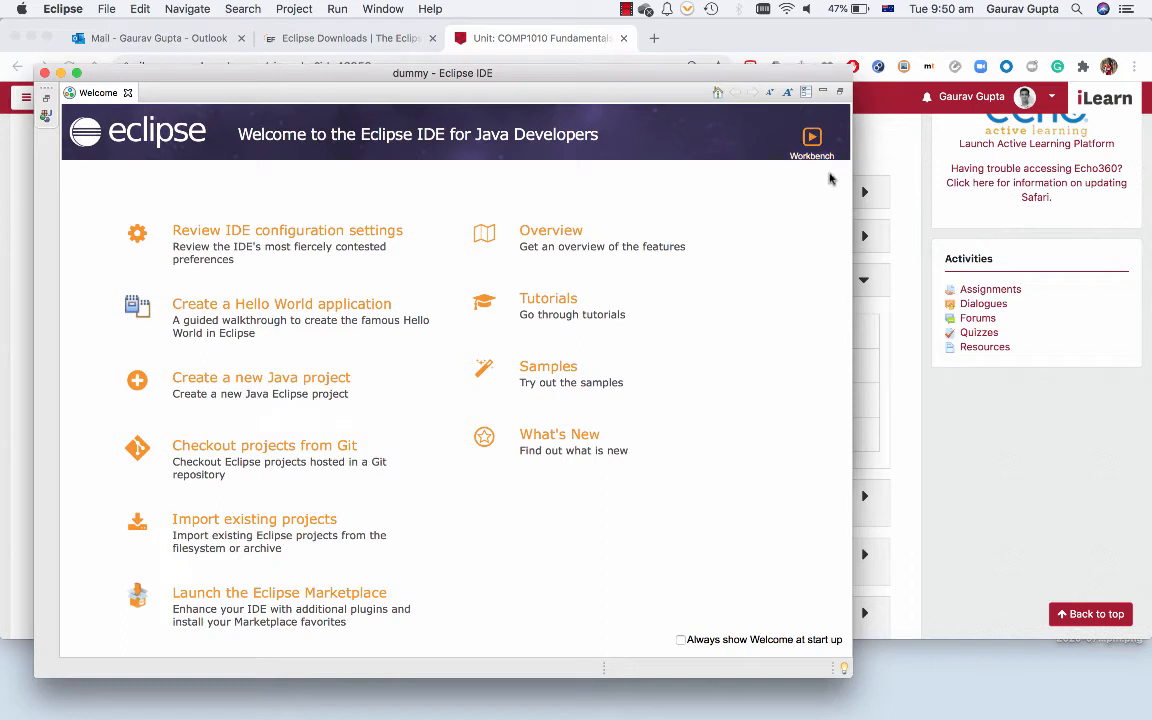
Start importing an existing project from an archive file and browse for it
left_click(812, 140)
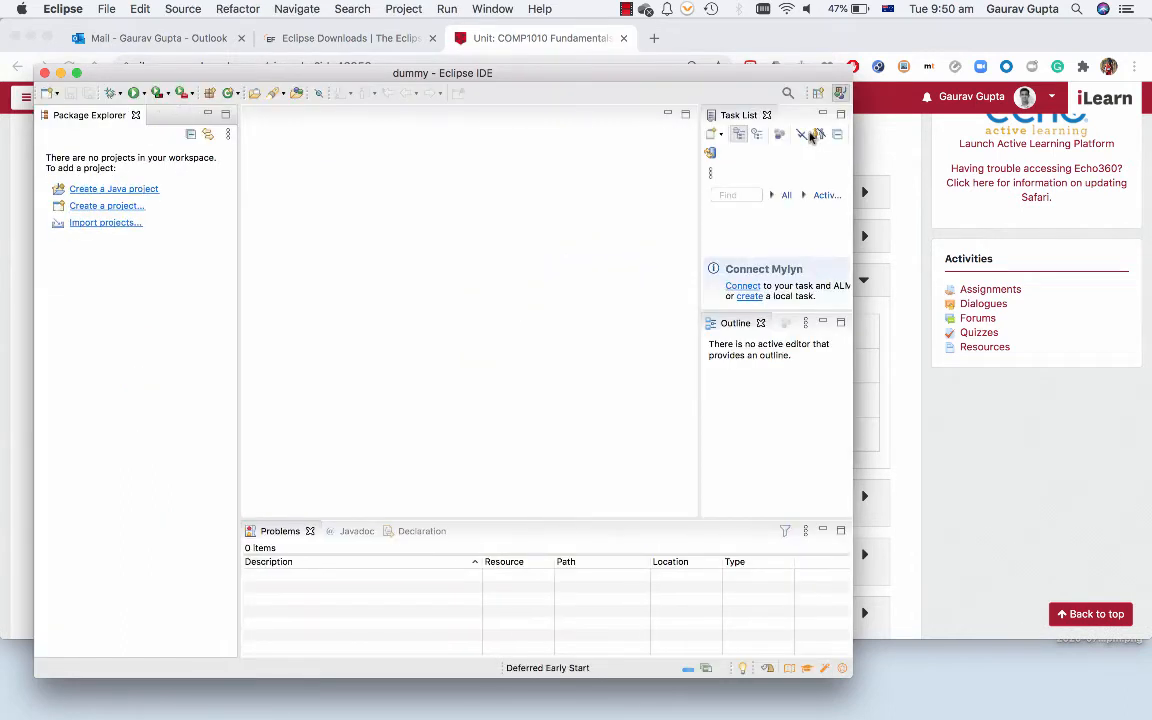
mouse_move(802, 132)
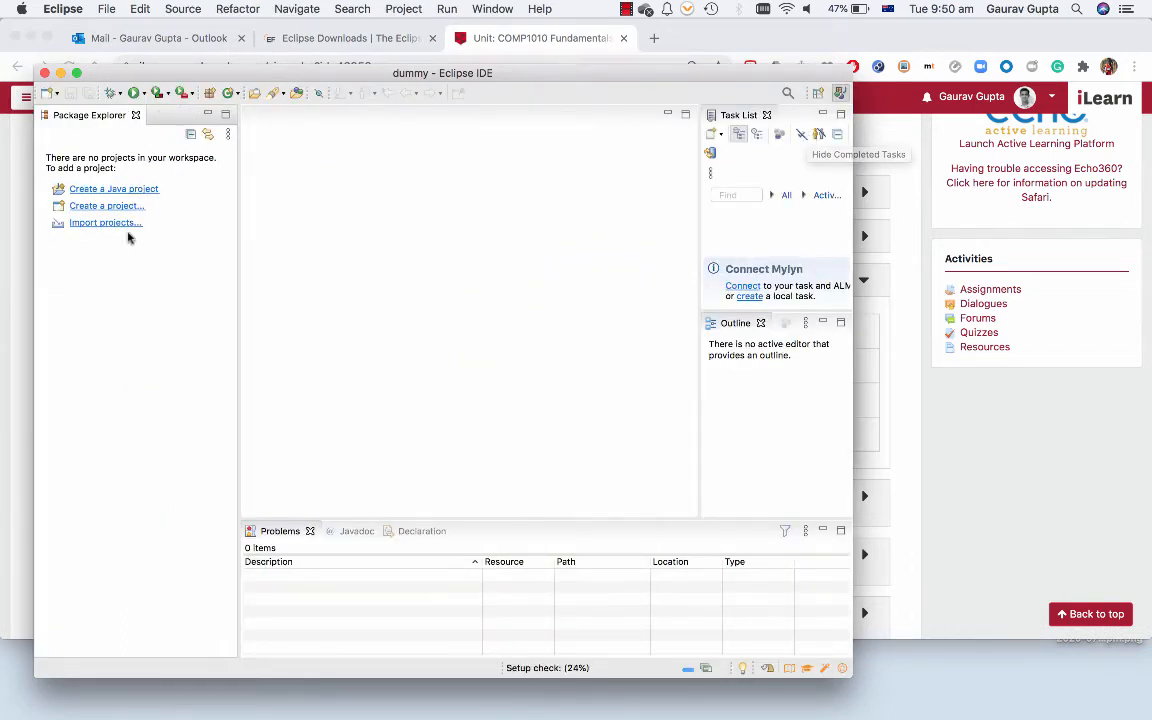
left_click(104, 222)
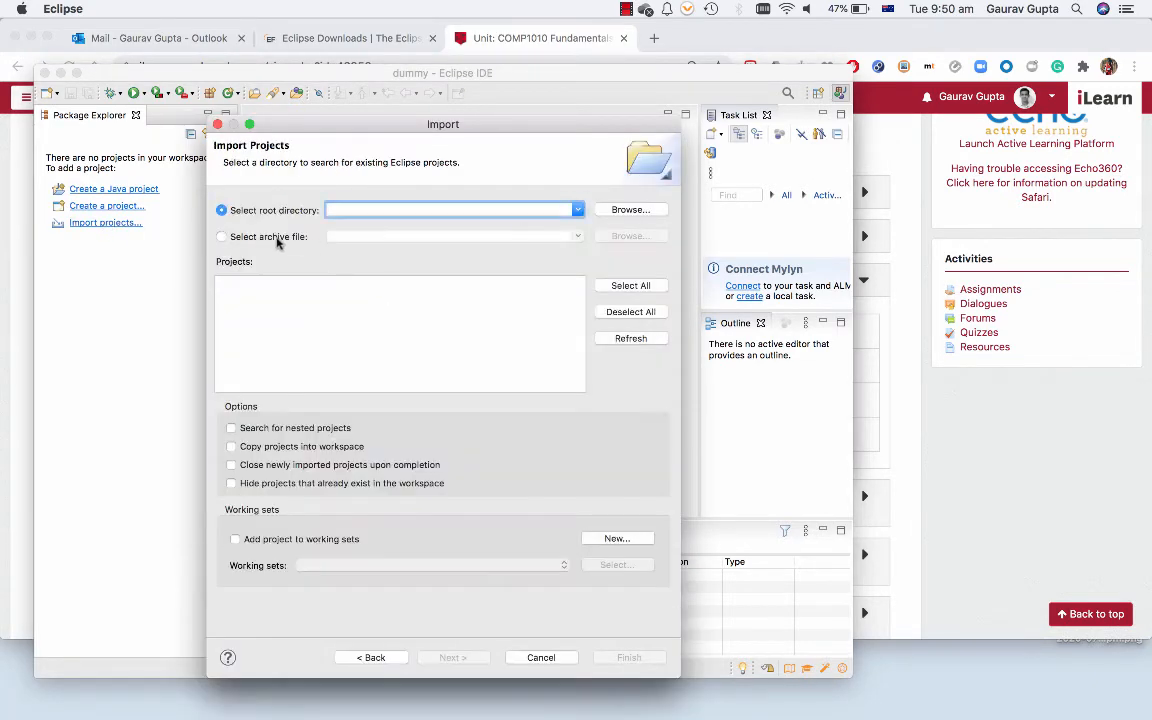
left_click(220, 236)
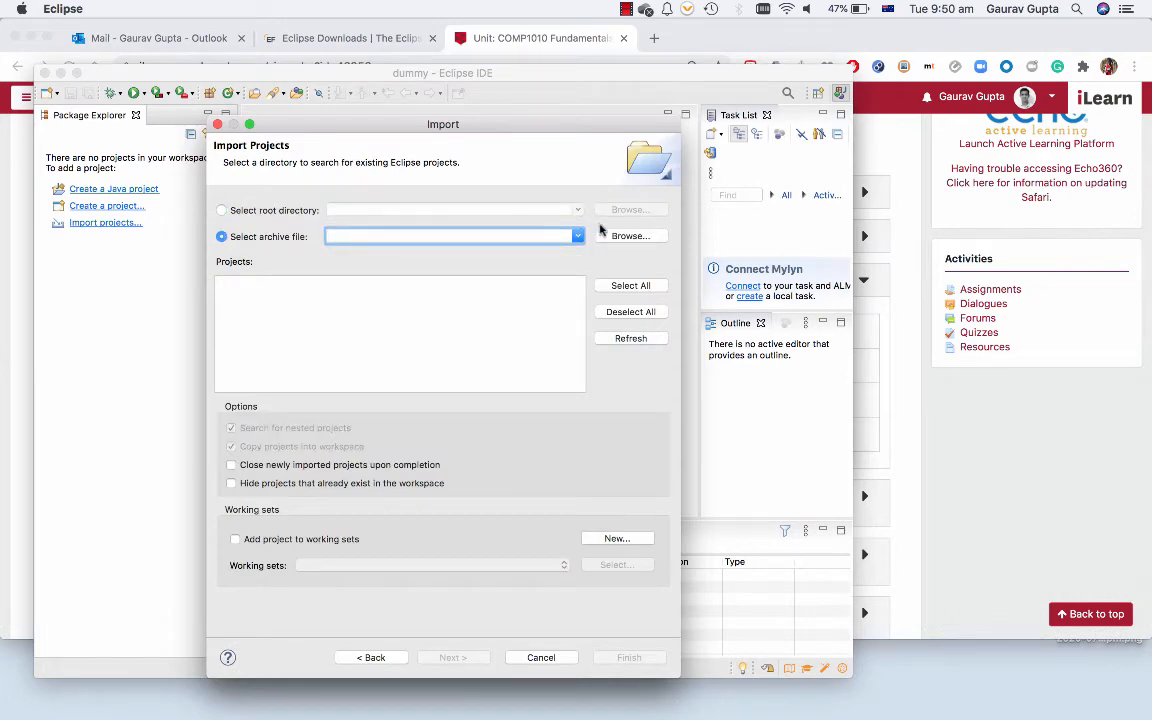
left_click(630, 236)
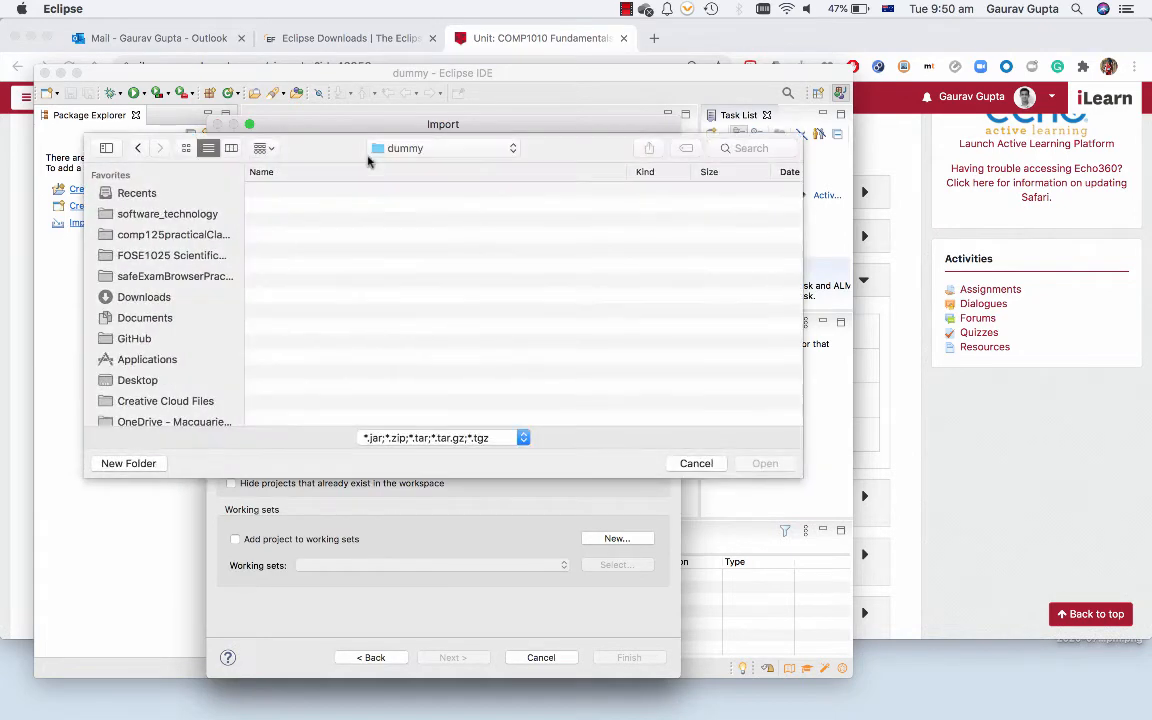
Pick the COMP1010 source codes zip from Downloads/installationDemo and finish the import
left_click(144, 296)
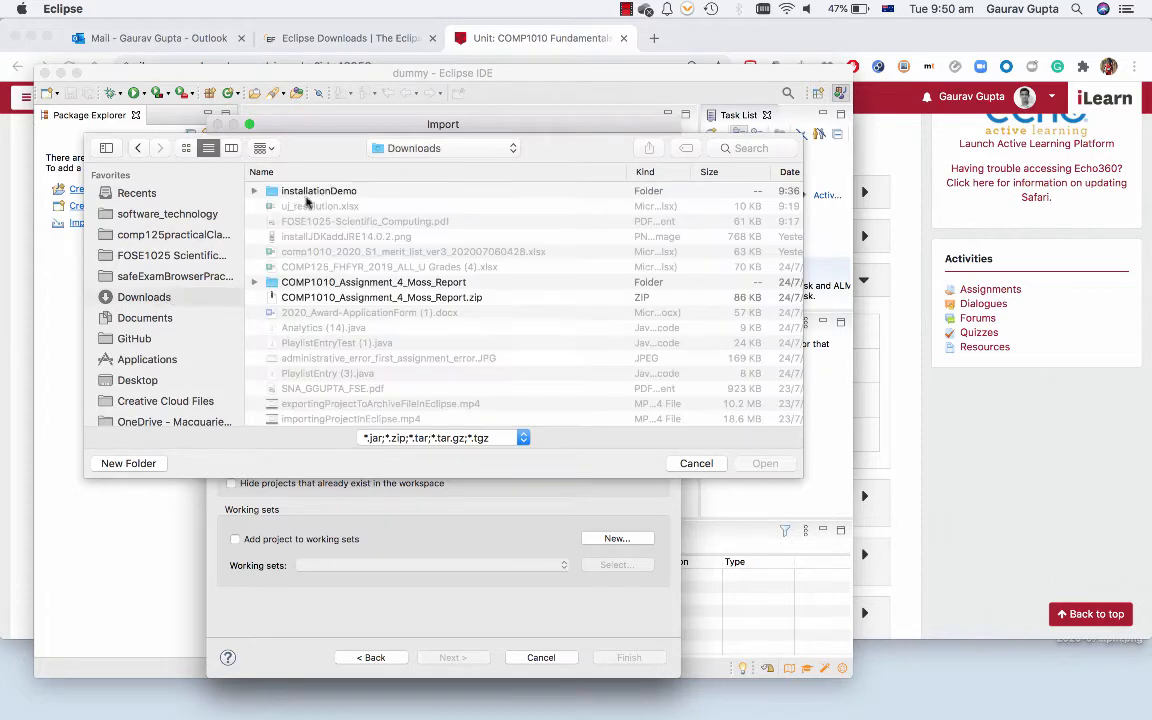
double_click(318, 190)
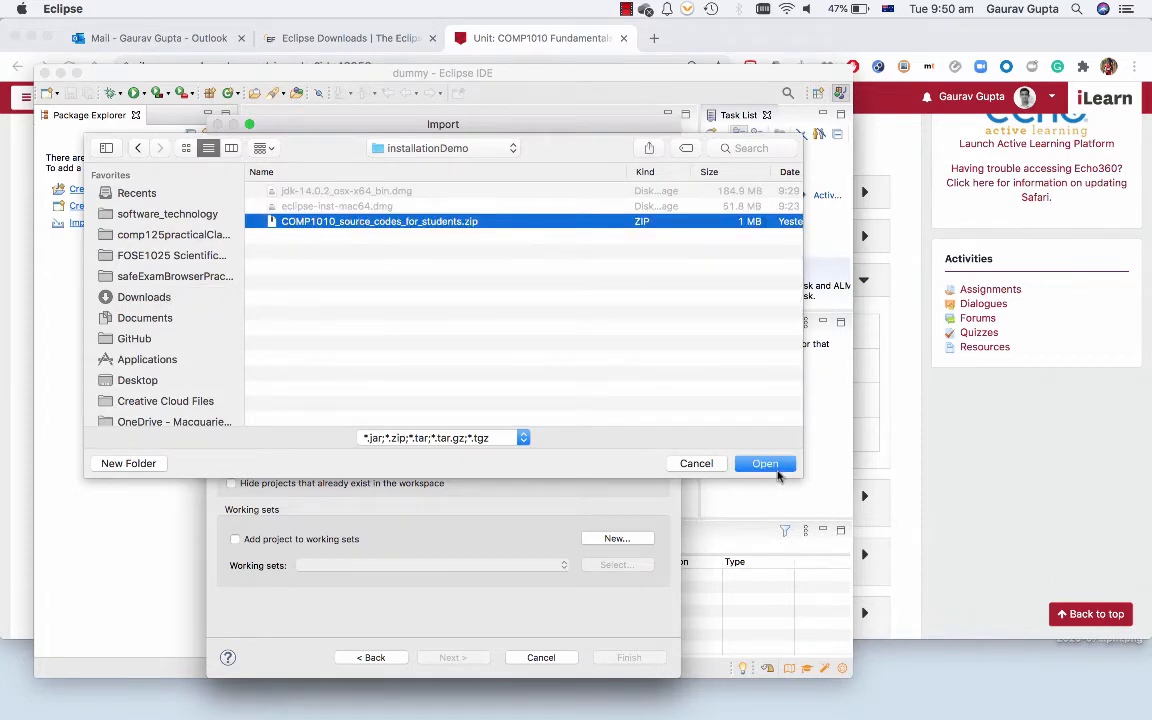
left_click(764, 464)
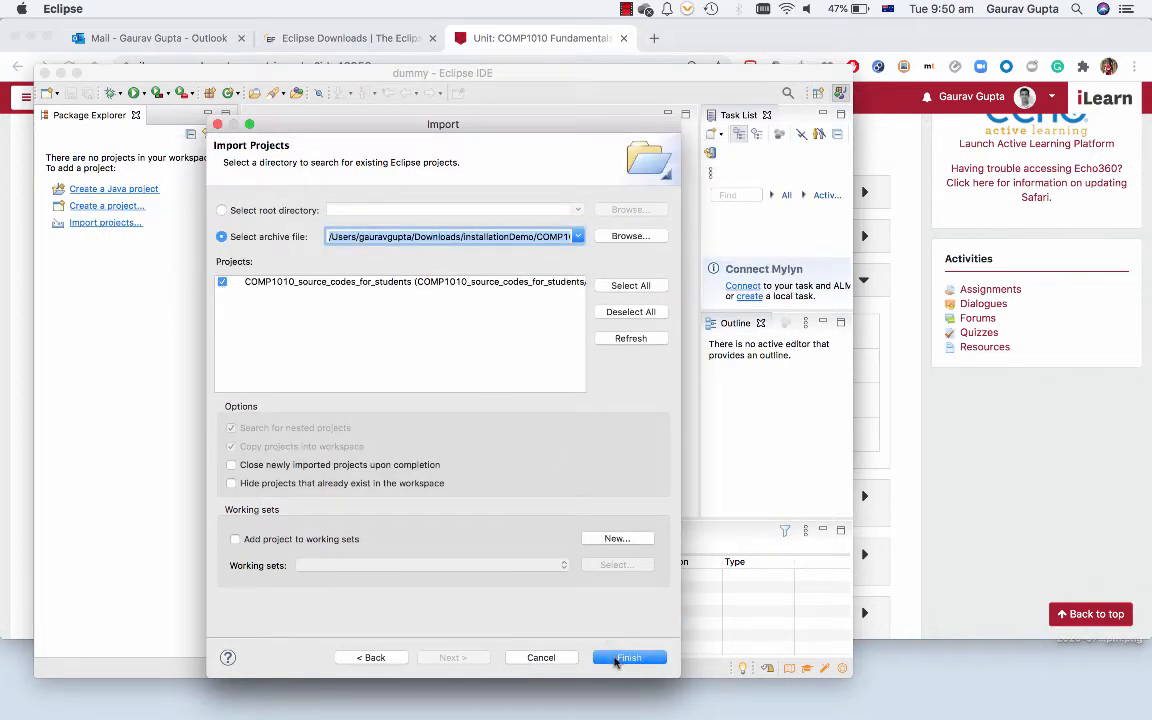
left_click(628, 656)
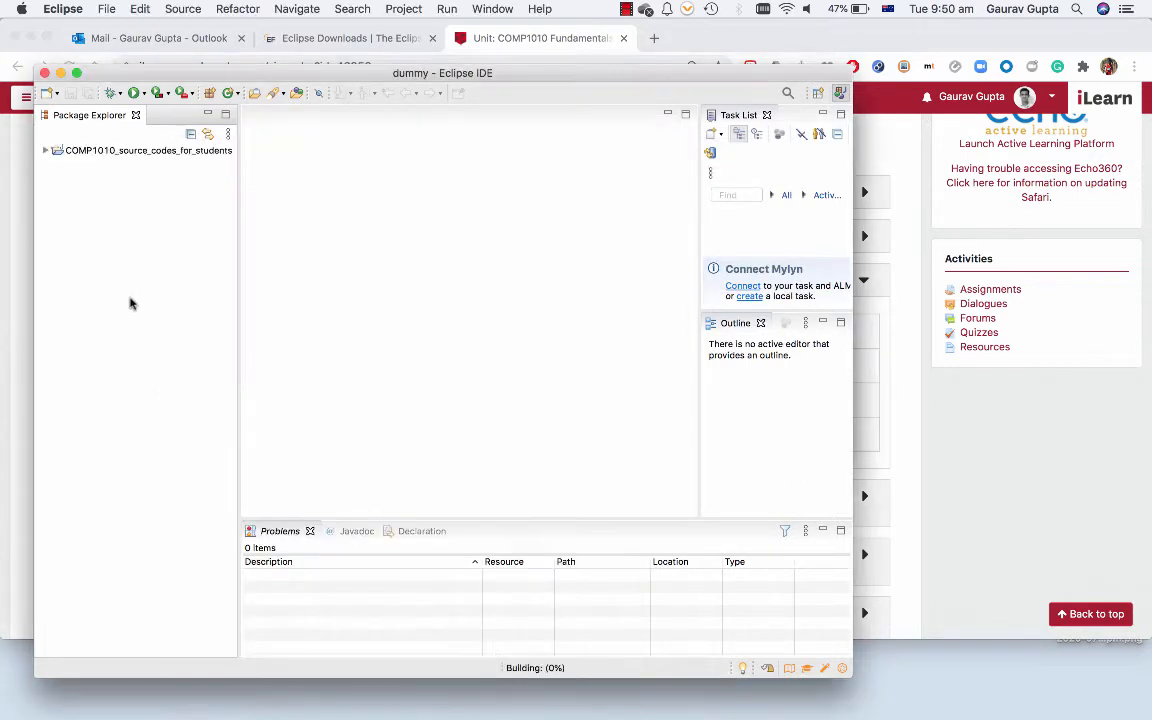
Expand the project's src folder and show packages as a nested hierarchy
left_click(44, 150)
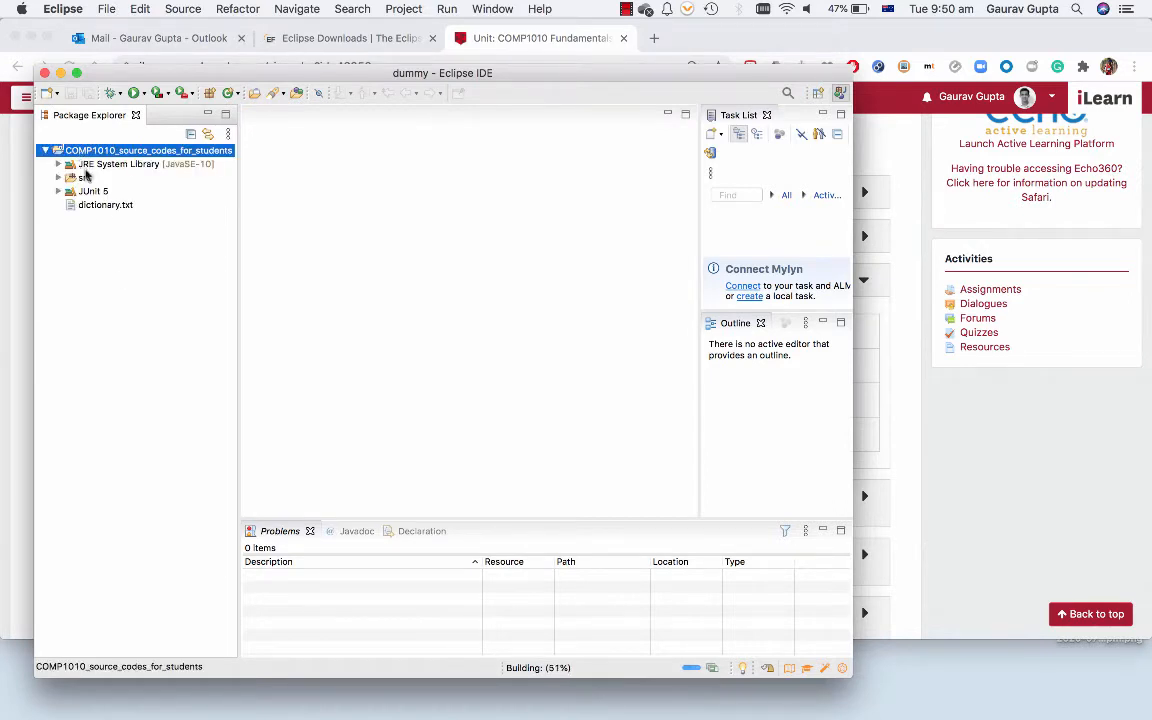
left_click(60, 176)
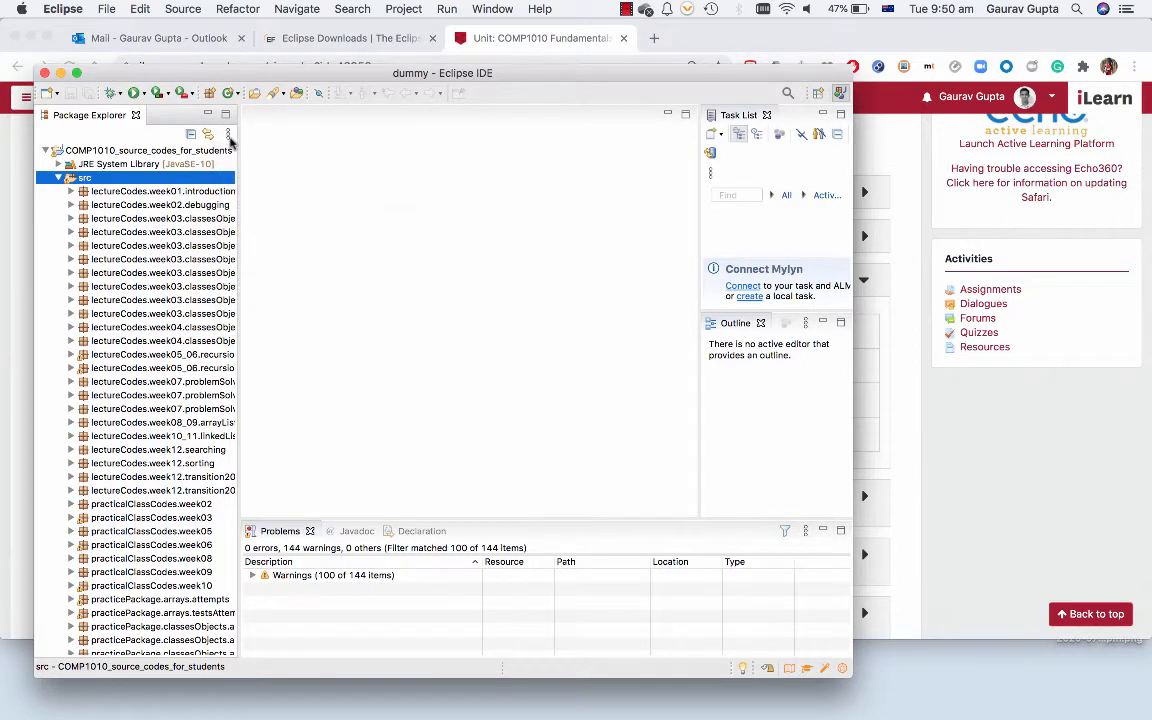
left_click(228, 136)
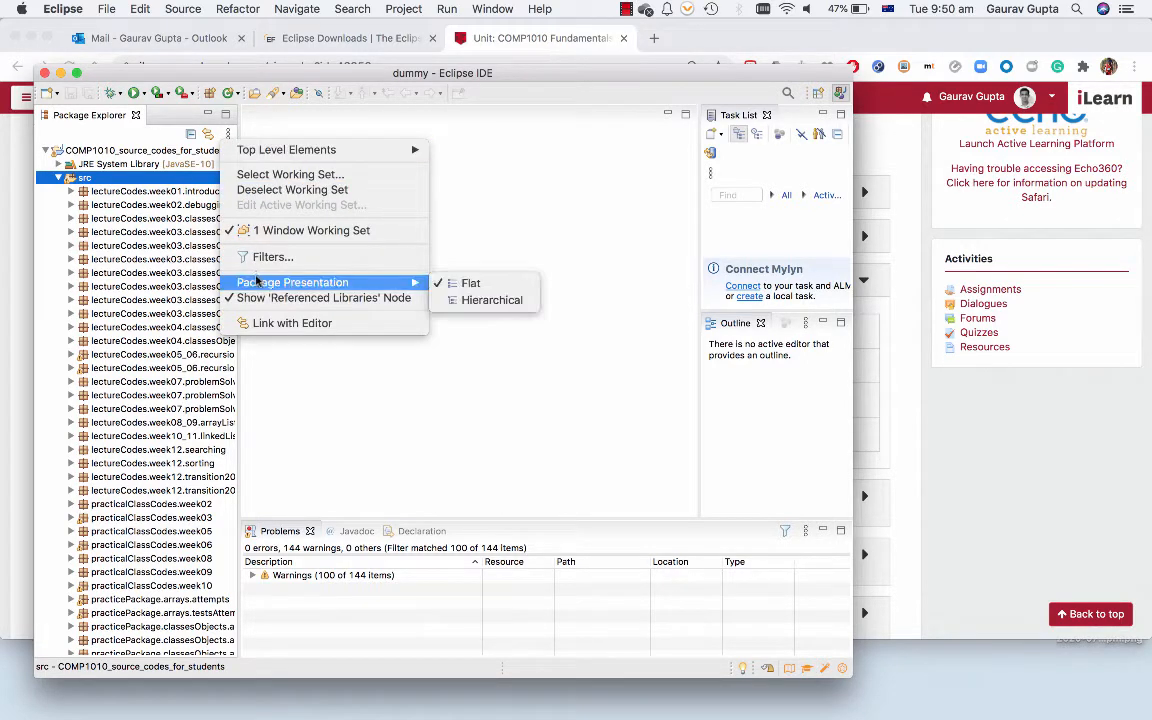
mouse_move(492, 300)
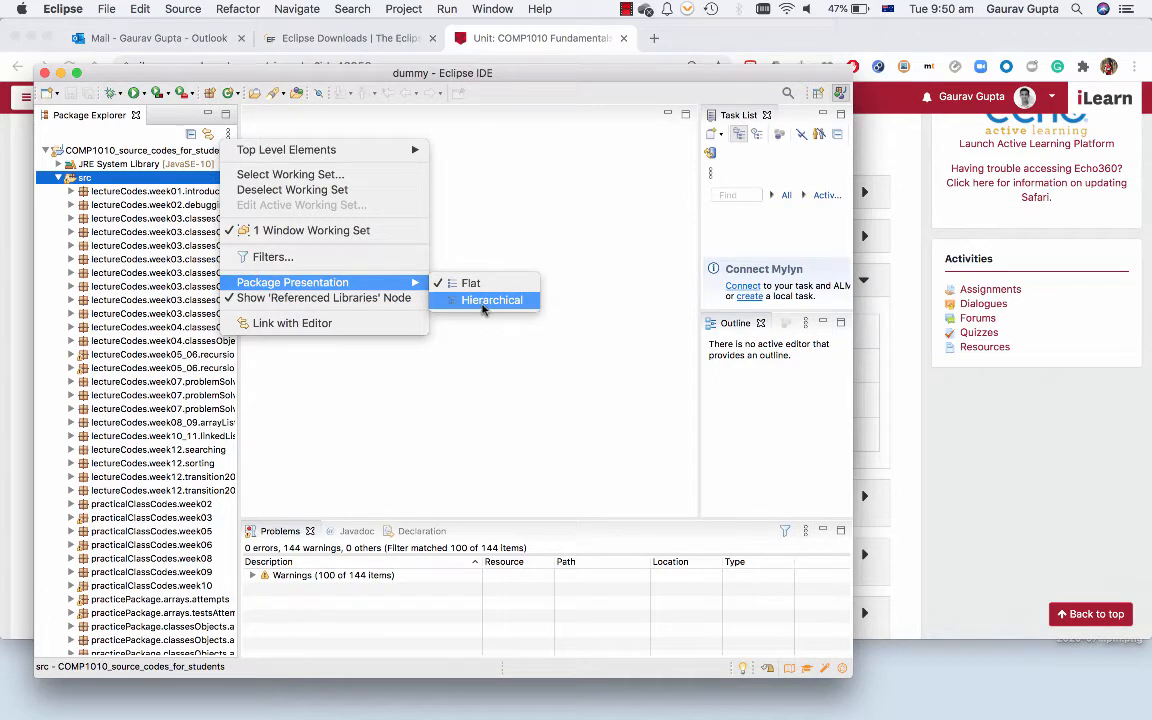
left_click(492, 300)
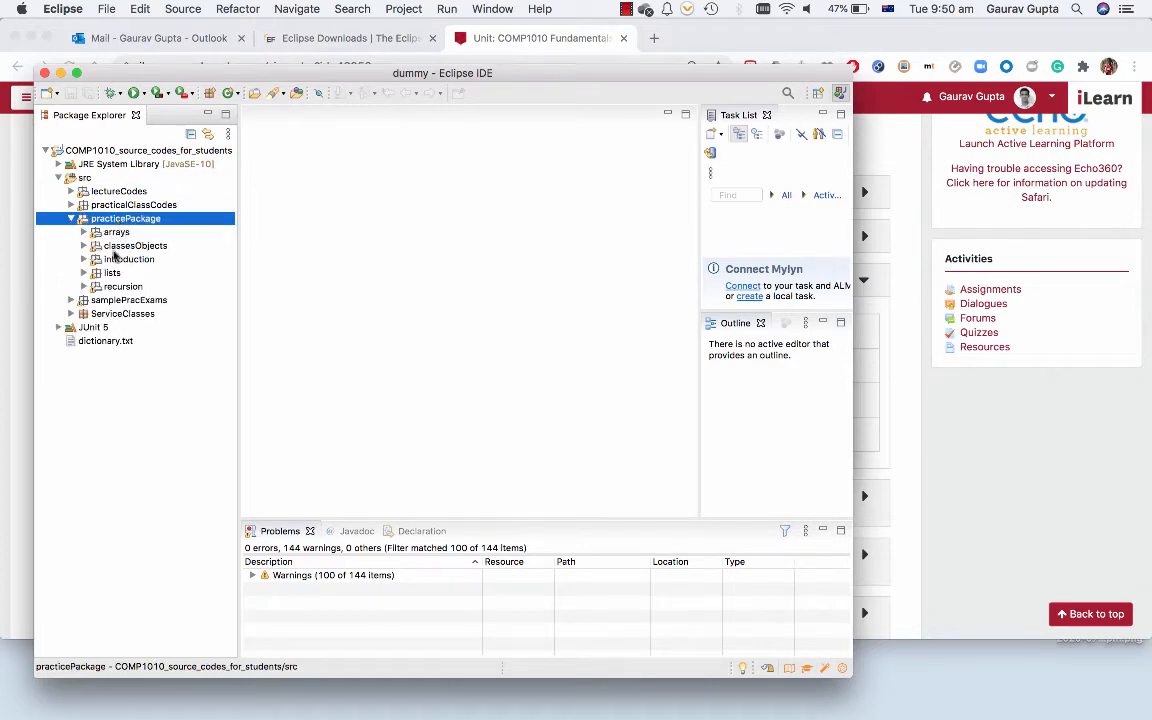
Run the JUnit tests (33 of 33 fail), then expand the attempts package to Stage1.java
left_click(128, 260)
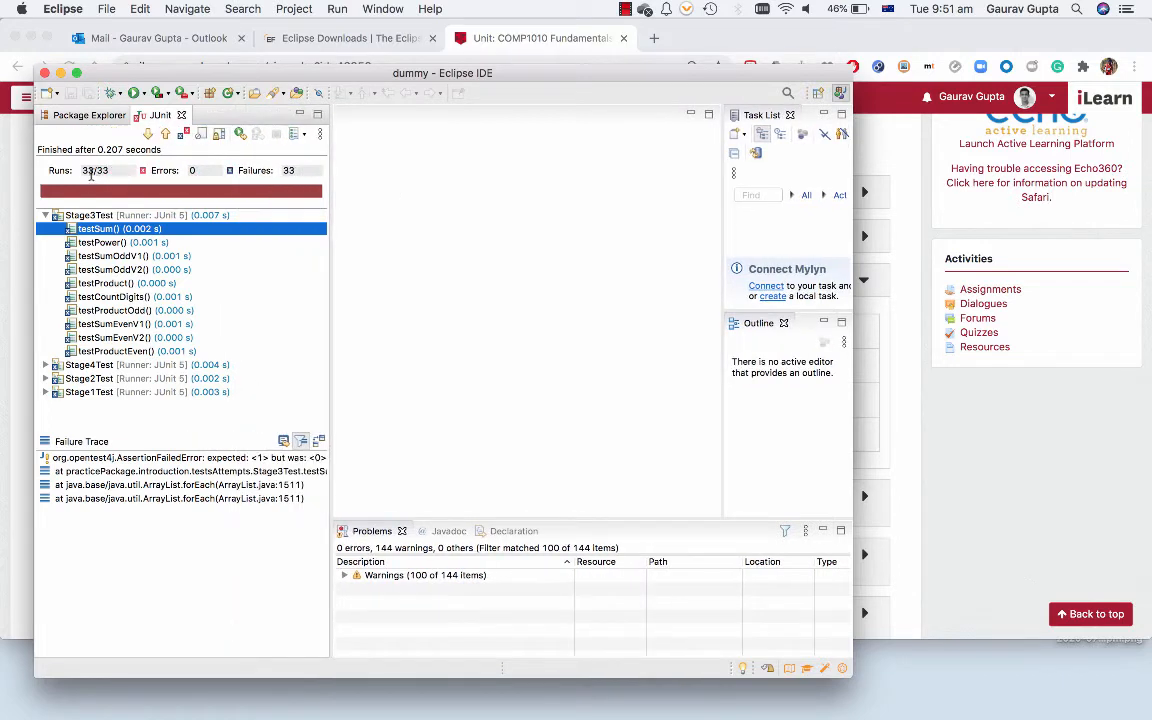
mouse_move(120, 164)
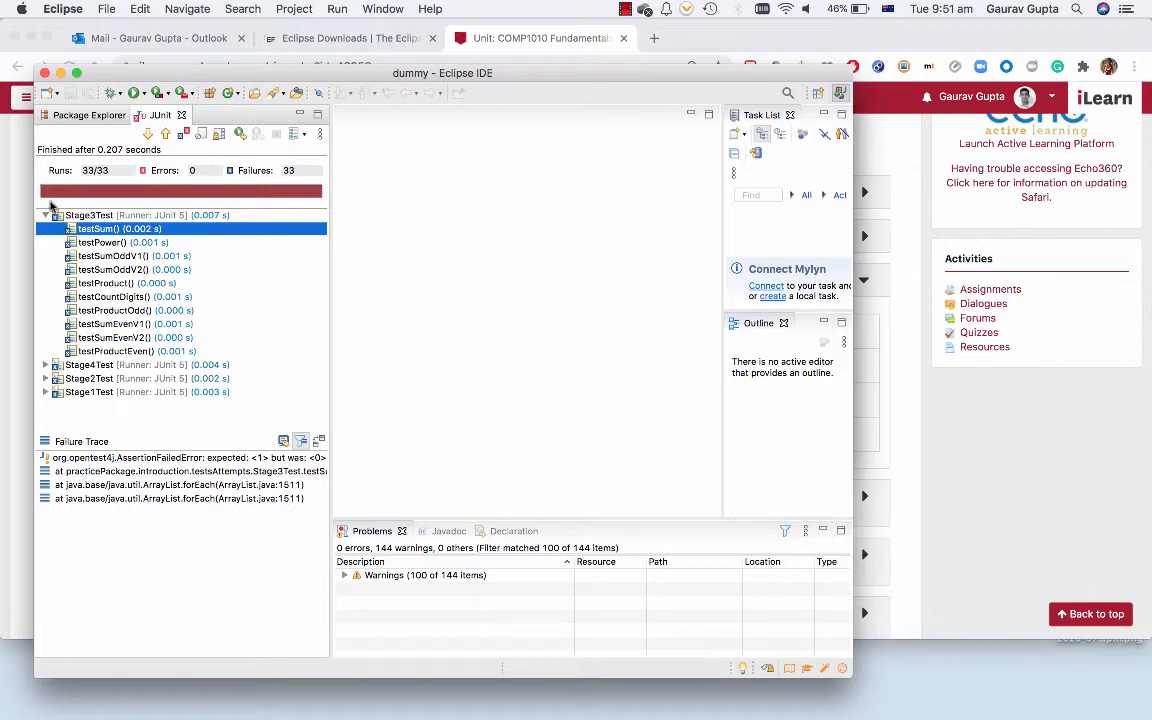
left_click(44, 214)
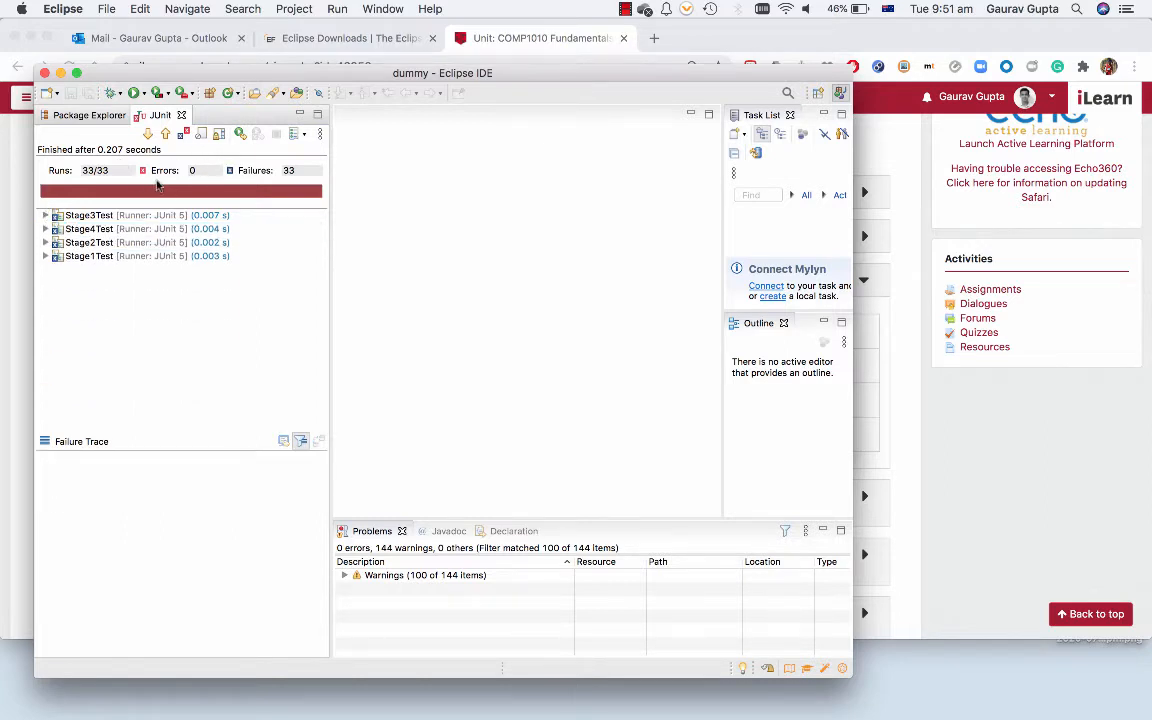
mouse_move(310, 182)
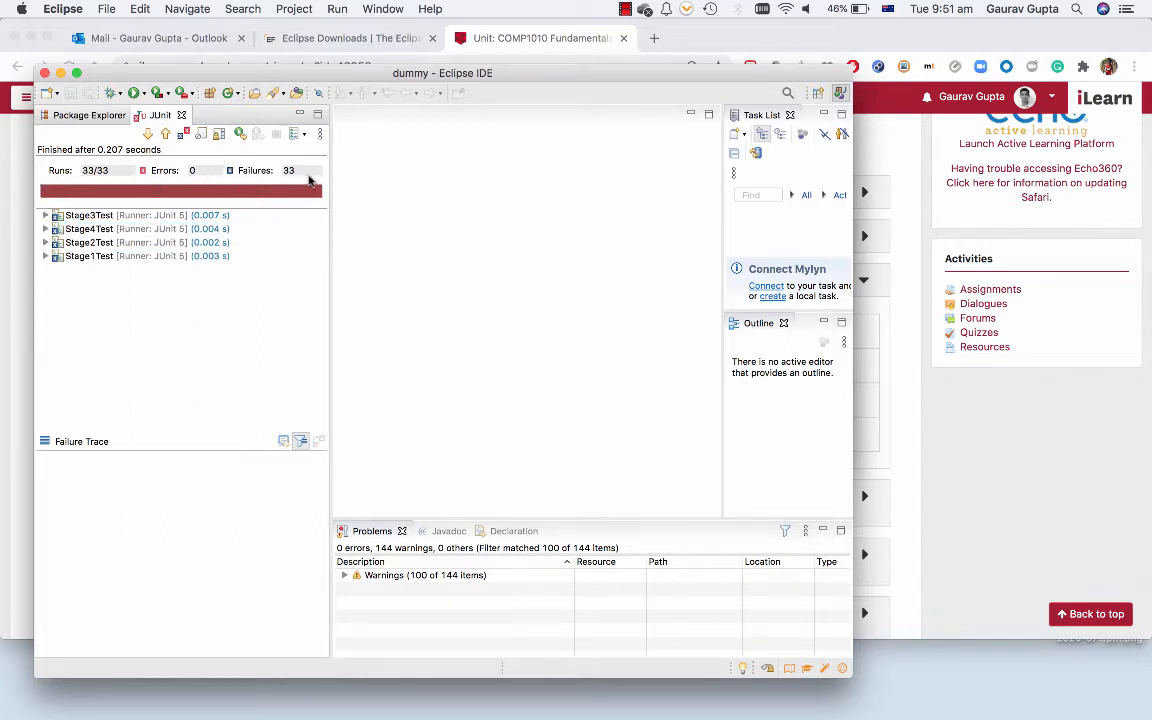
left_click(90, 114)
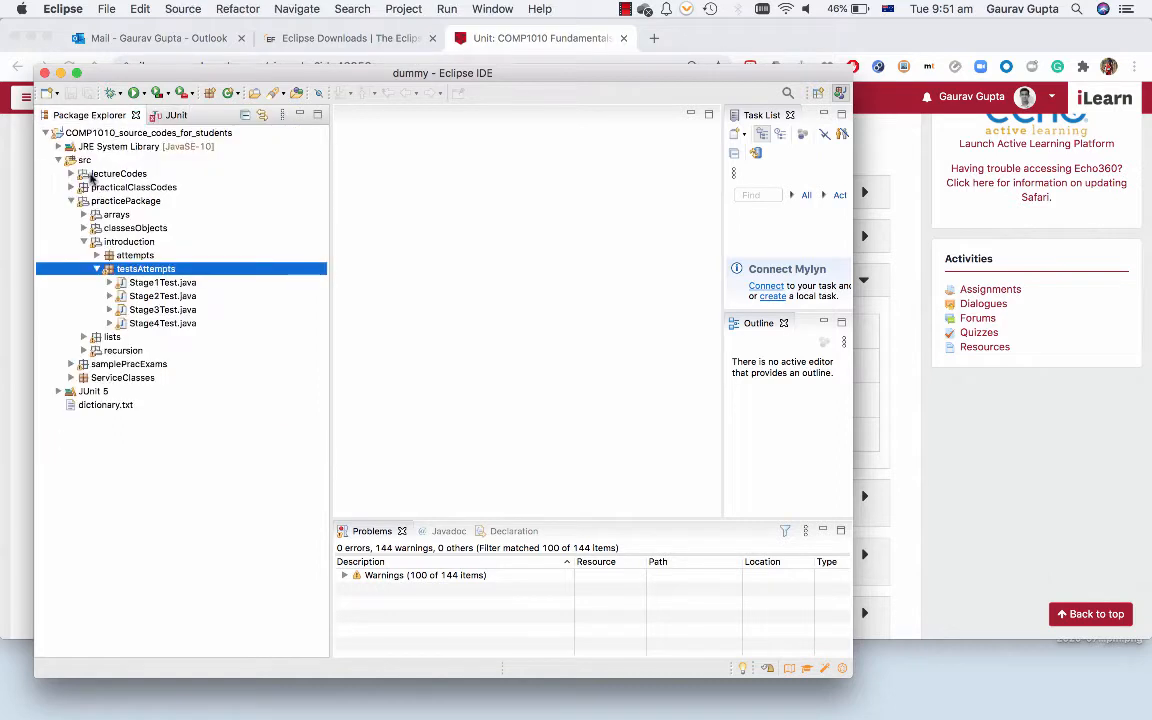
left_click(136, 256)
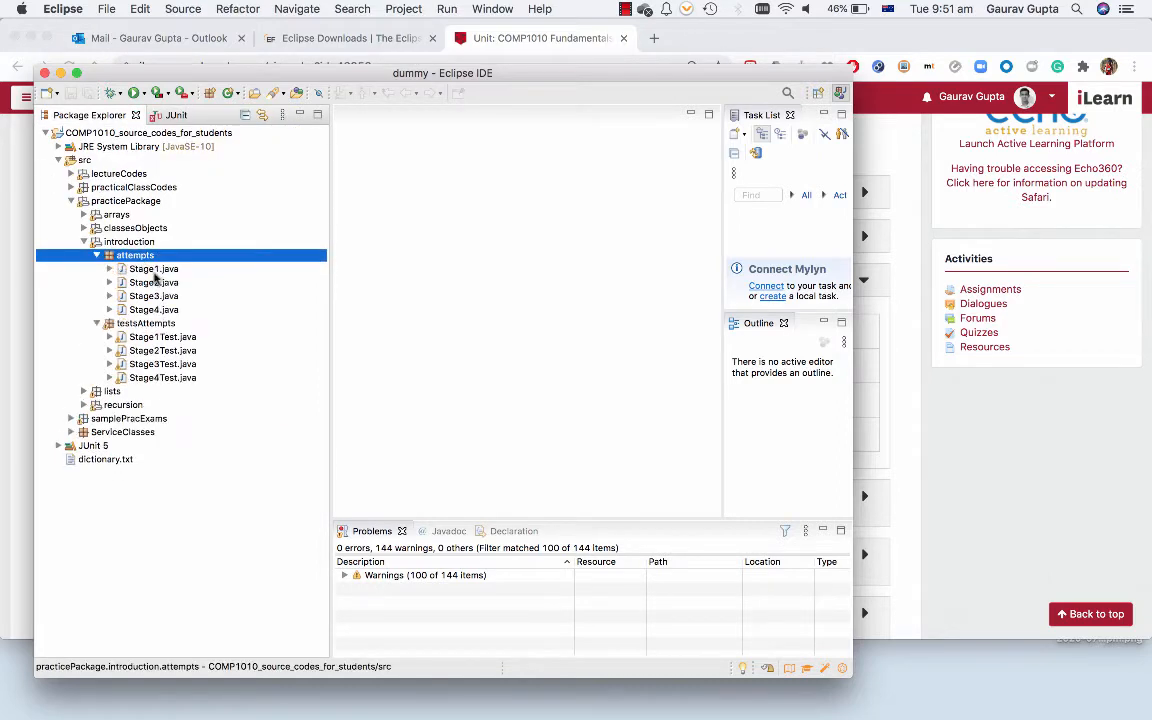
left_click(152, 268)
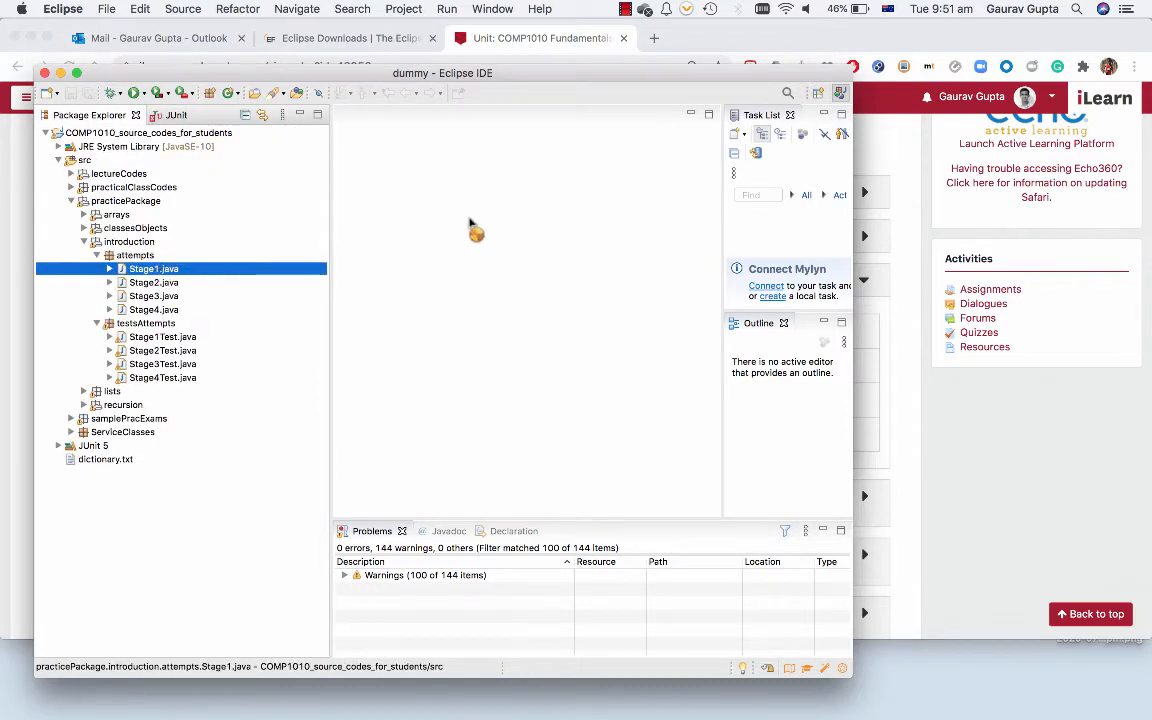
Make Stage1's square method return n*n and rerun the tests, now 32 failures of 33
double_click(152, 268)
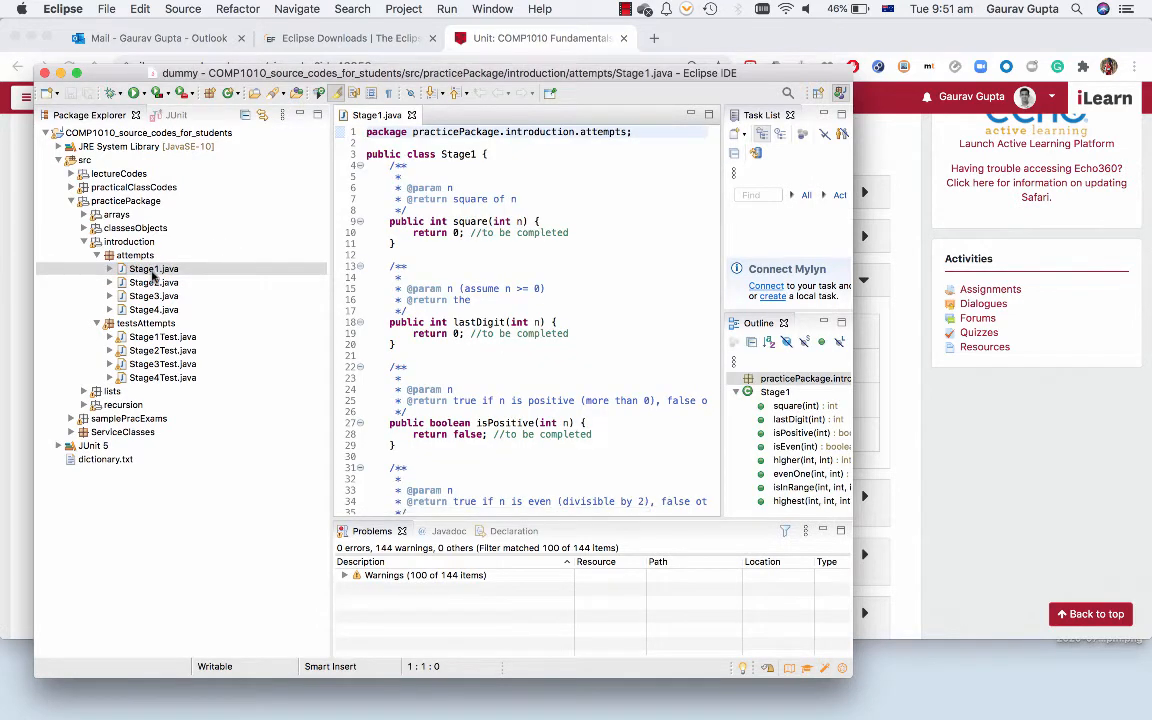
left_click(458, 232)
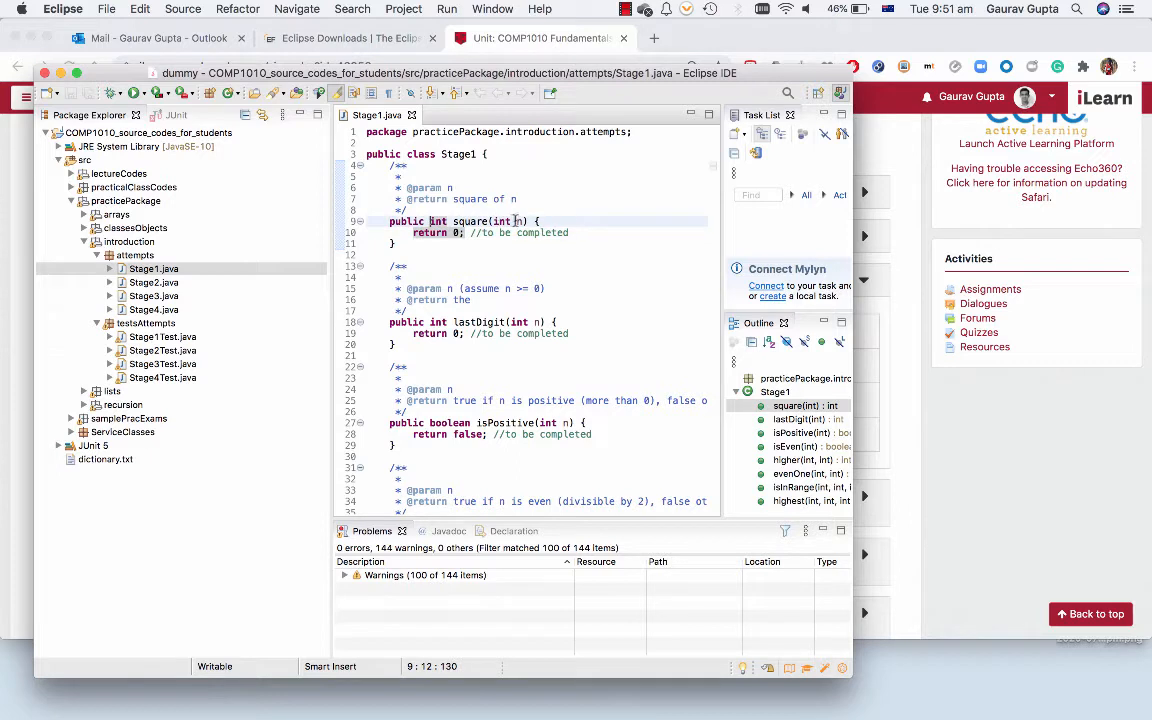
left_click(470, 232)
type("n*n")
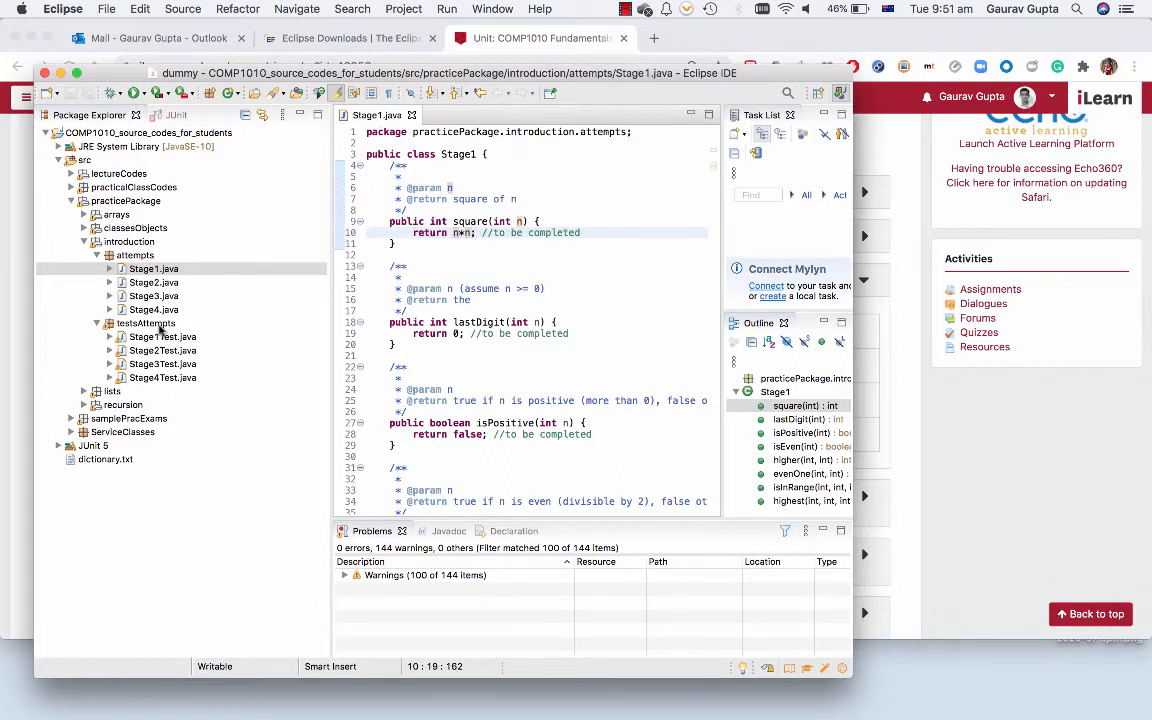
left_click(146, 324)
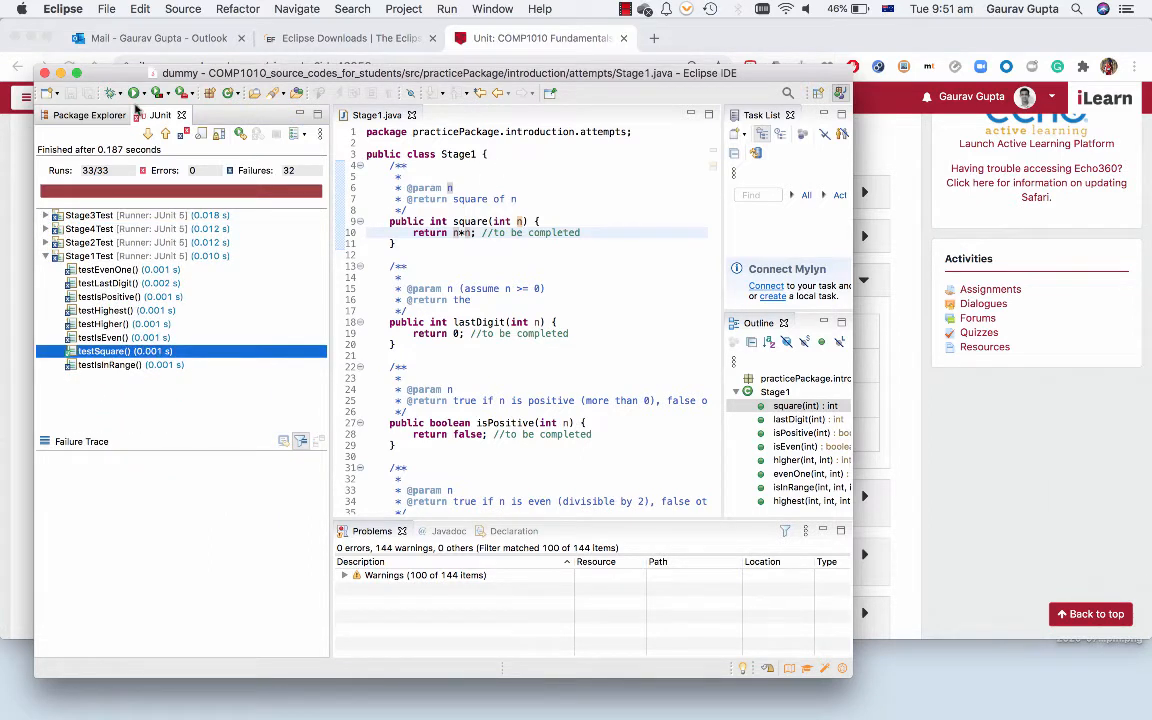
left_click(88, 114)
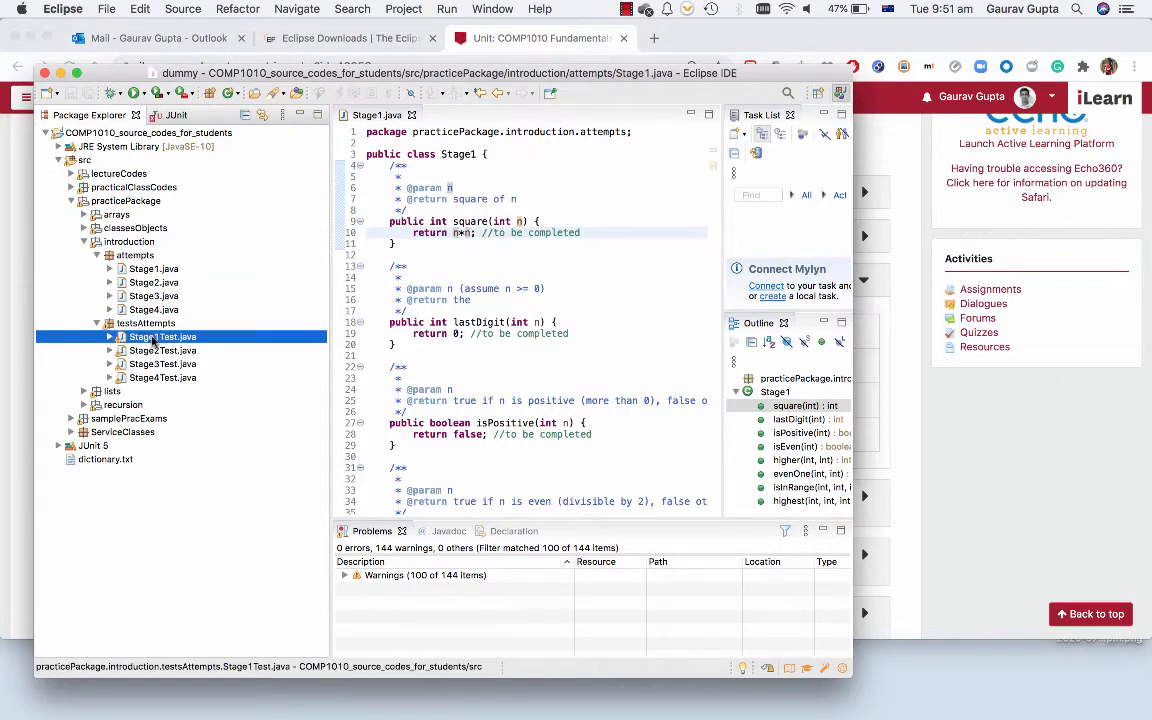
View the testSquare method's assertions in Stage1Test.java
double_click(160, 336)
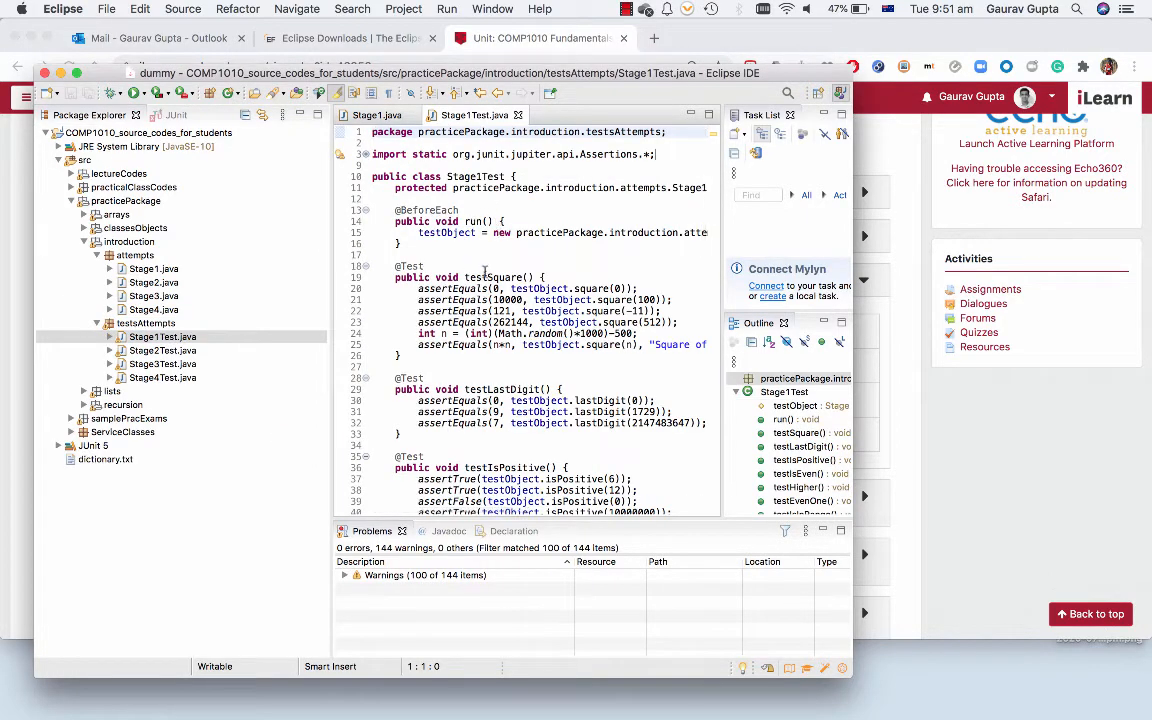
left_click(496, 276)
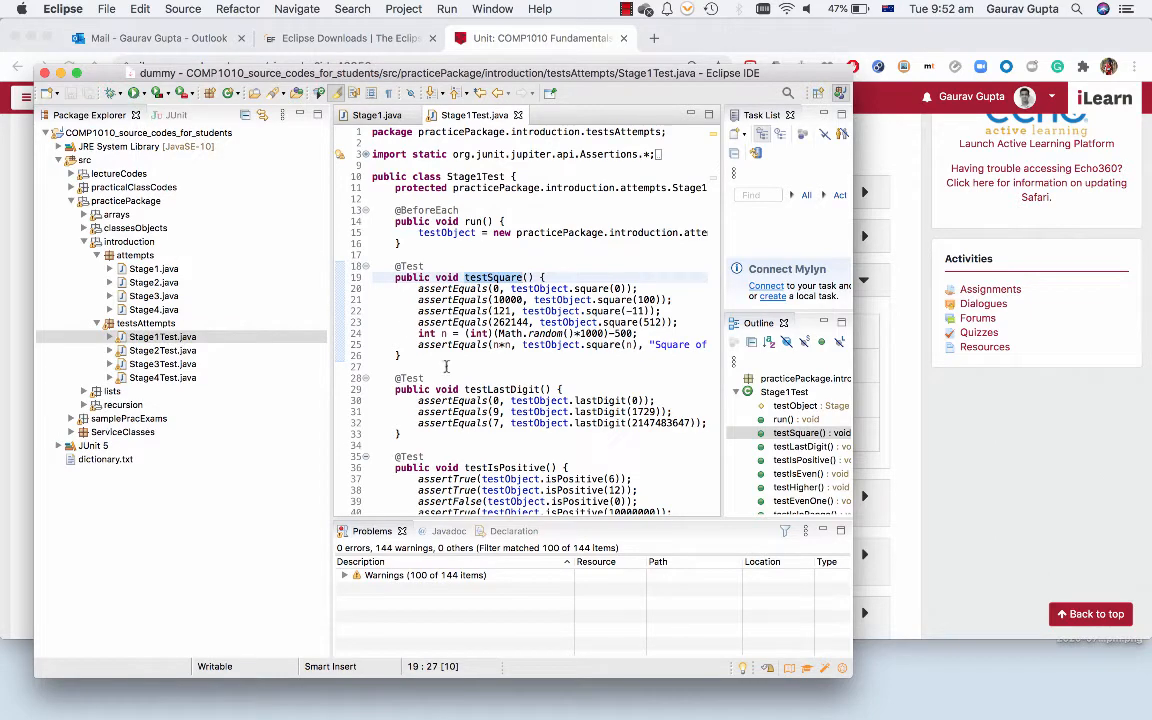
Run all Stage1Test tests (7 of 8 fail), then quit Eclipse
left_click(160, 114)
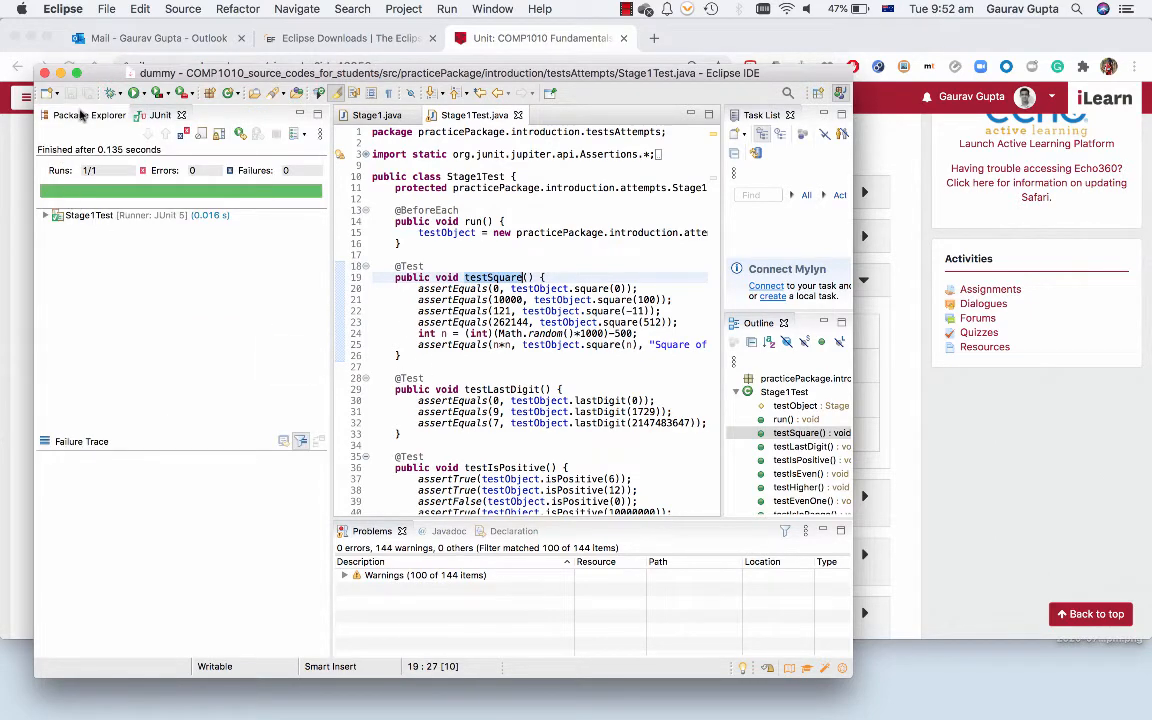
left_click(88, 114)
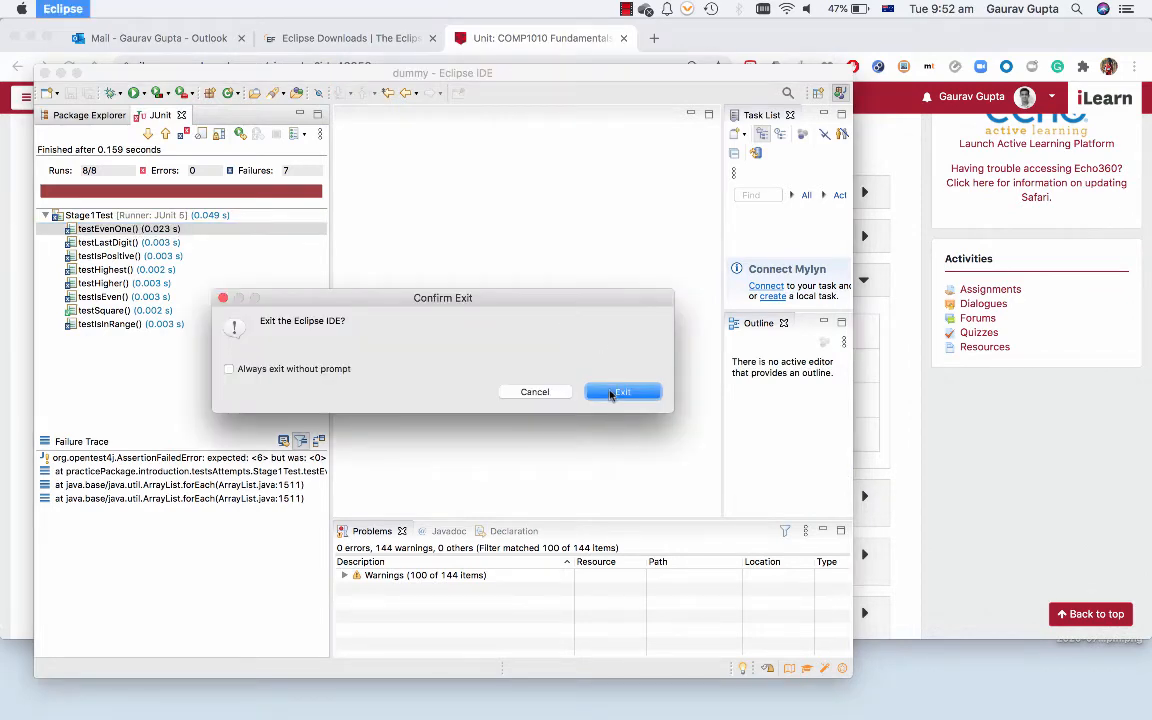
left_click(622, 390)
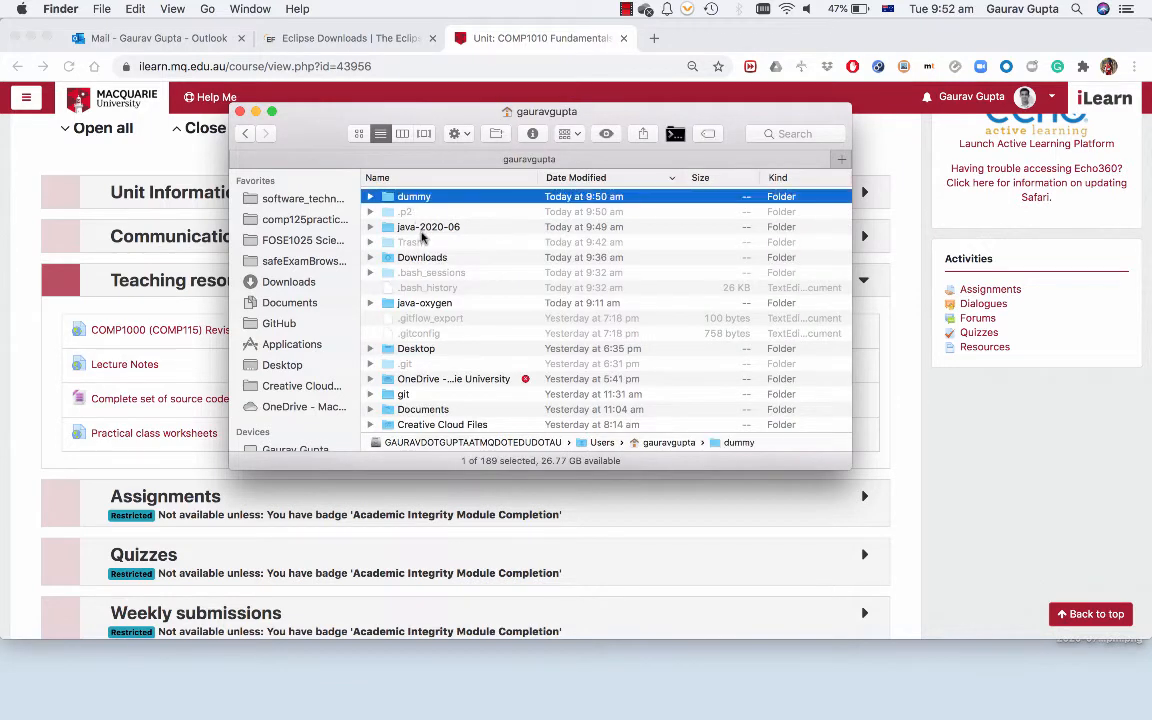
Trash the dummy and java-2020-06 folders and permanently empty the Trash
left_click(428, 226)
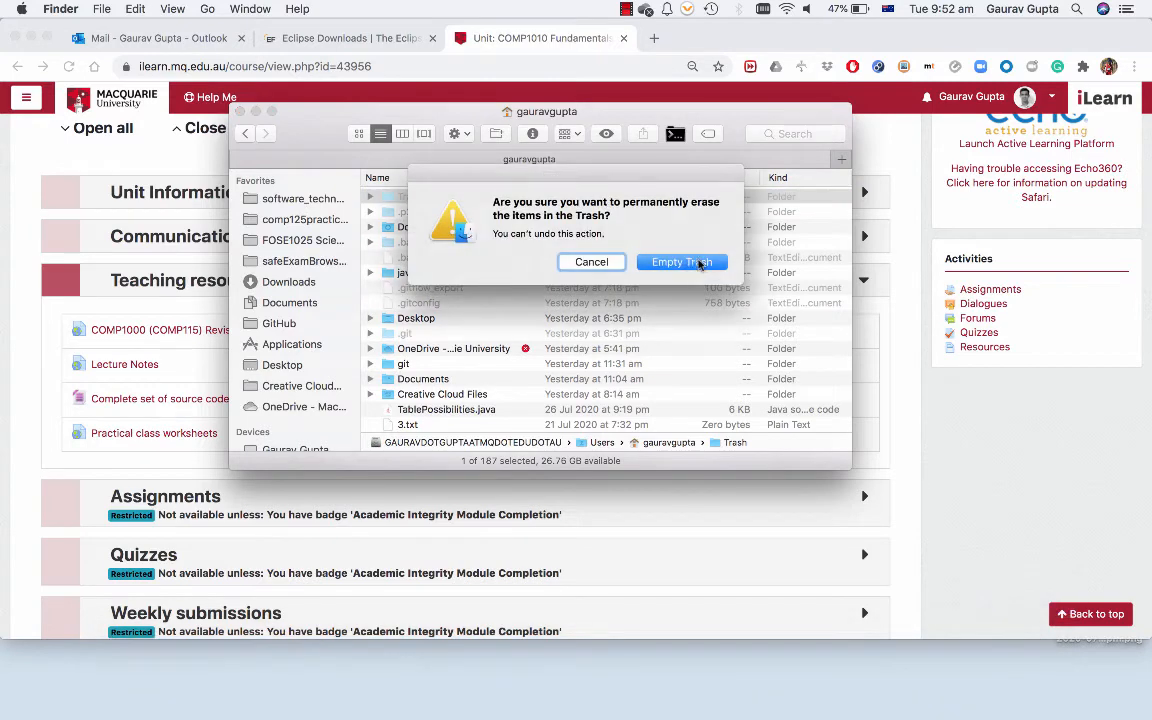
left_click(682, 260)
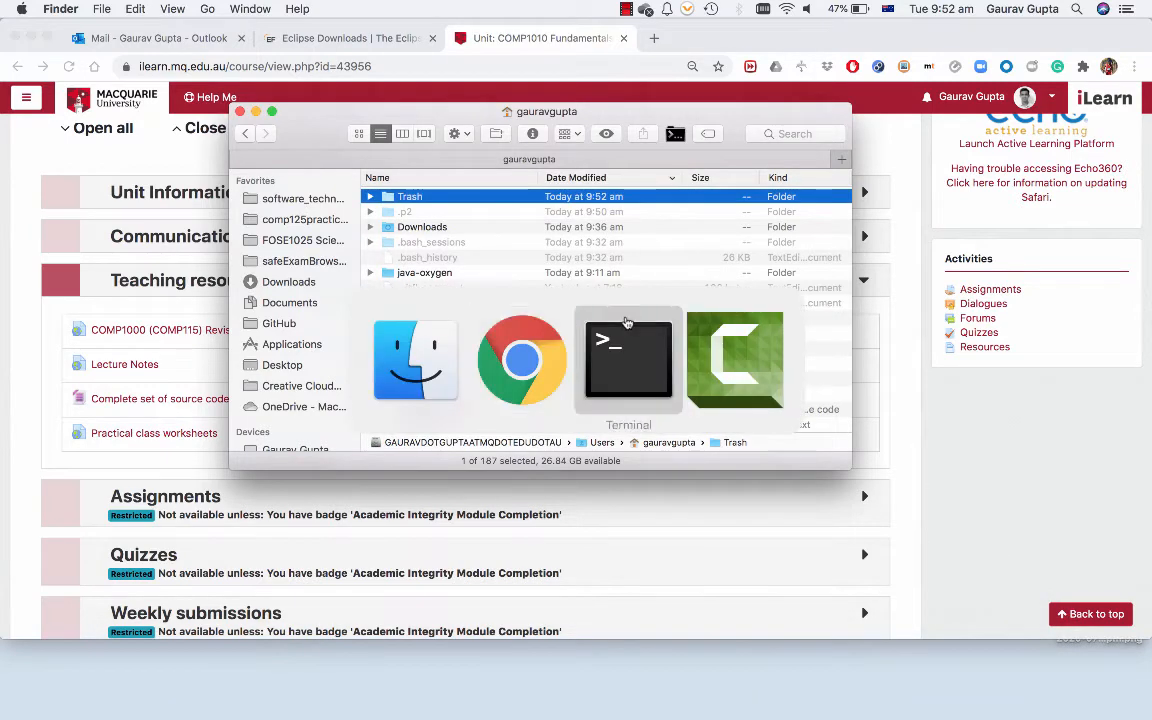
Delete jdk-14.0.2.jdk from JavaVirtualMachines with sudo rm -rf
left_click(628, 360)
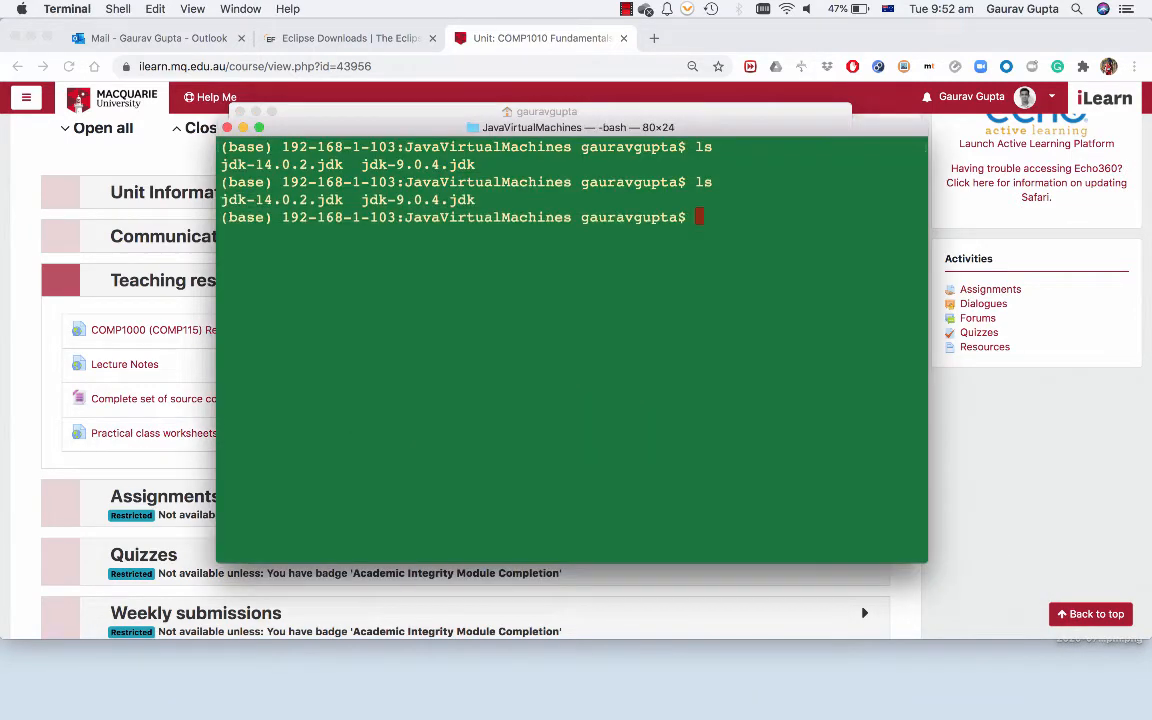
type("sudo")
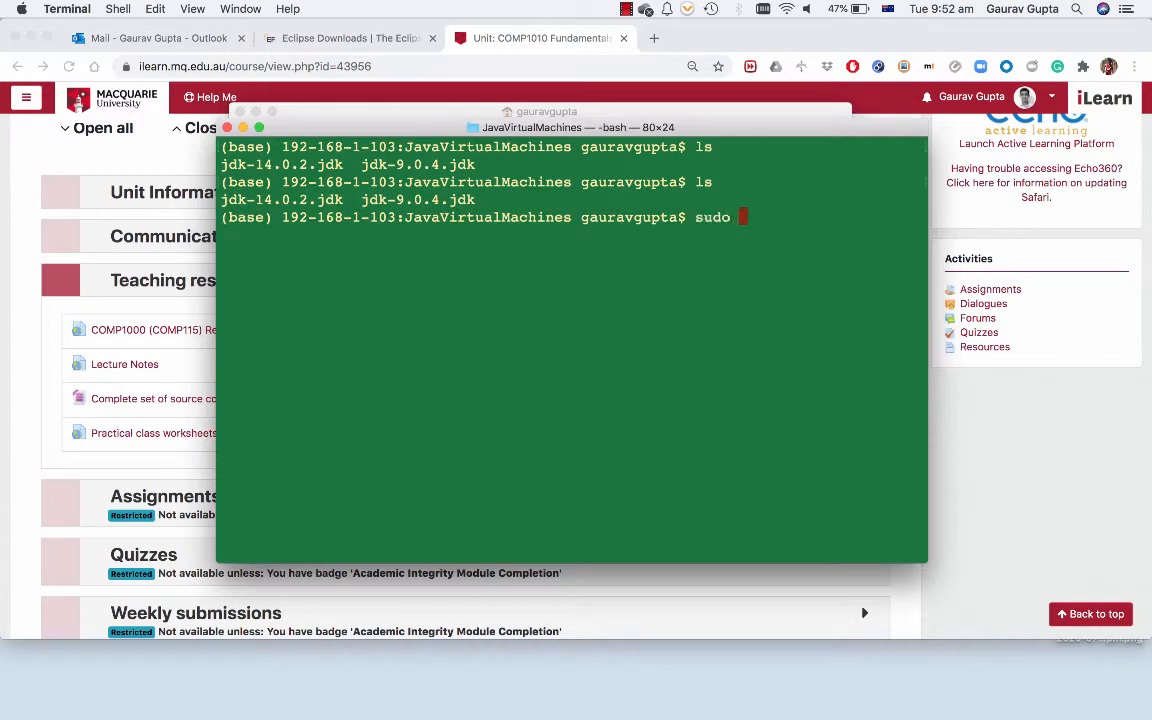
type("rm -rf jdk-14.0.2.jdk/")
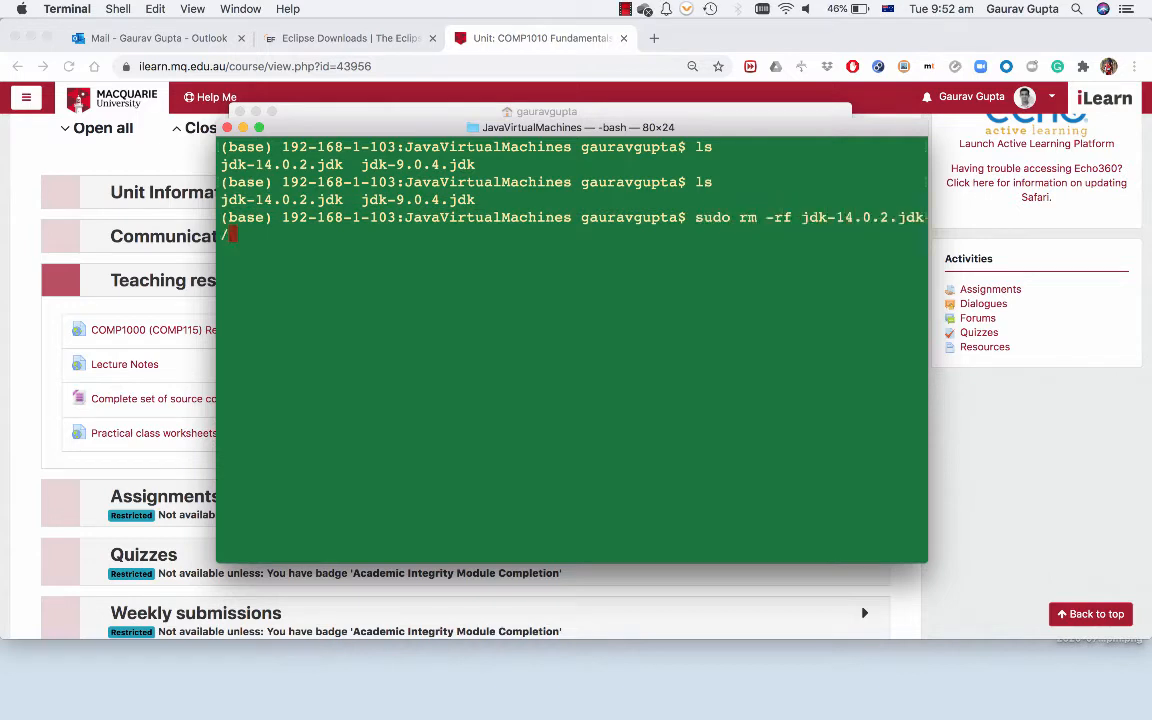
key("Return")
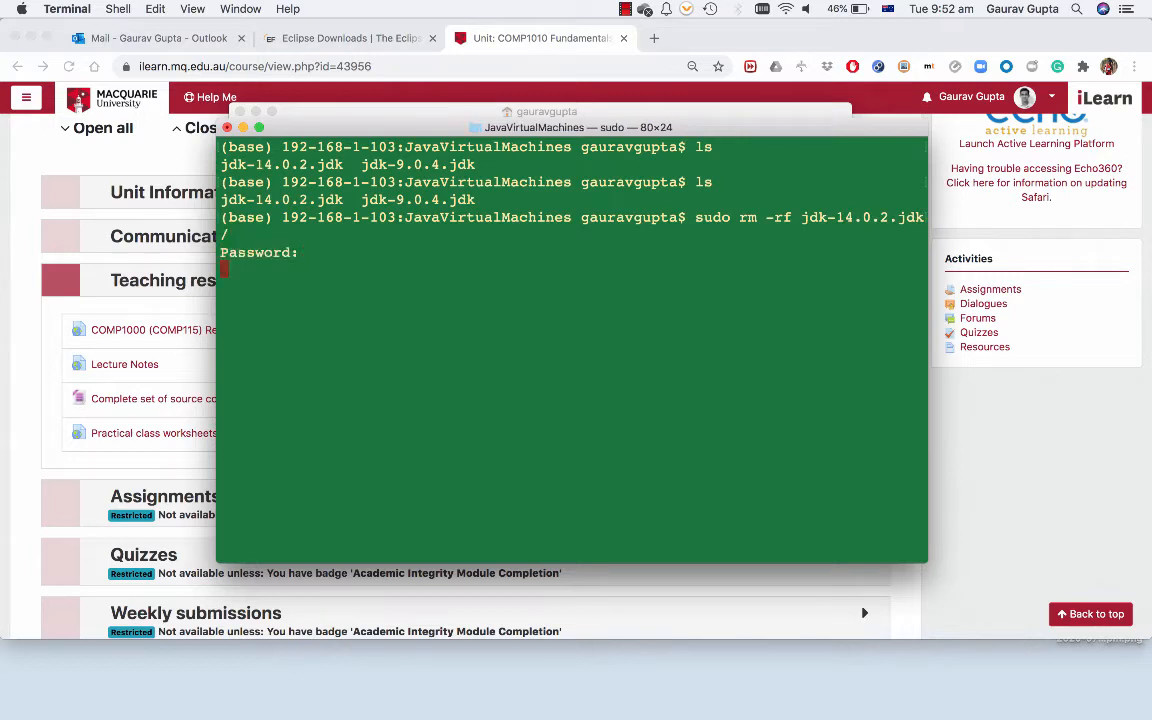
key("Return")
type("ls")
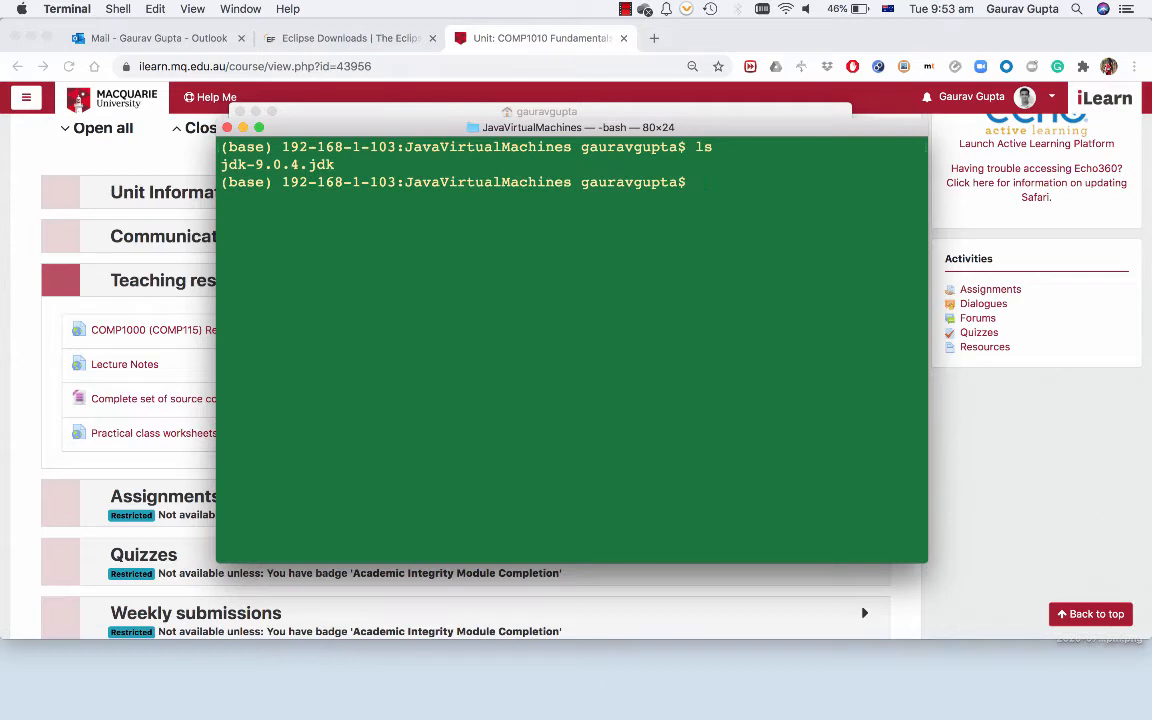
Confirm java -version now reports 9.0.4
type("java -")
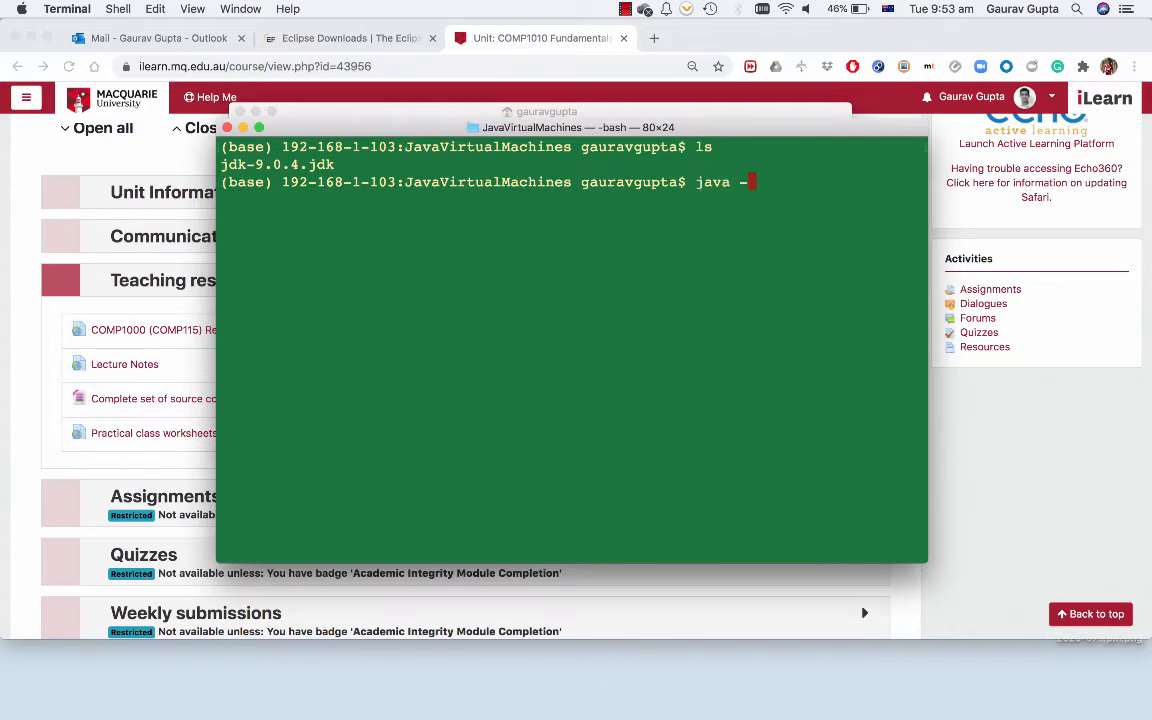
type("version")
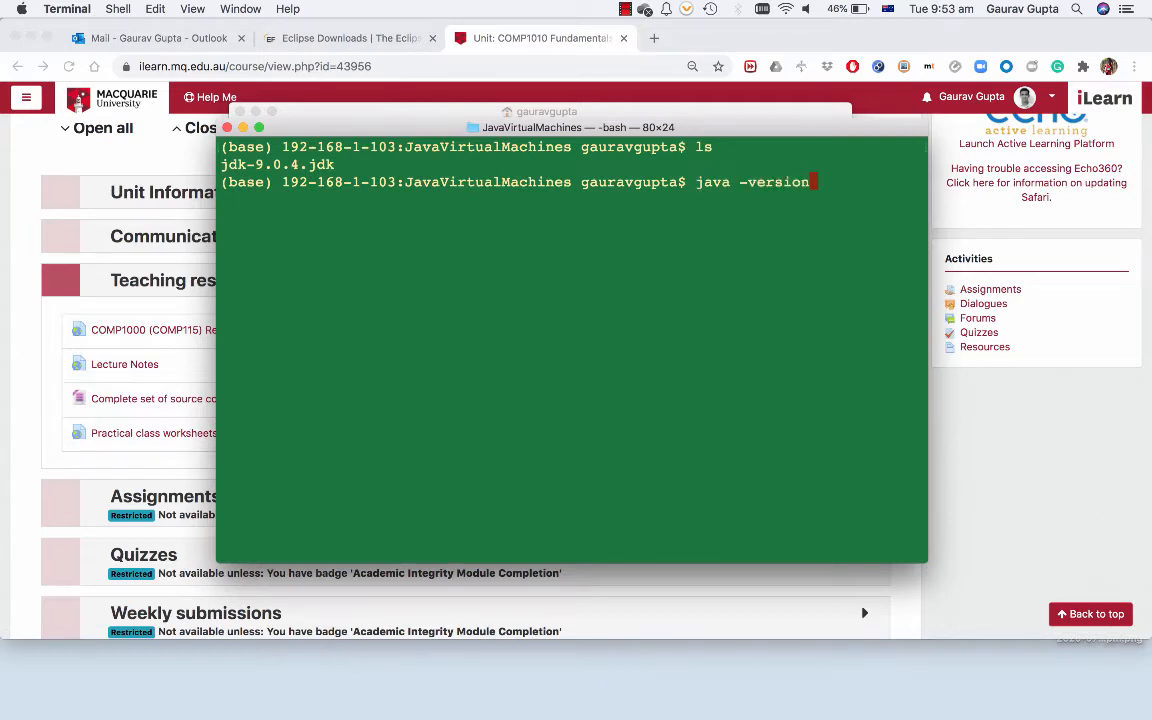
key("Return")
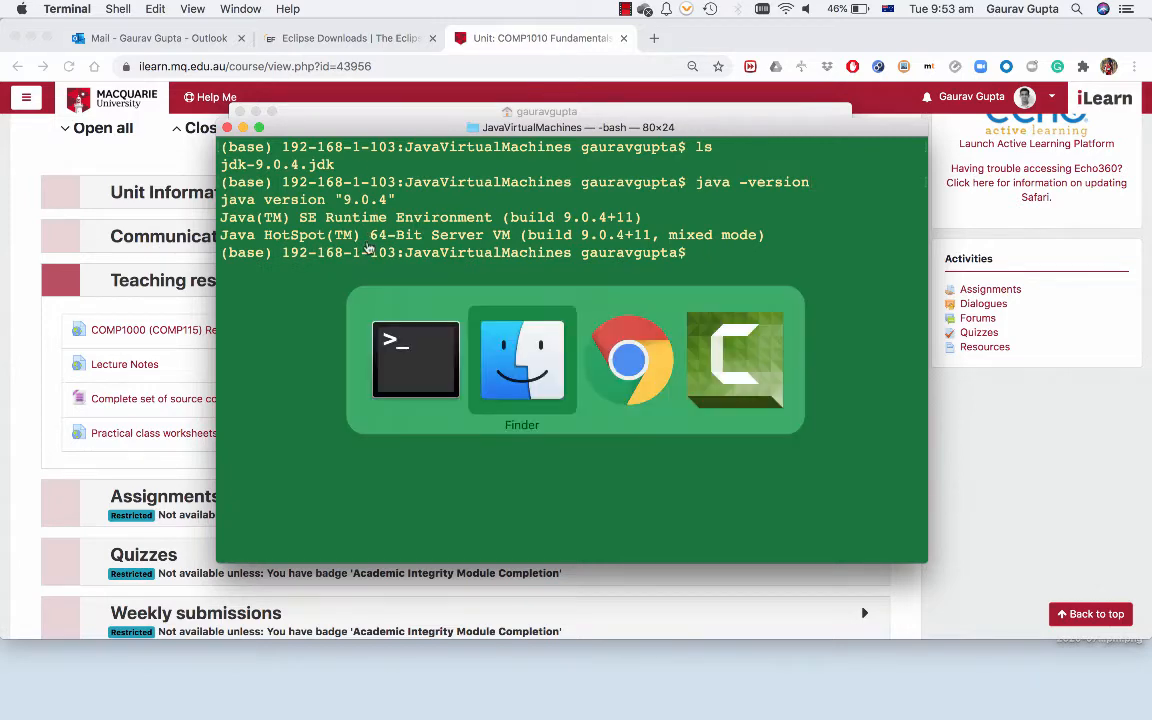
Open eclipse-inst-mac64.dmg from Downloads/InstallationDemo in Finder
left_click(520, 358)
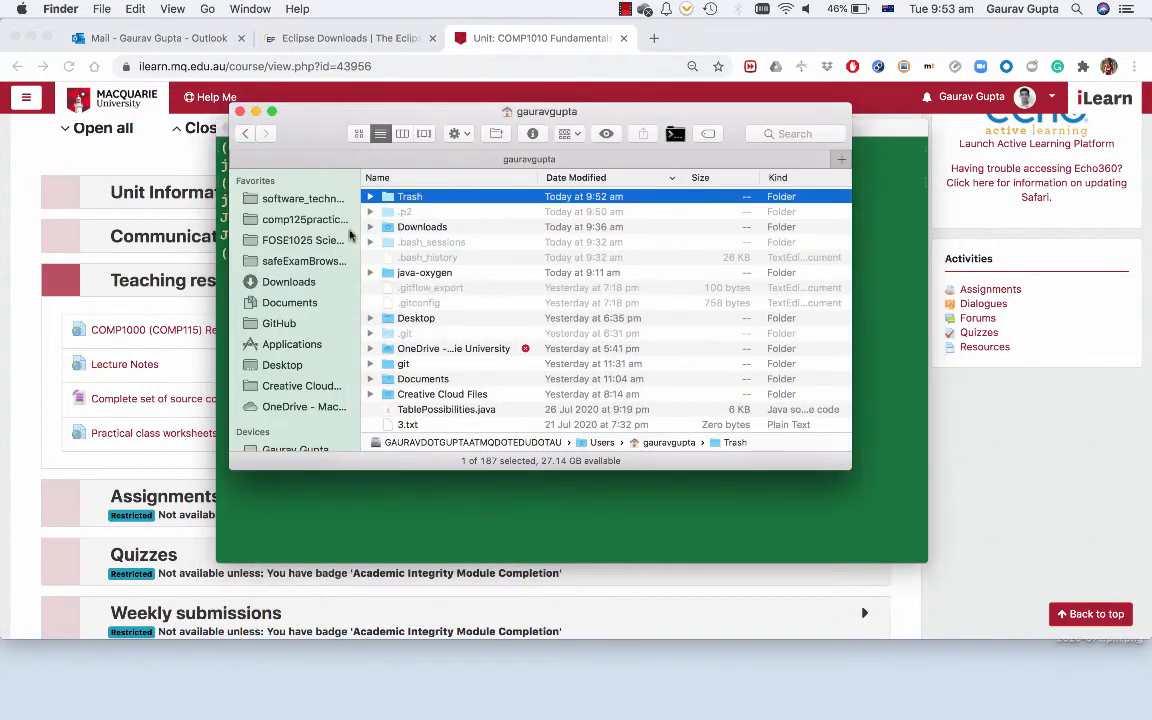
left_click(288, 280)
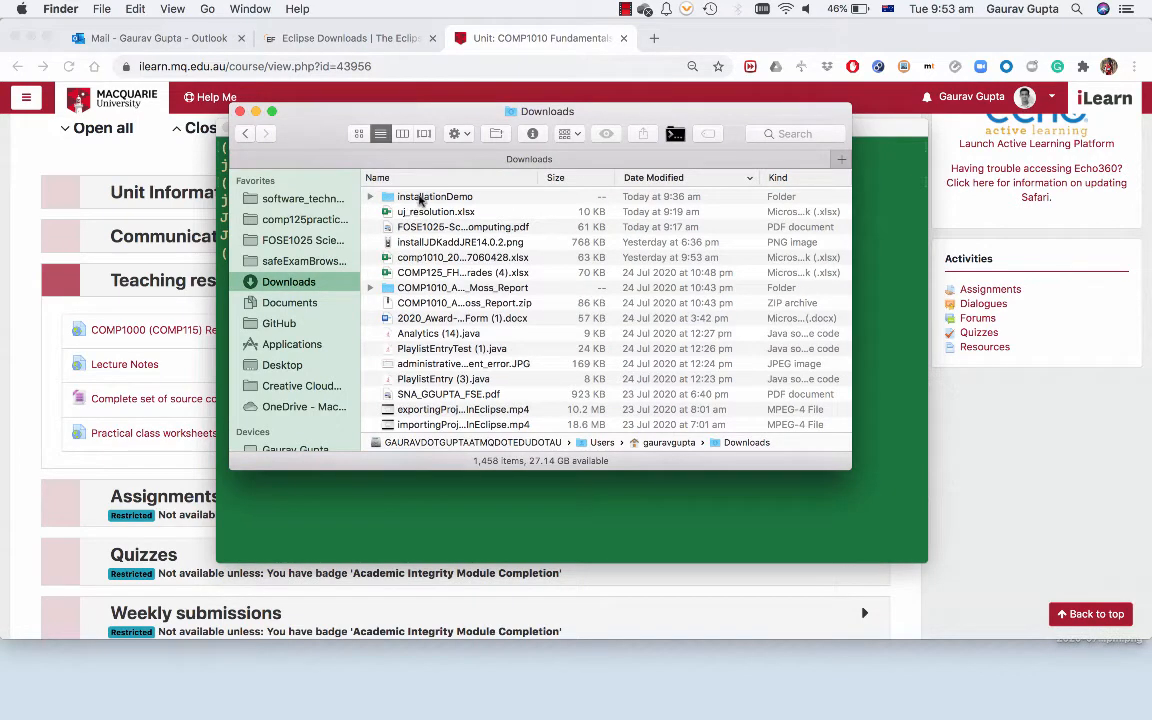
double_click(434, 196)
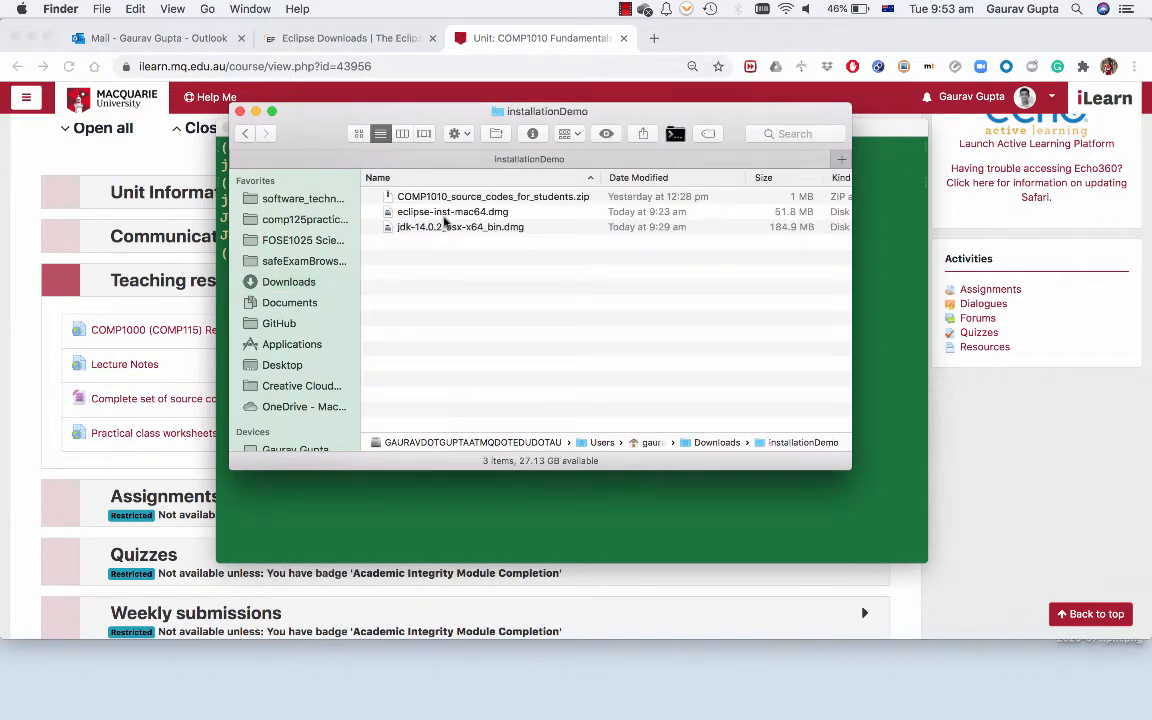
left_click(452, 212)
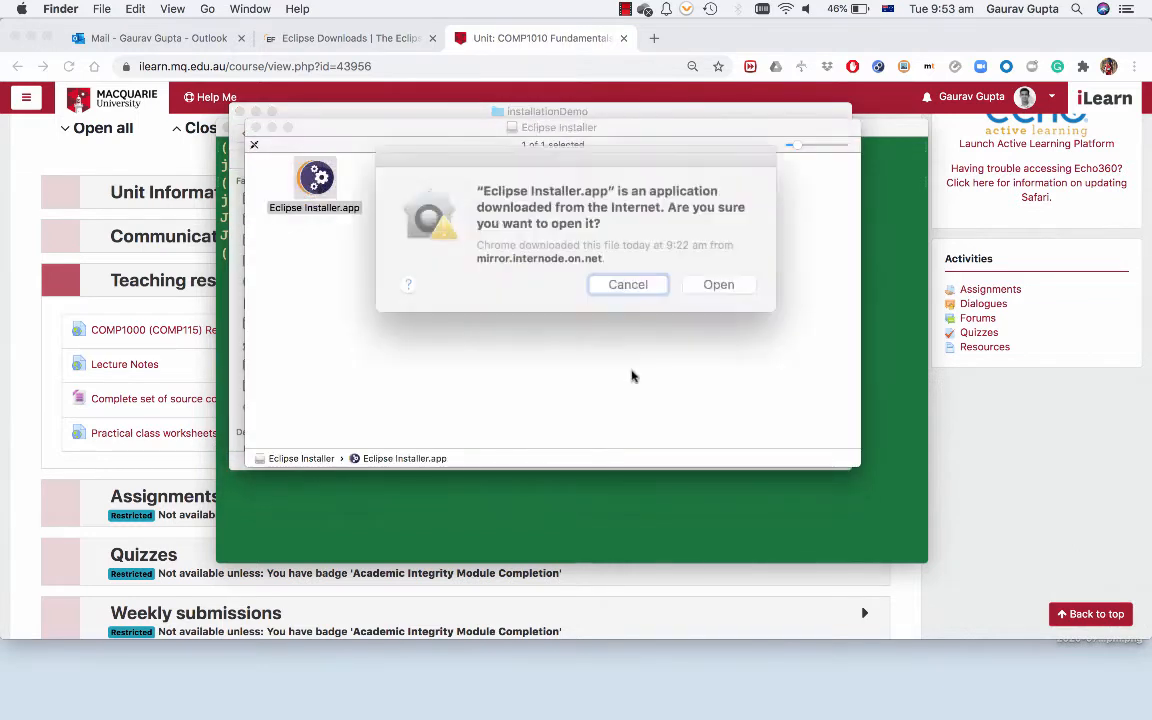
Allow the installer to open, install Eclipse IDE for Java Developers, and launch it
left_click(718, 284)
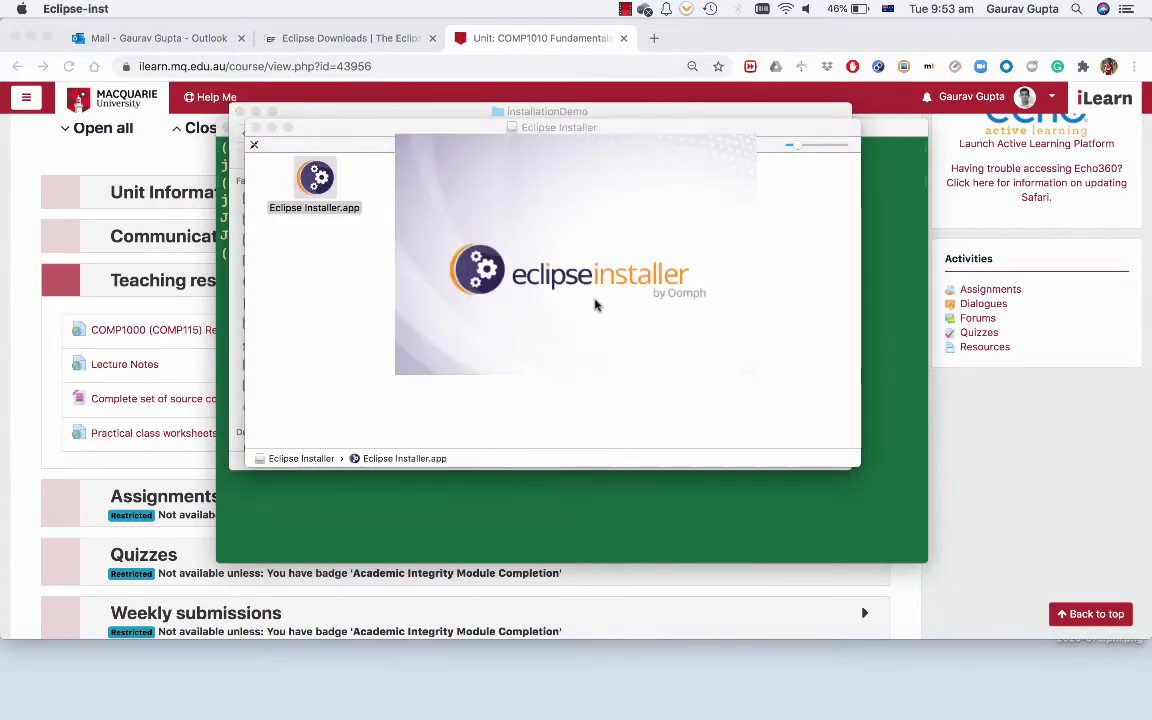
mouse_move(632, 420)
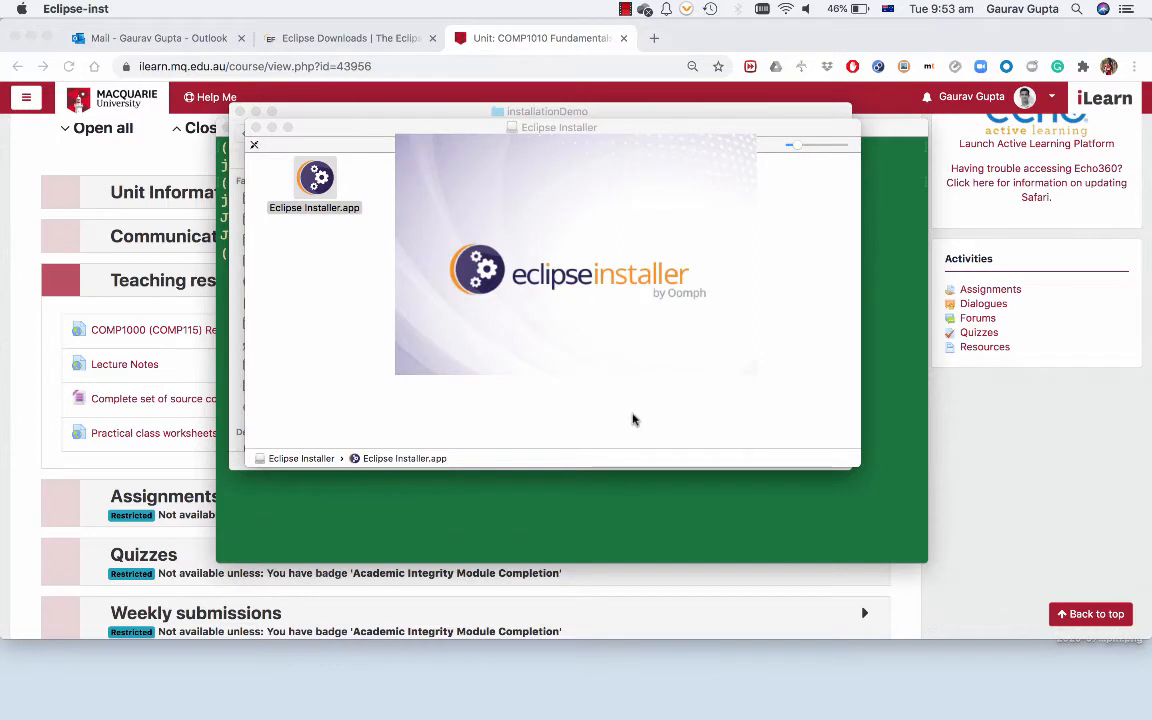
mouse_move(606, 414)
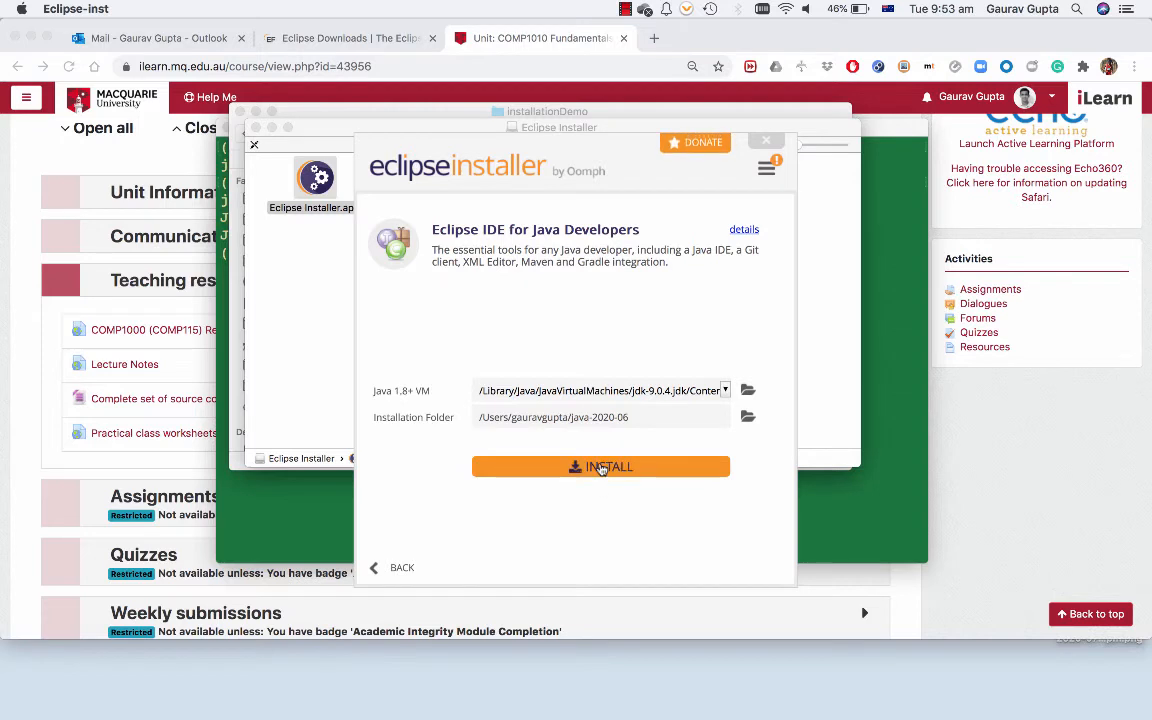
left_click(600, 466)
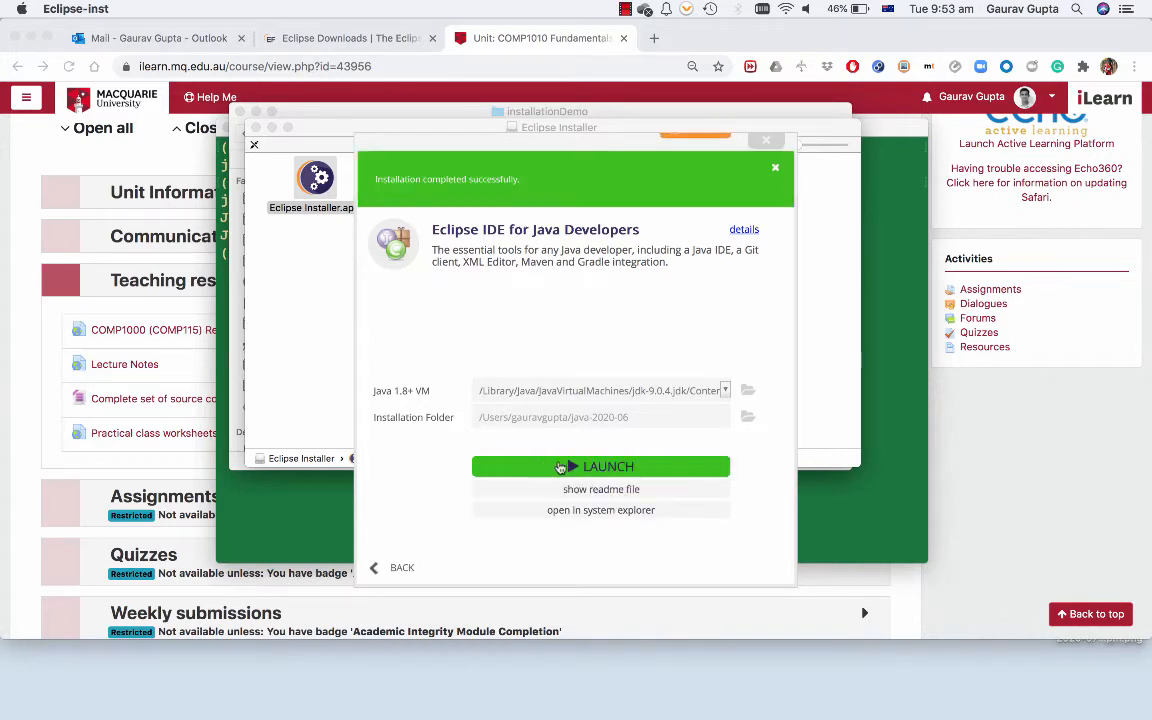
left_click(600, 466)
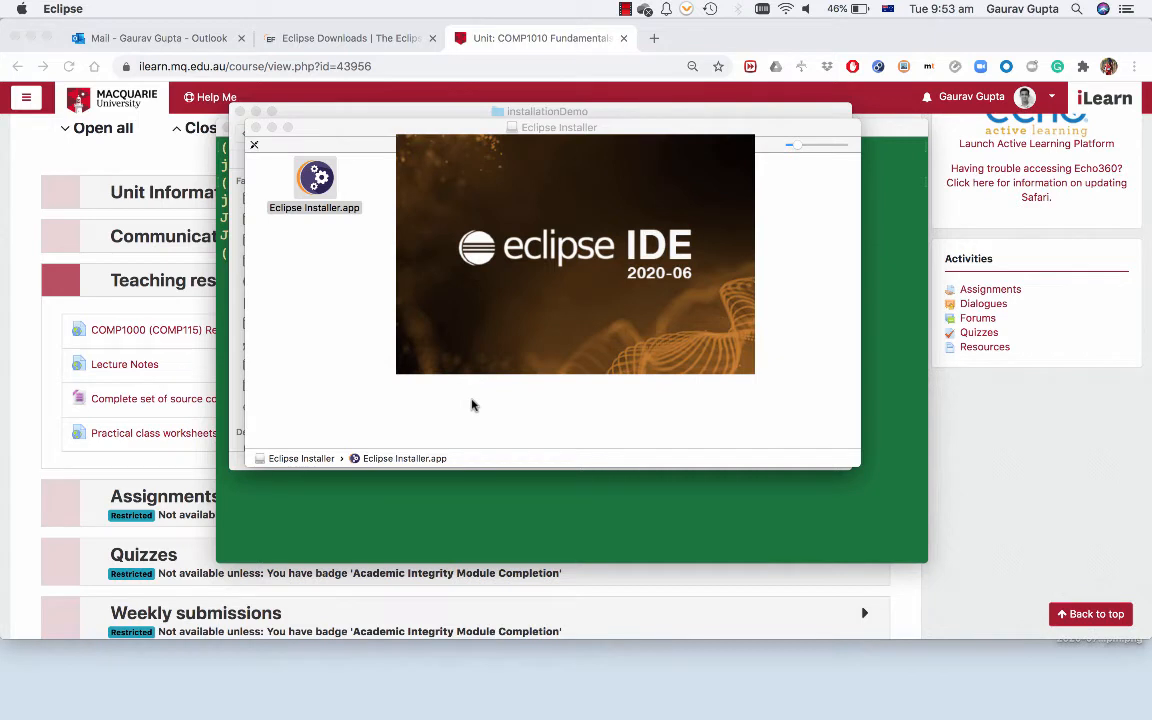
mouse_move(420, 410)
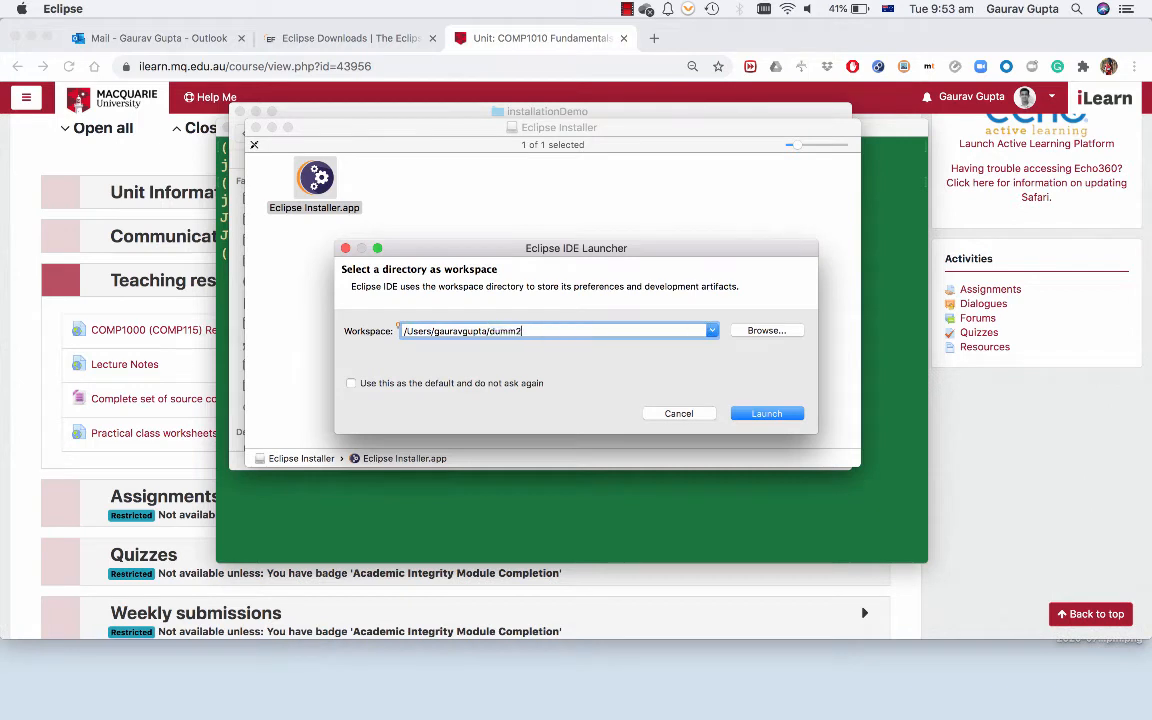
Launch Eclipse with the dummy2 workspace path
left_click(766, 412)
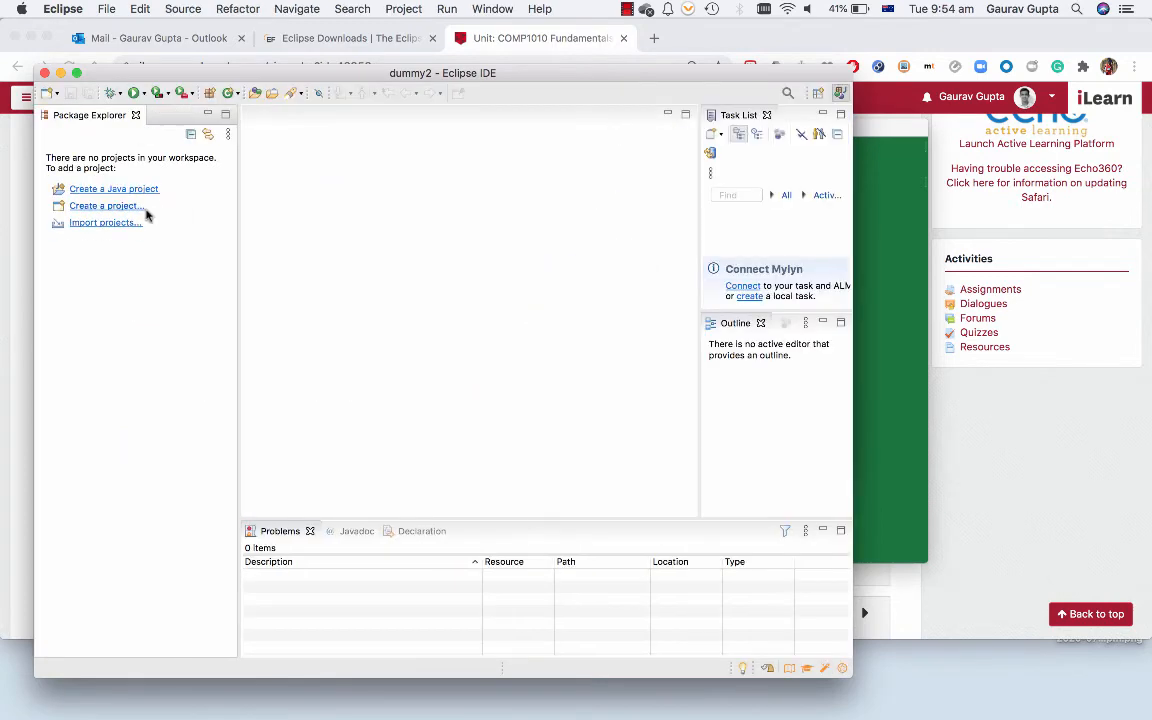
Start importing an existing project from an archive file, browsing into Downloads
left_click(104, 222)
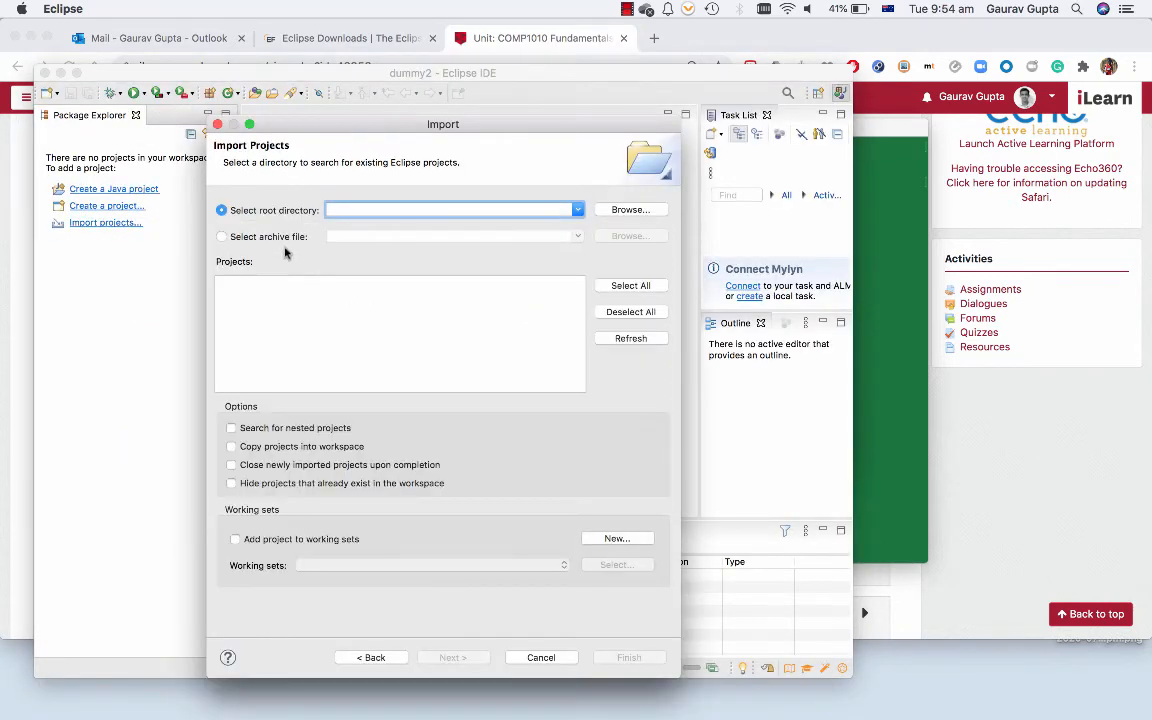
left_click(220, 236)
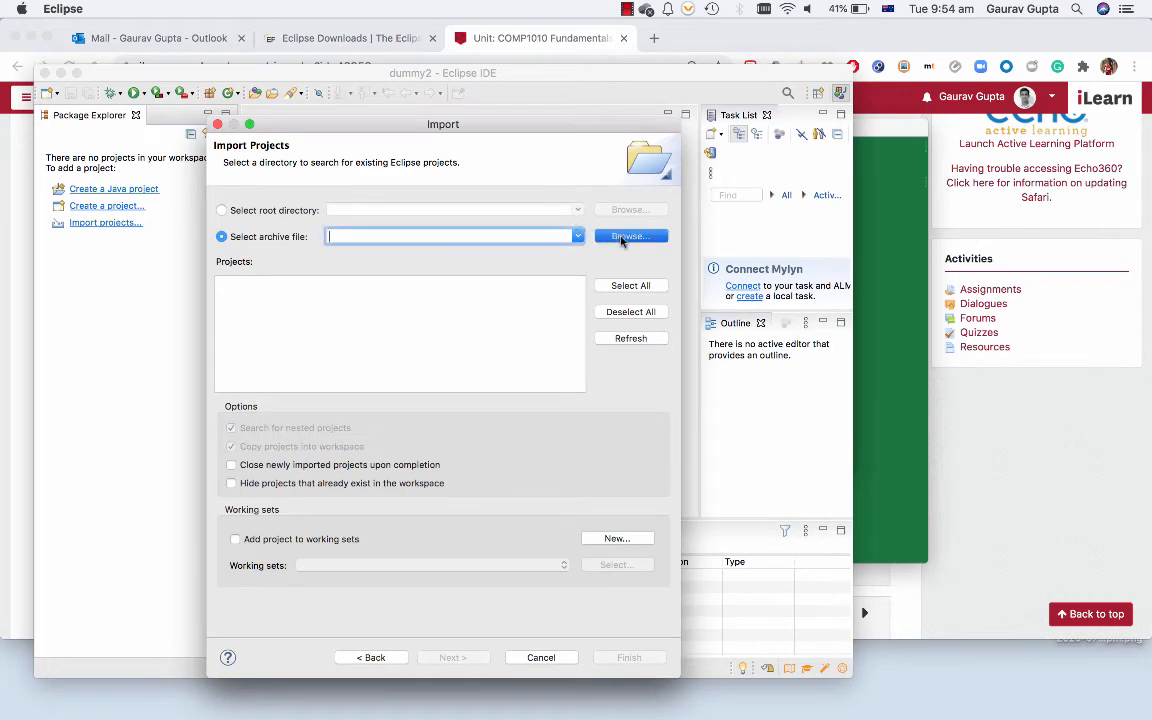
left_click(630, 236)
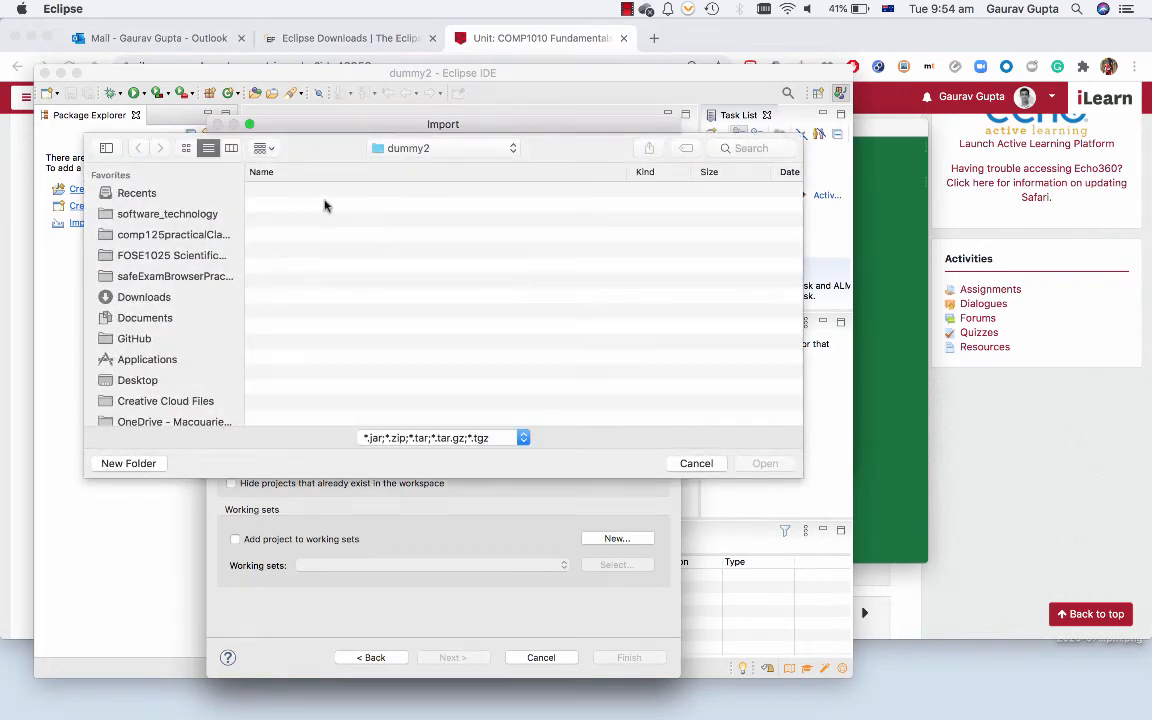
left_click(144, 296)
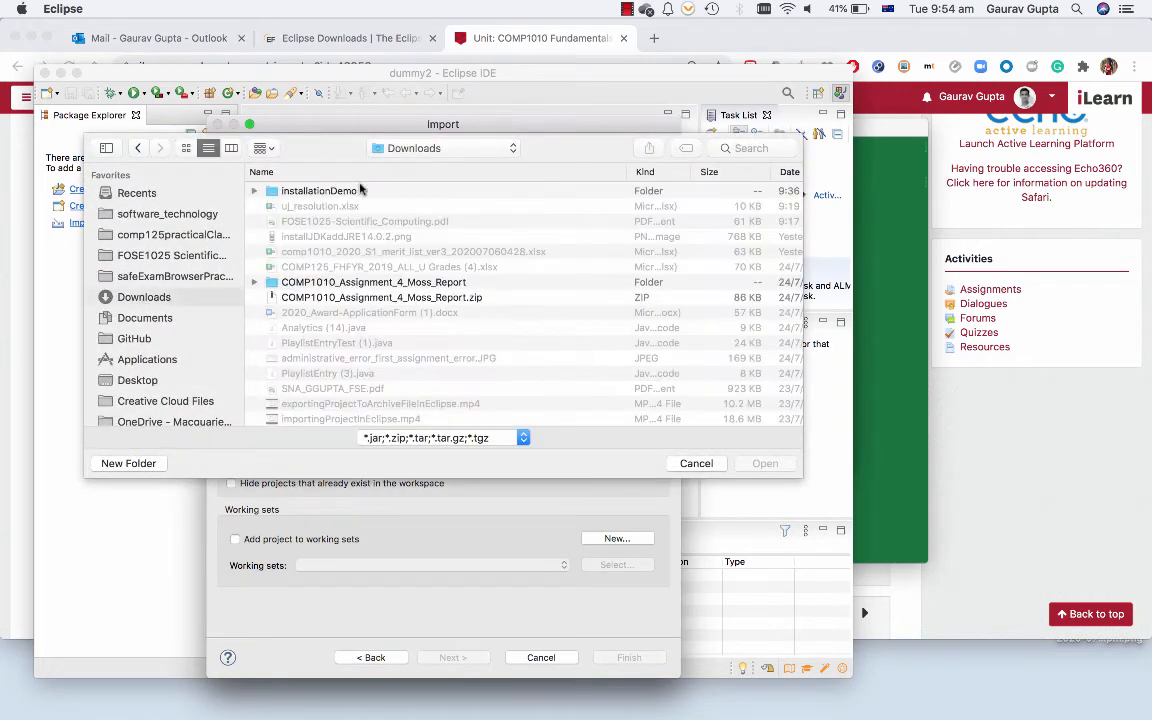
Import the COMP1010 source code zip from installationDemo as the project
double_click(318, 190)
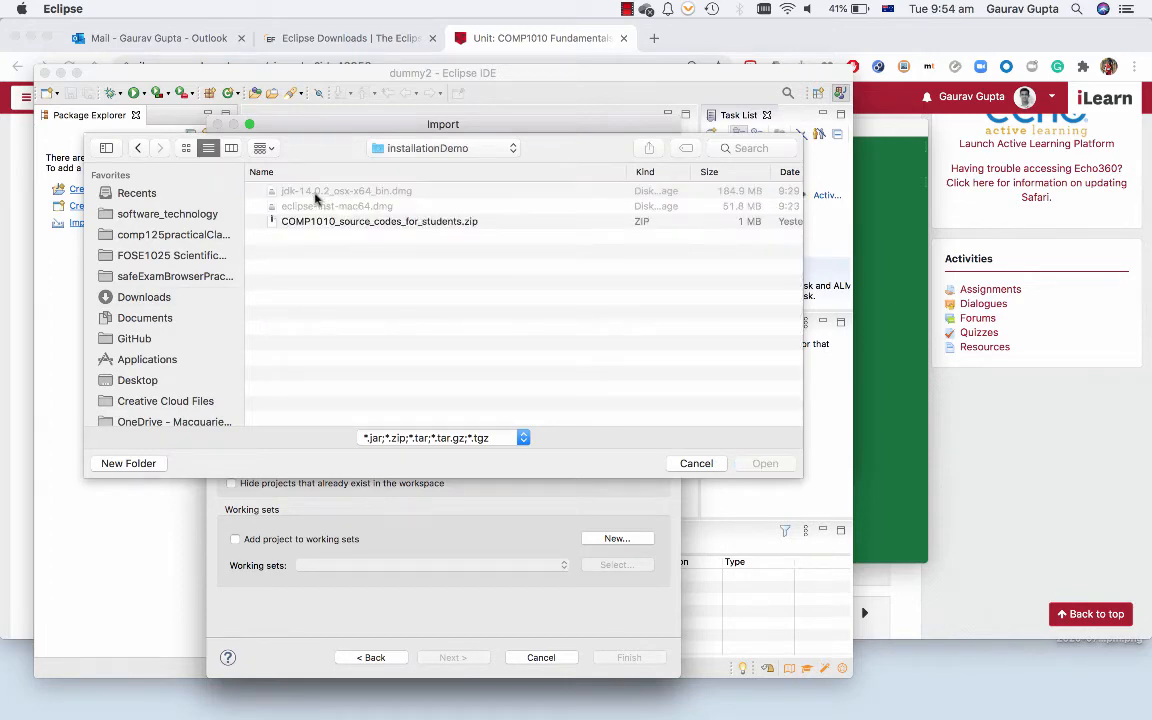
left_click(696, 464)
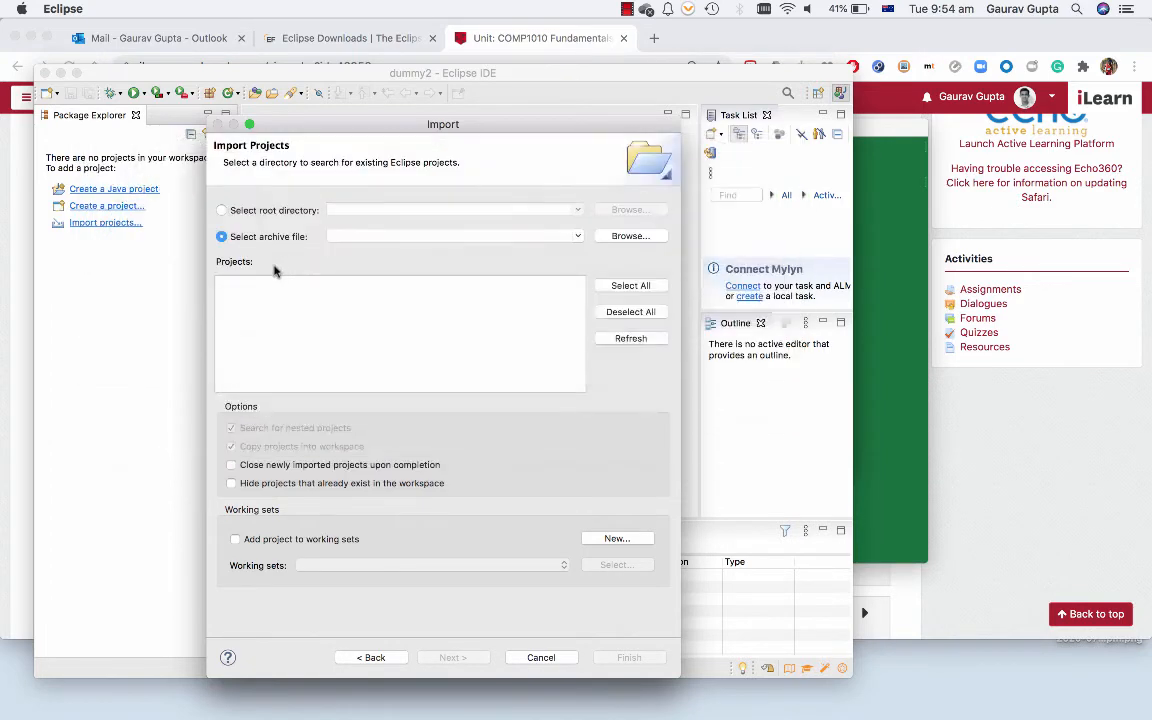
left_click(630, 236)
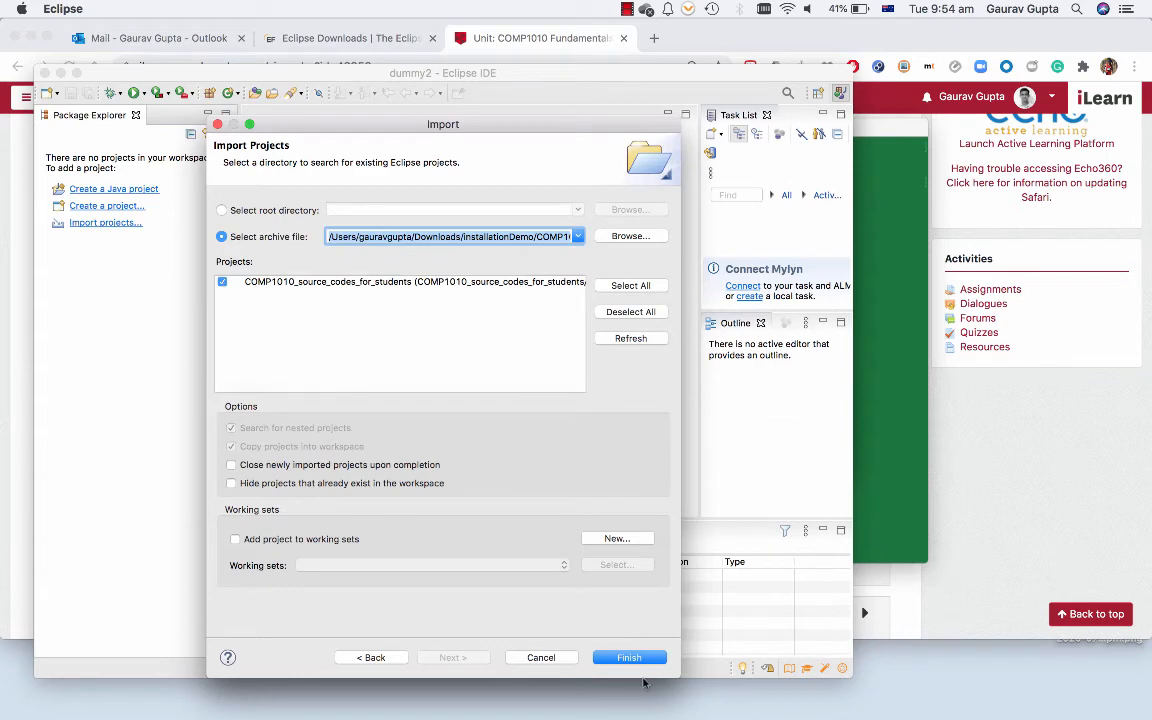
left_click(628, 656)
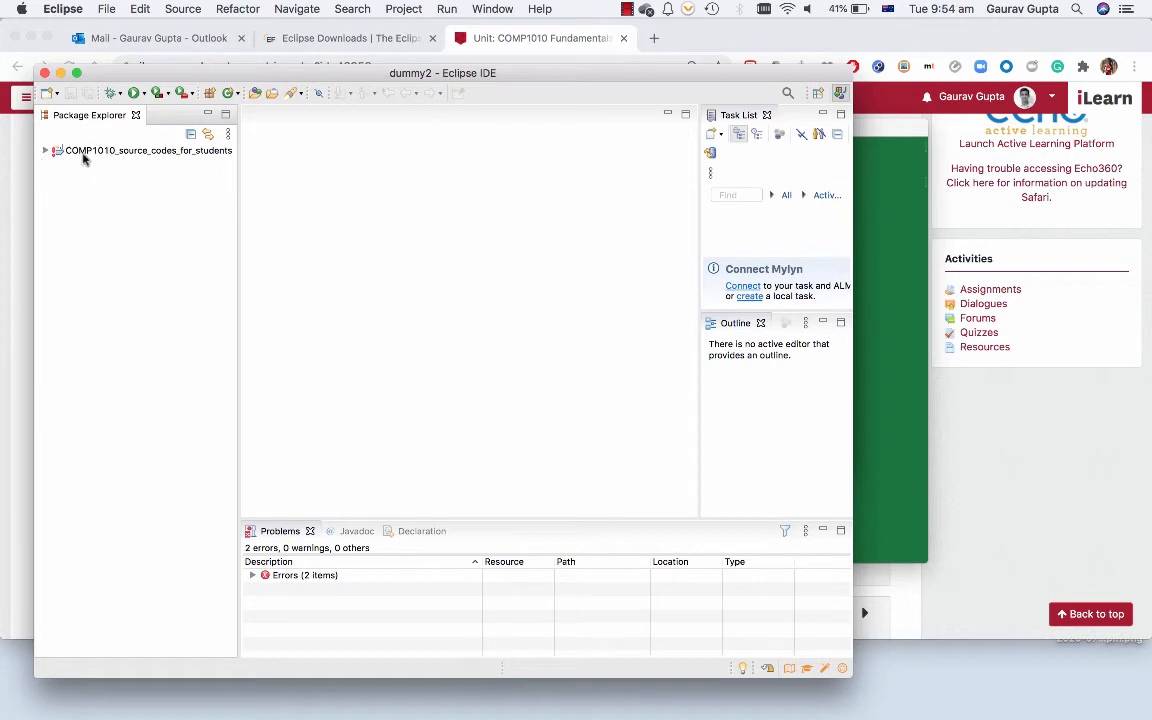
Expand the project's src folder and switch Package Presentation to Hierarchical
left_click(44, 150)
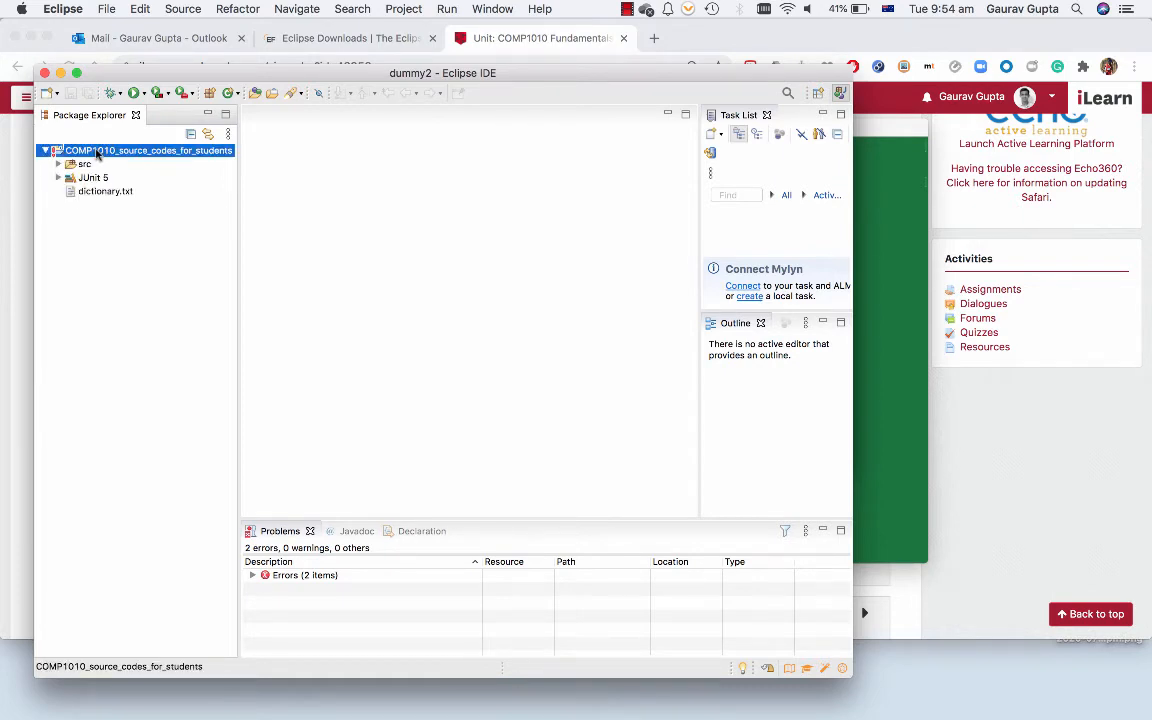
left_click(58, 164)
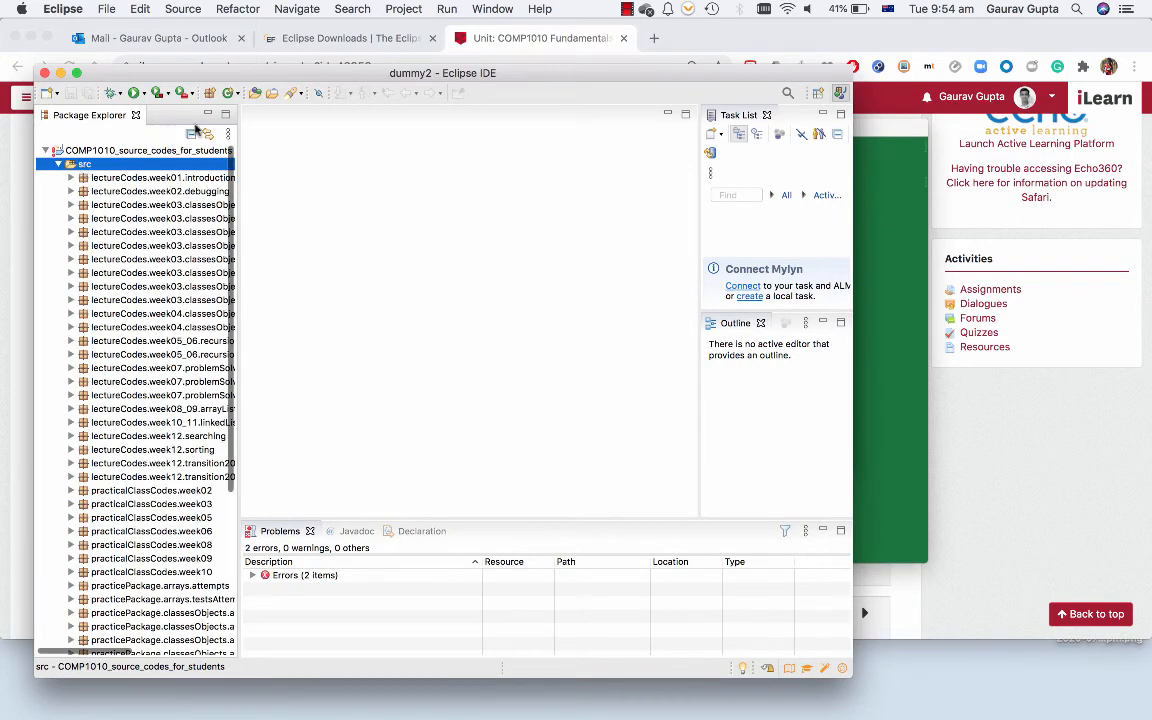
left_click(228, 134)
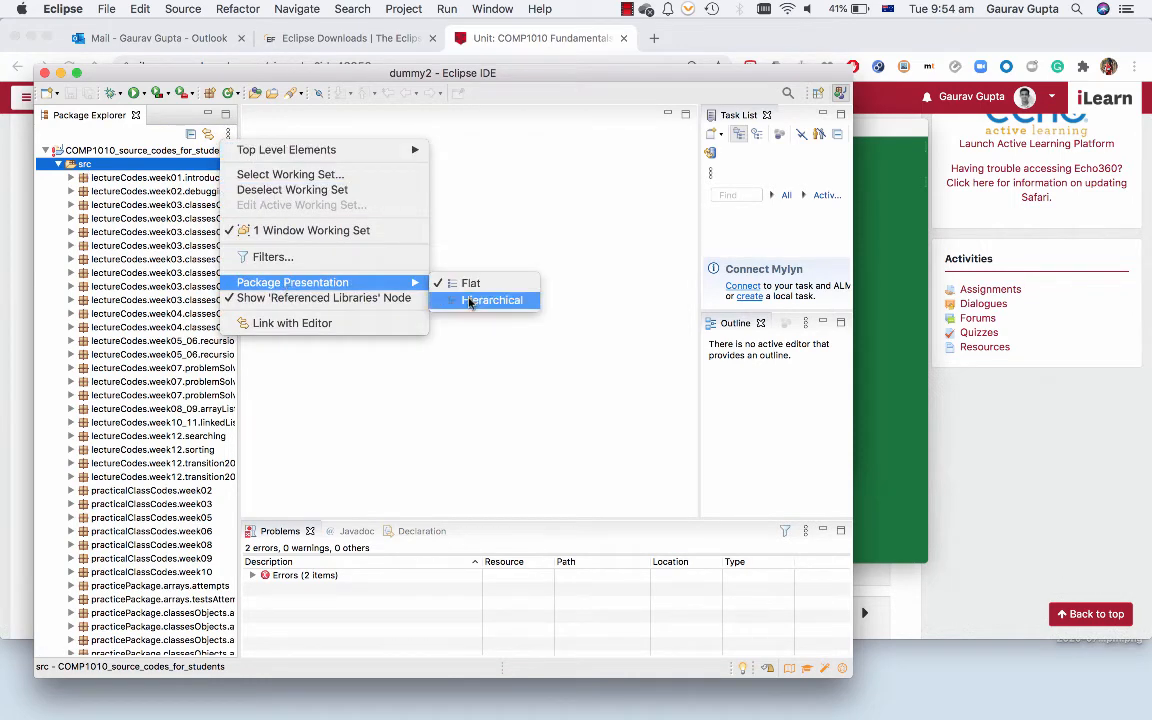
left_click(492, 300)
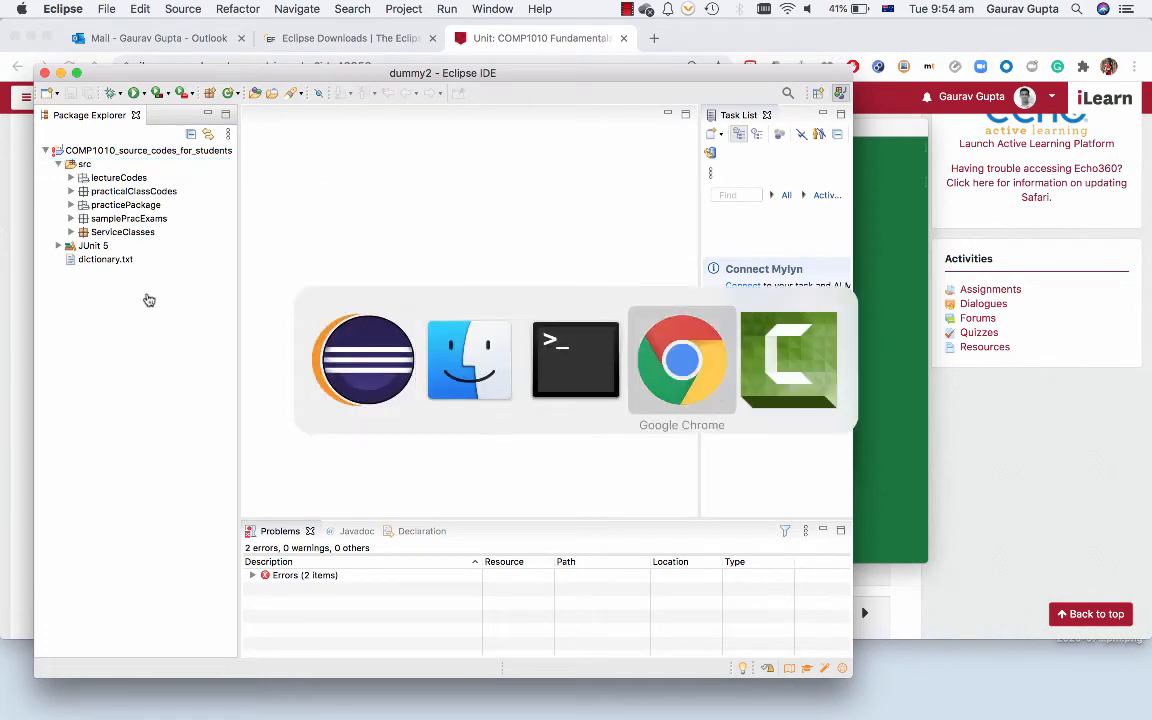
In Chrome, reach Oracle's Java SE 14 page and open the JDK Download listing
left_click(680, 360)
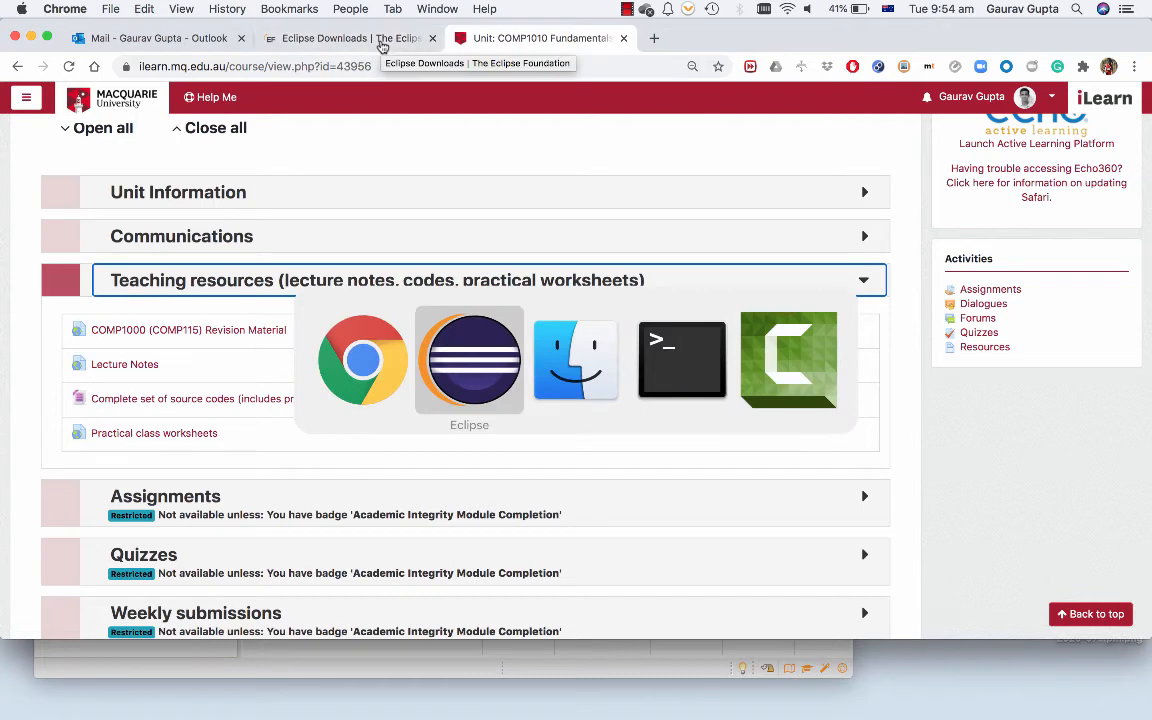
left_click(652, 38)
type("oracle.com/java/technologies/javase-jdk14-downloads.html")
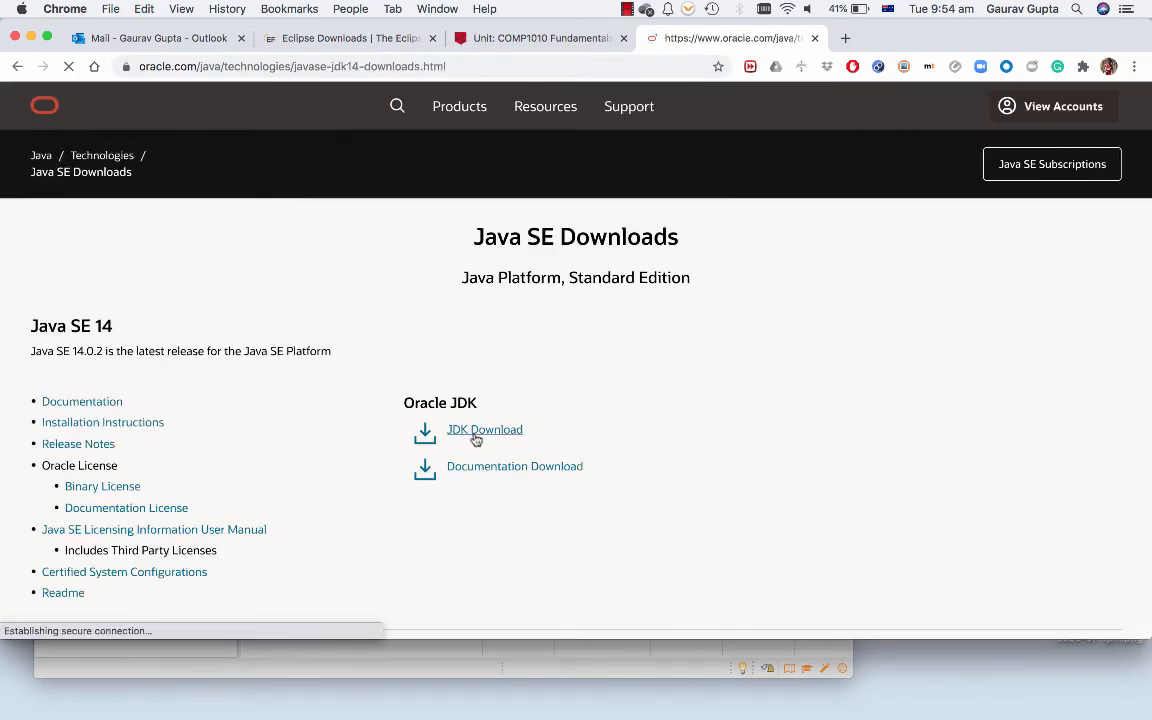
left_click(484, 428)
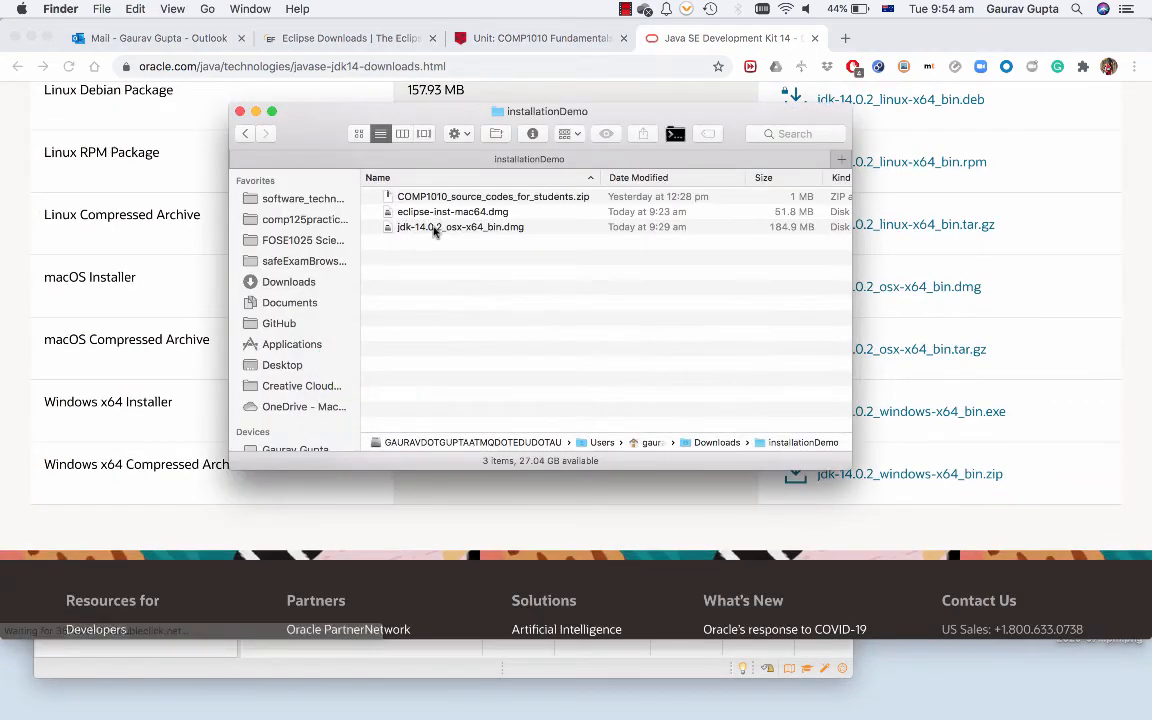
Launch the JDK 14.0.2 package installer from the disk image and continue past the introduction
double_click(460, 226)
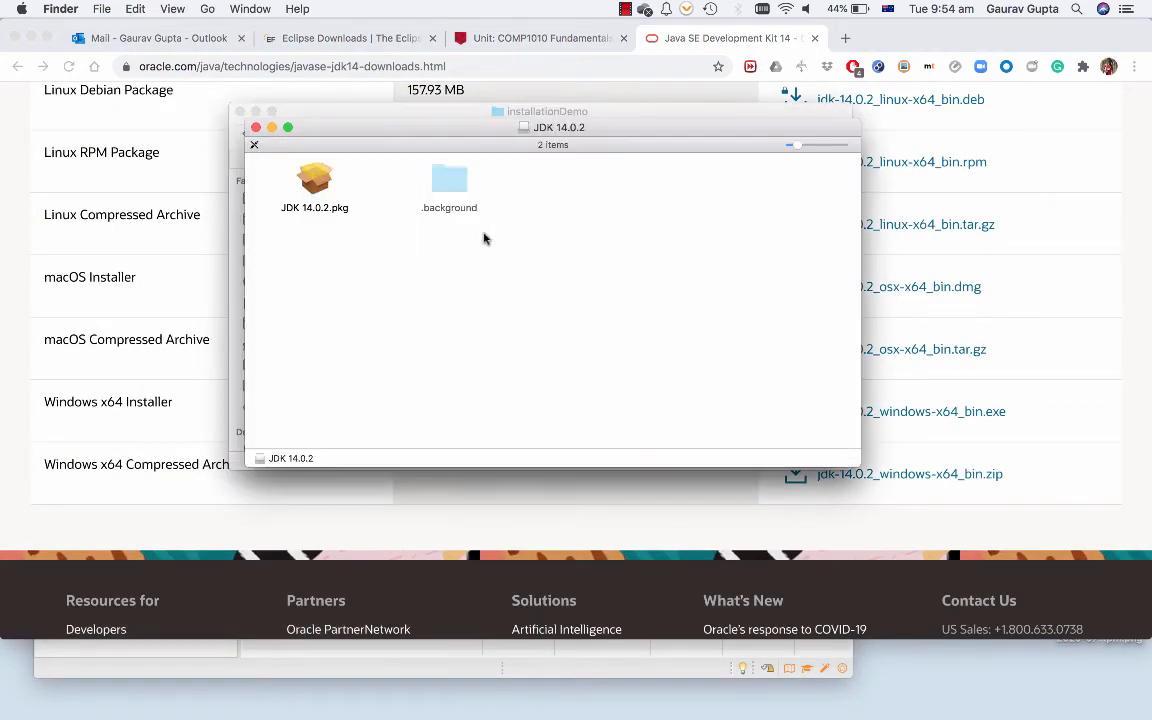
double_click(316, 178)
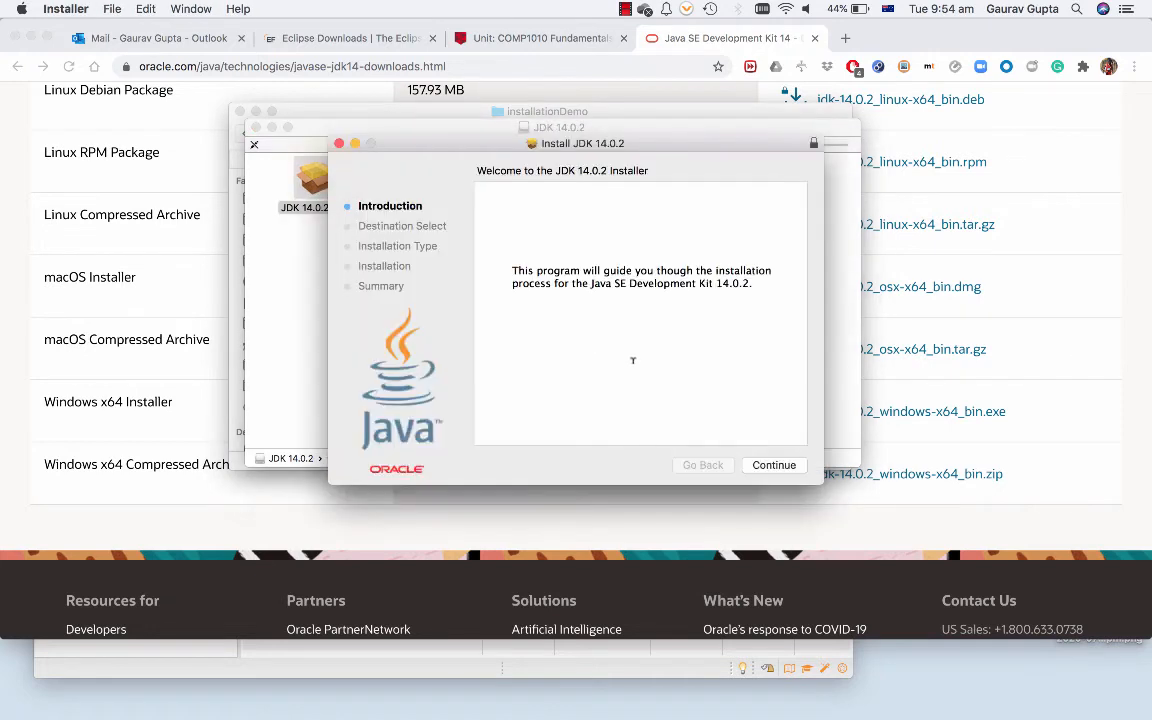
left_click(774, 464)
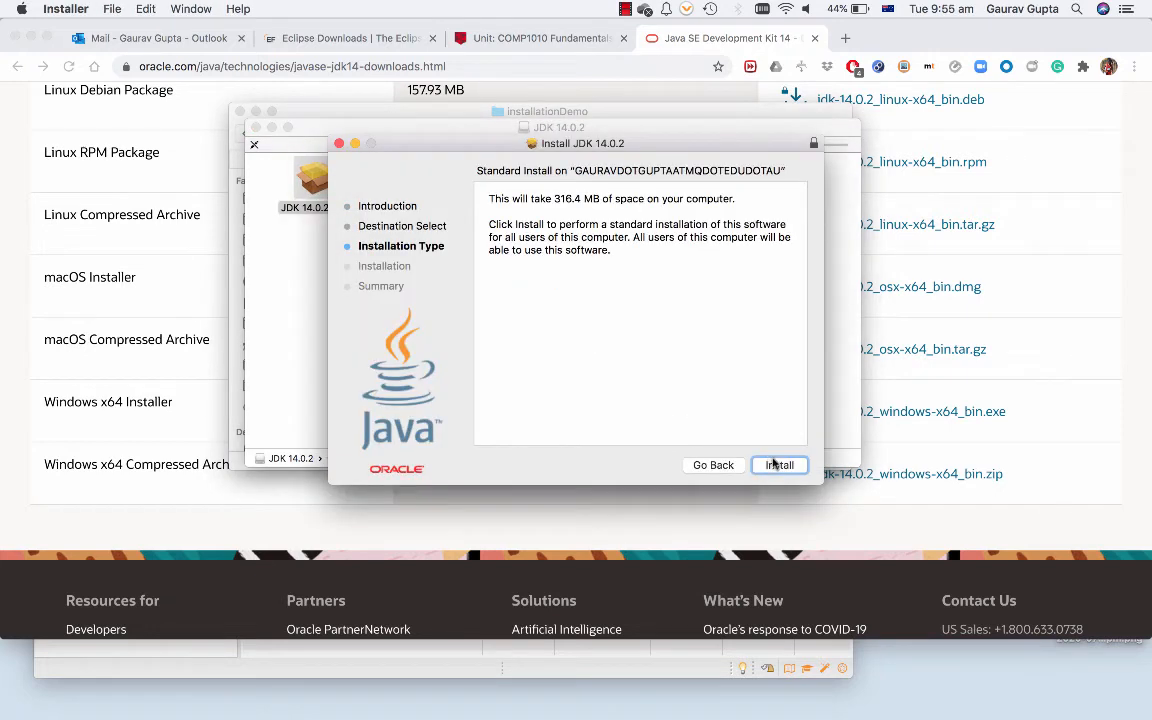
Install JDK 14.0.2, authorizing with the password, and close the succeeded installer
left_click(780, 464)
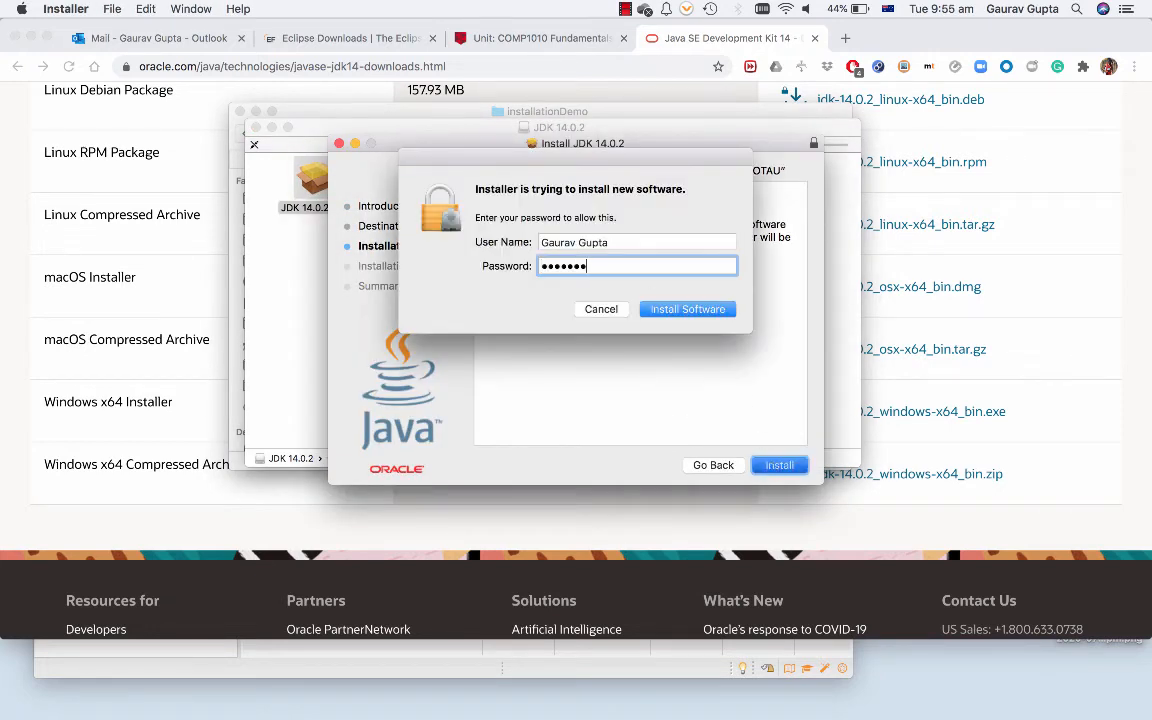
left_click(688, 308)
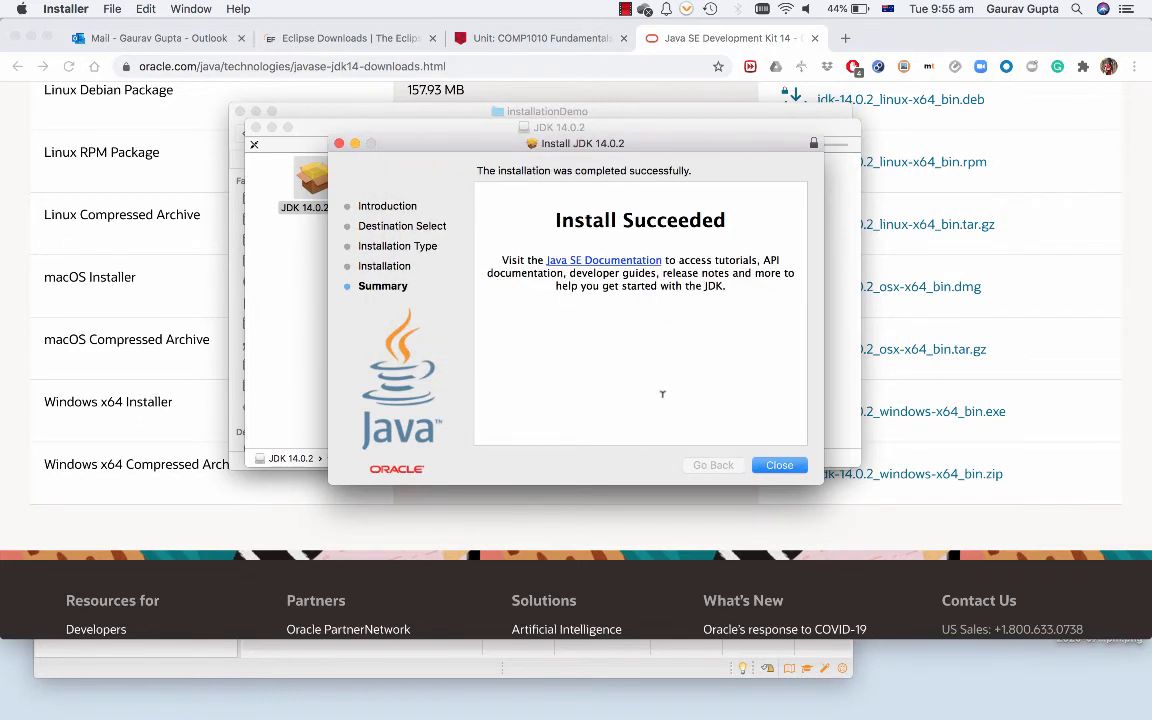
left_click(780, 464)
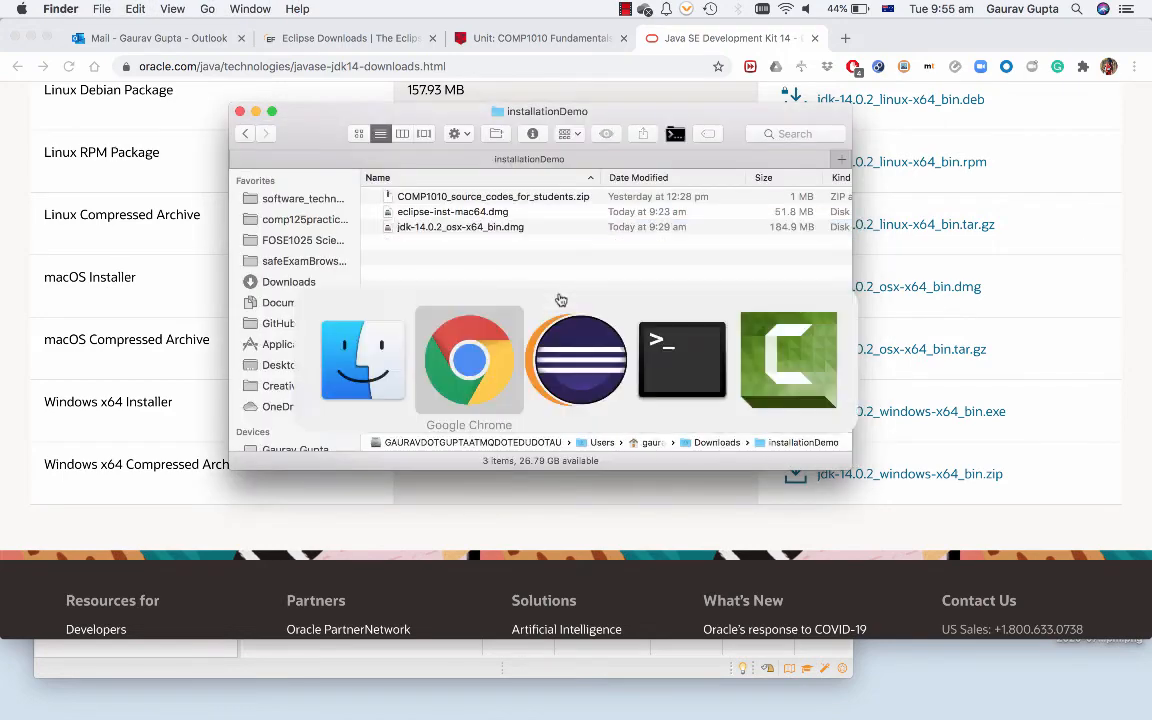
Rerun java -version in Terminal to confirm 14.0.2, then return to Eclipse
left_click(680, 360)
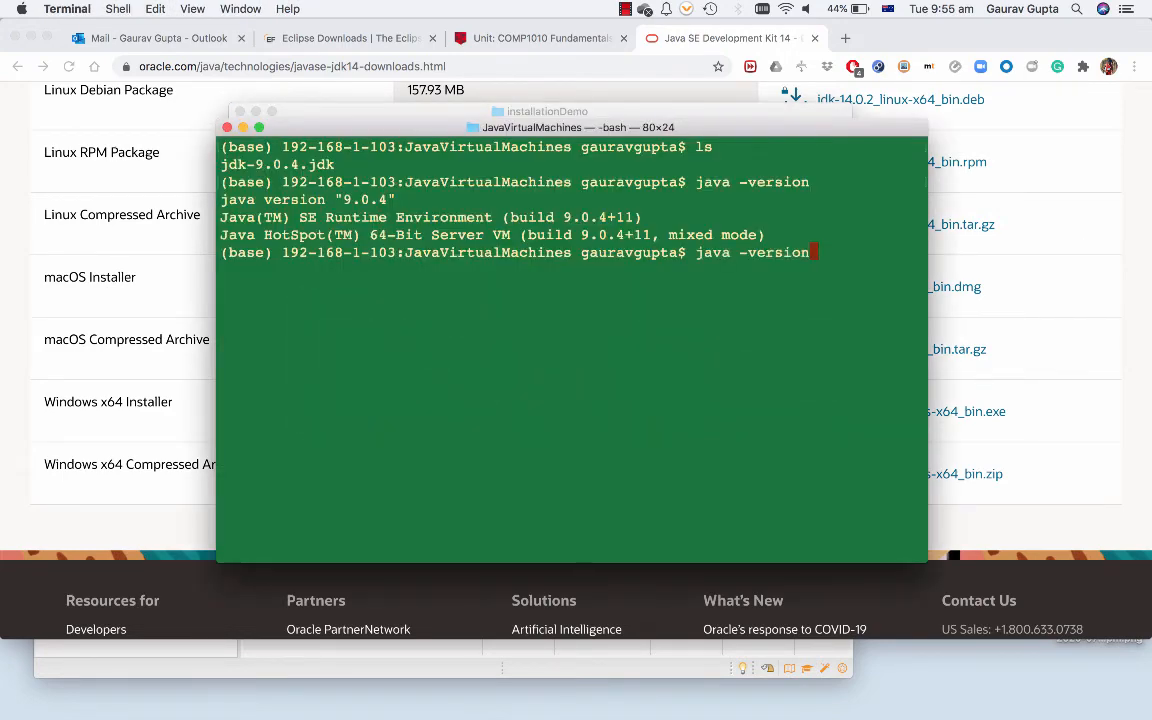
key("Return")
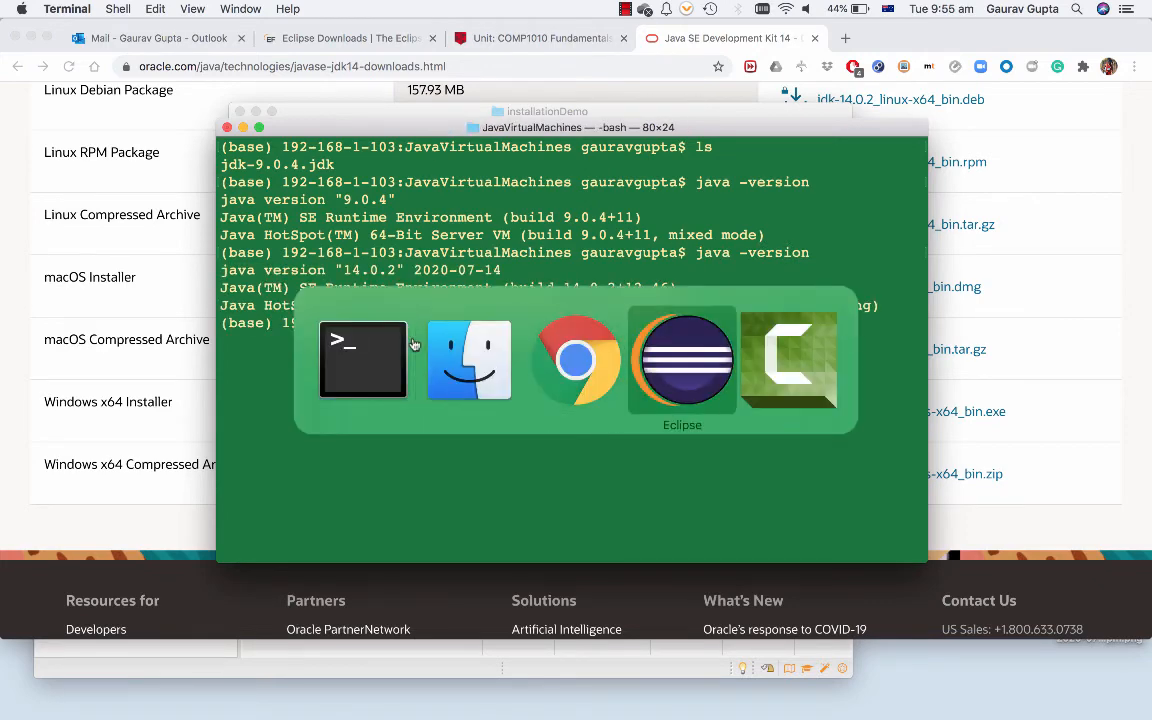
left_click(682, 360)
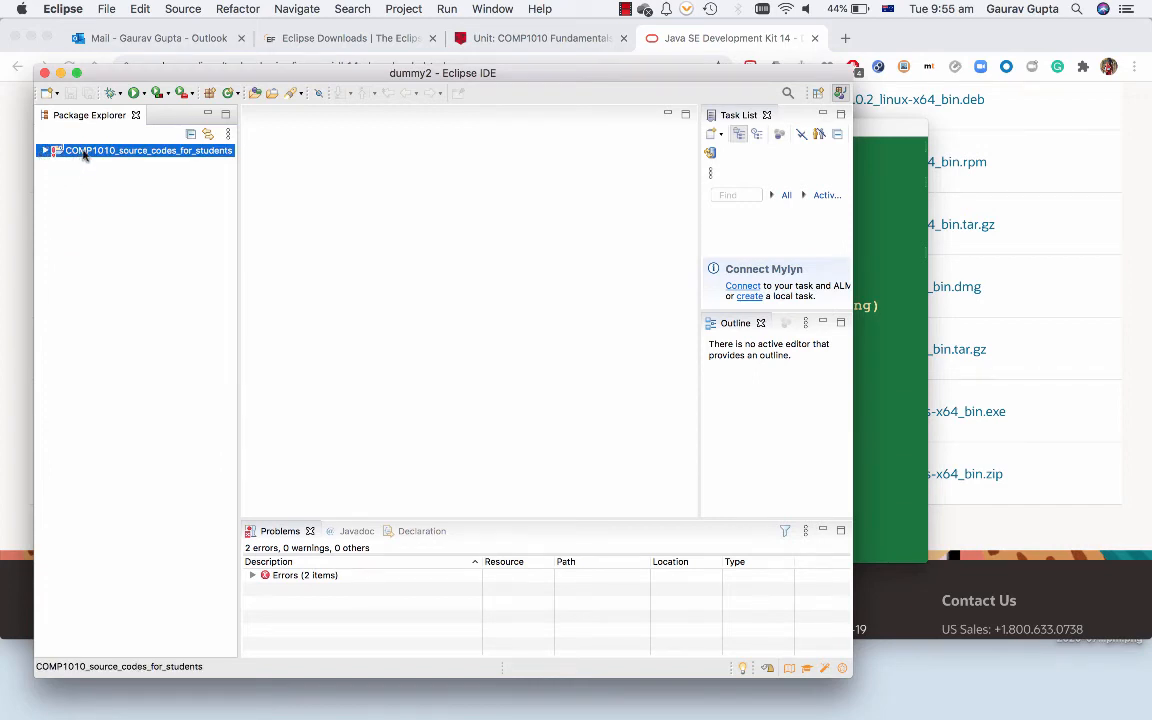
Open the project's Build Path Libraries and select the unbound JRE System Library [JavaSE-10]
right_click(144, 150)
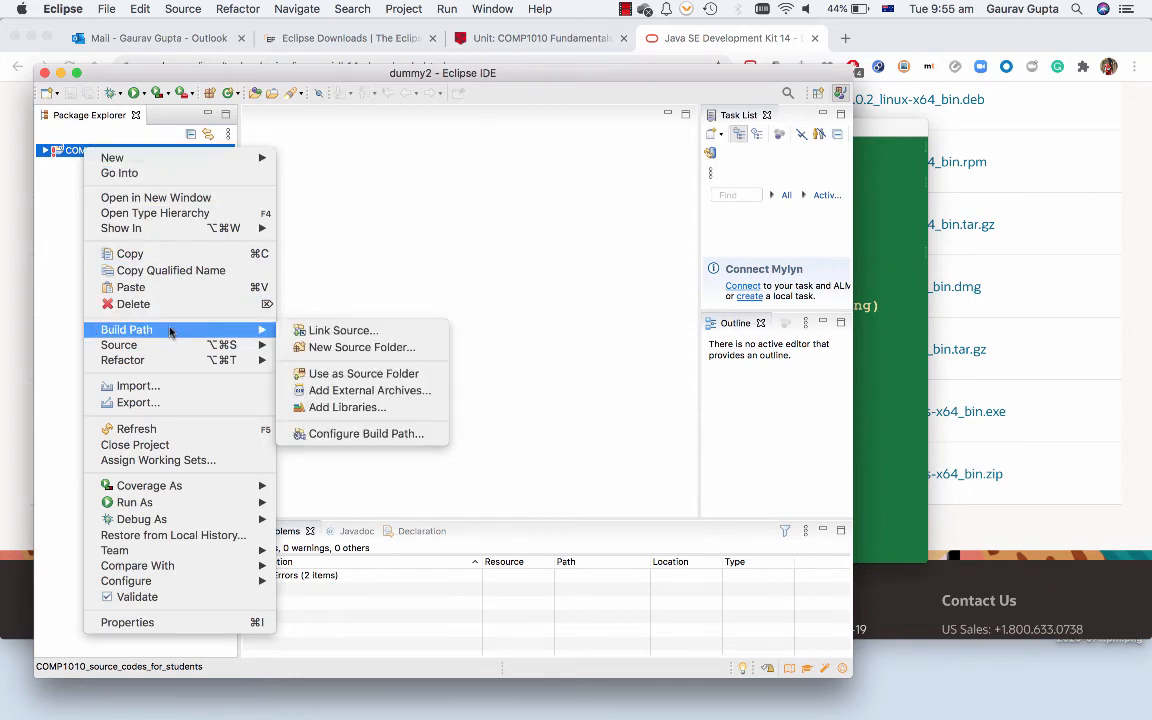
mouse_move(344, 330)
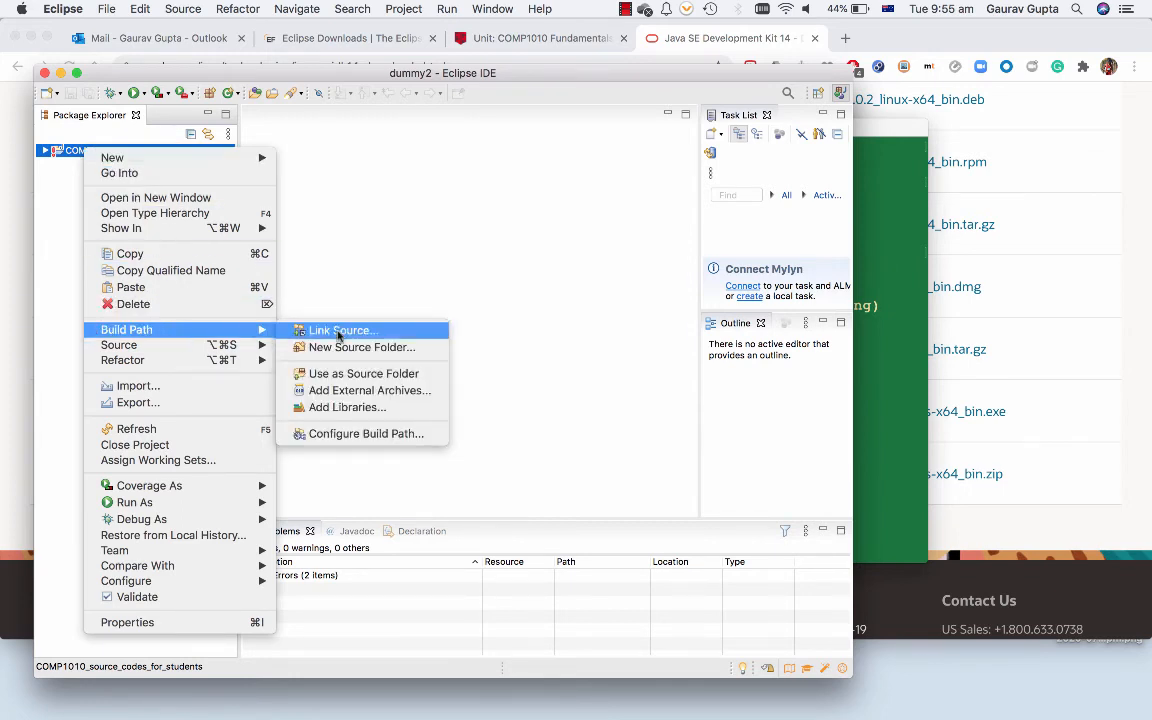
mouse_move(364, 432)
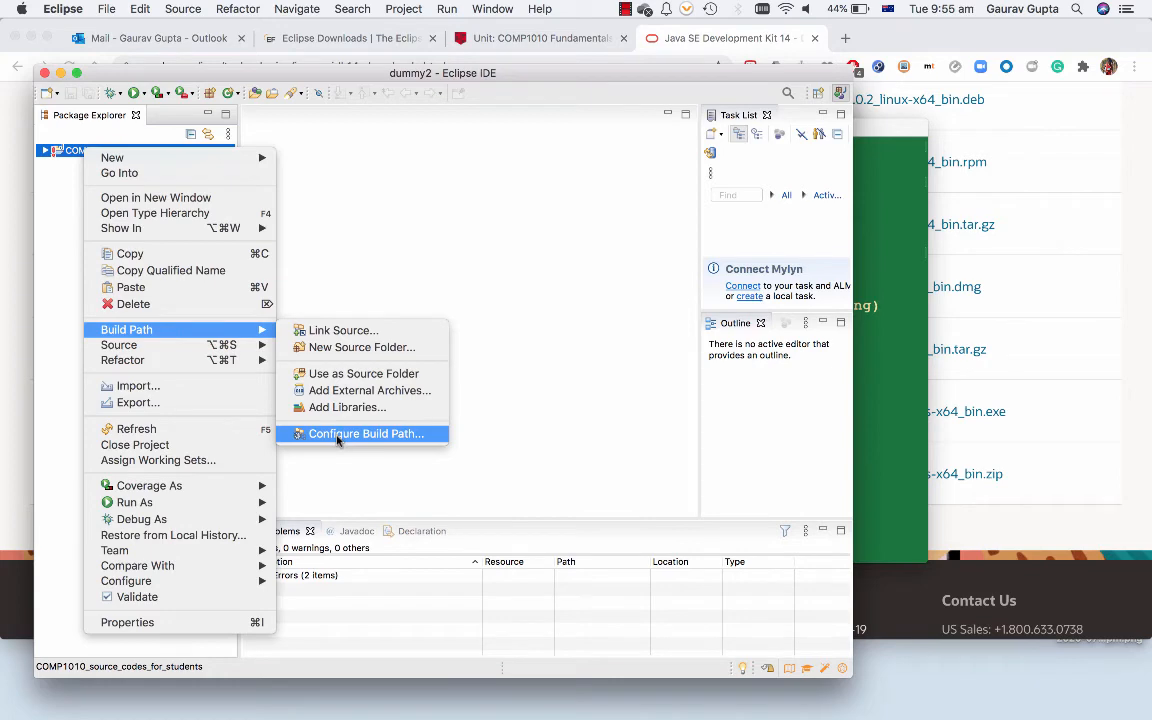
left_click(364, 432)
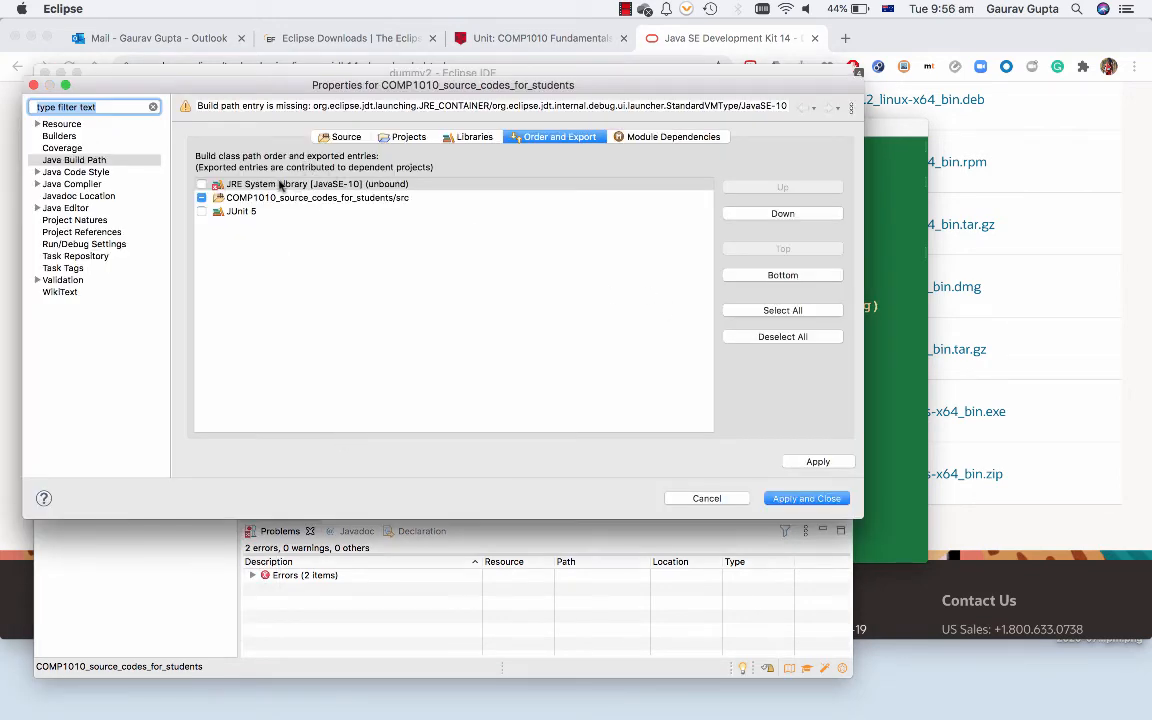
left_click(300, 184)
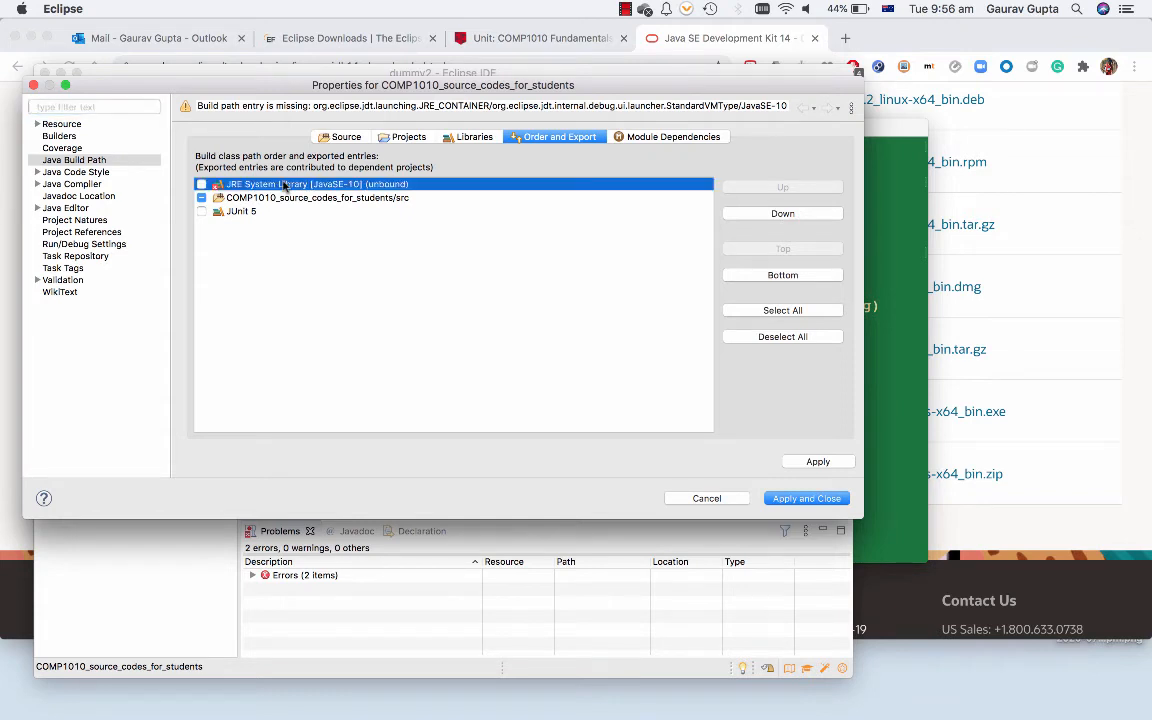
left_click(472, 136)
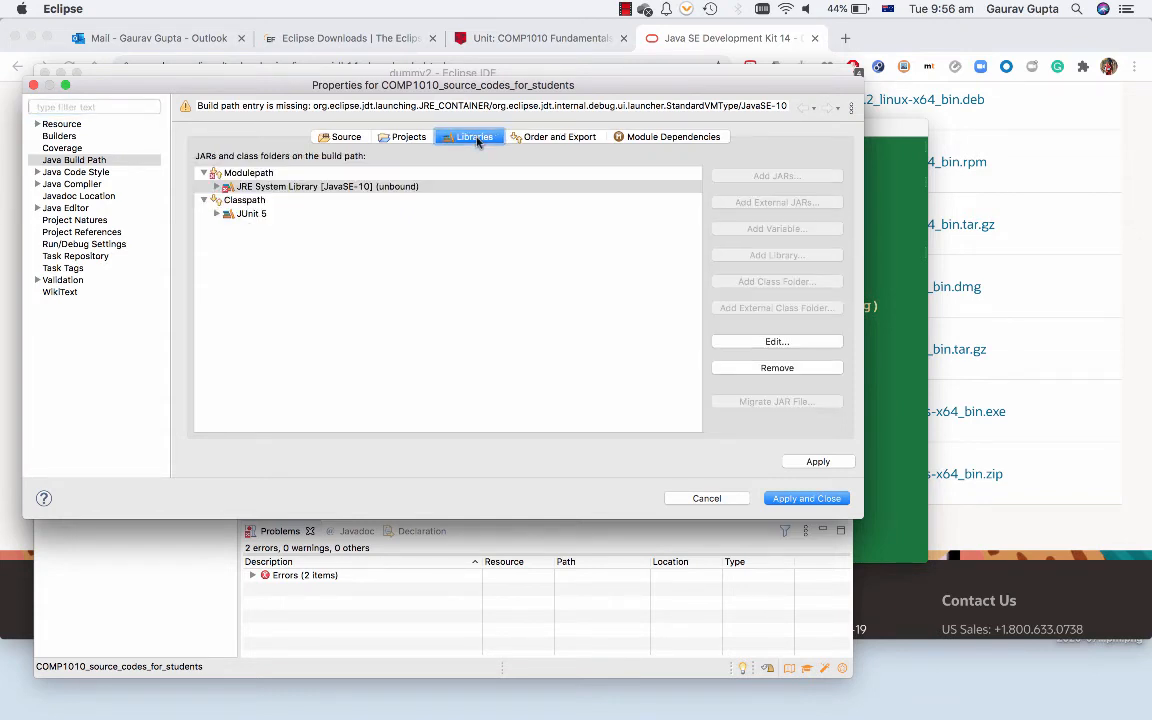
mouse_move(304, 190)
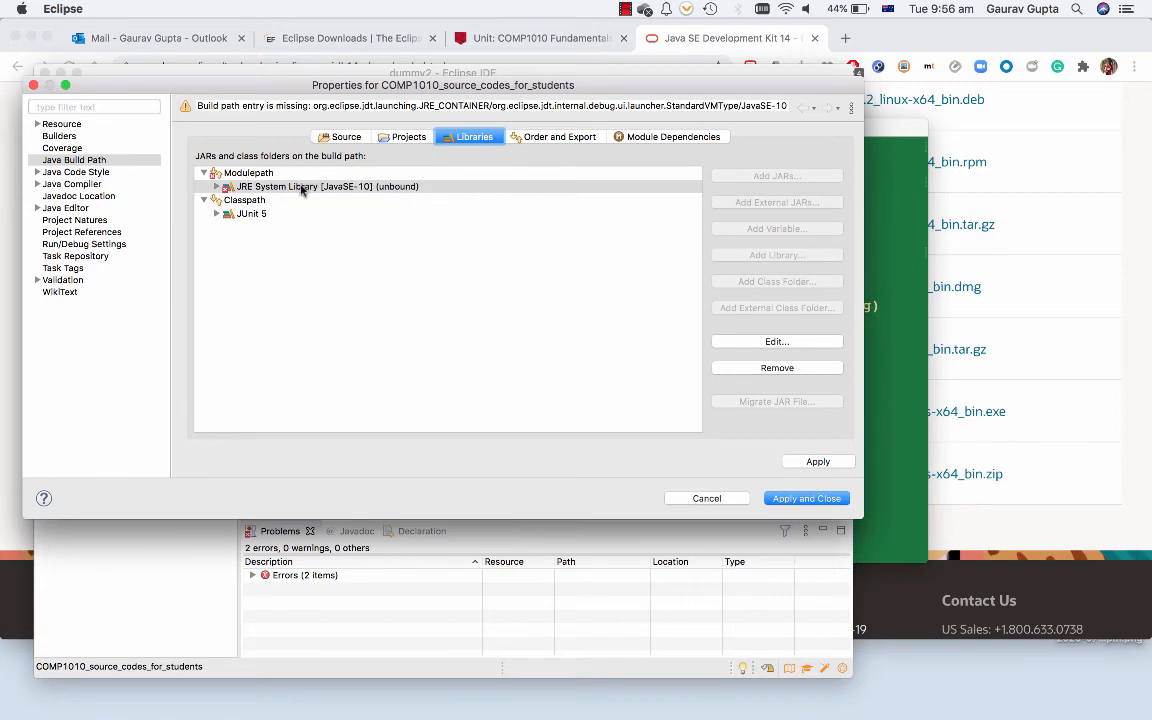
left_click(320, 188)
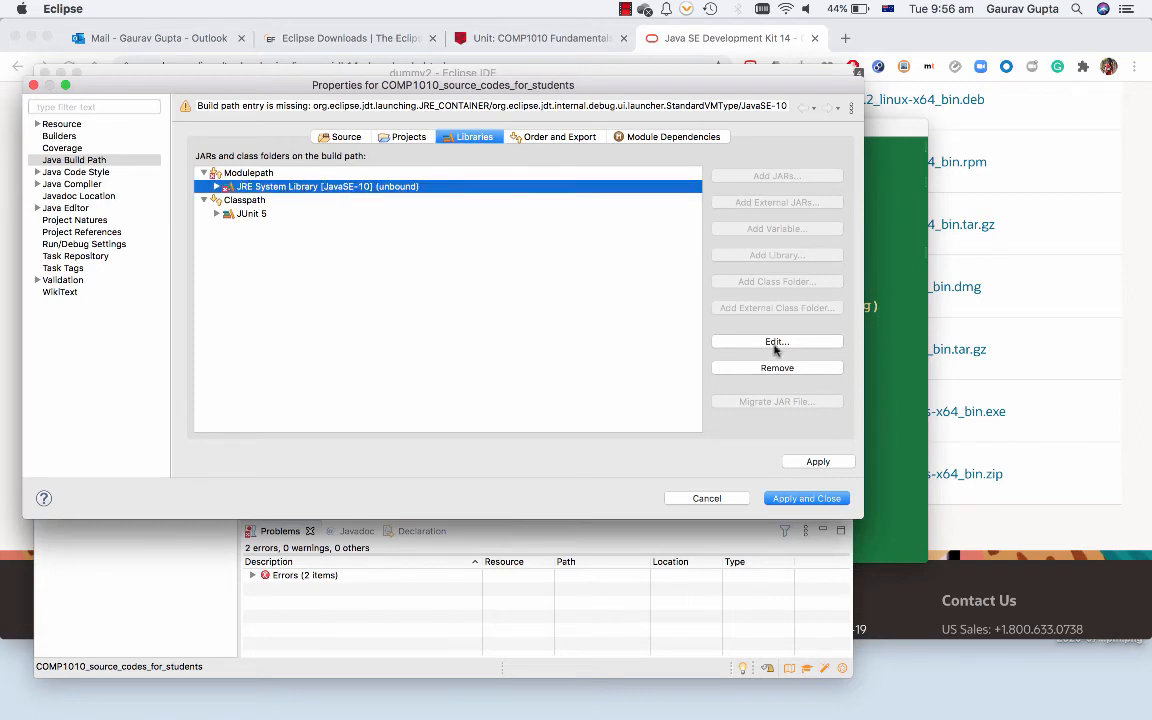
Edit the JRE library to use an Alternate JRE and search Installed JREs for a JDK folder
left_click(776, 340)
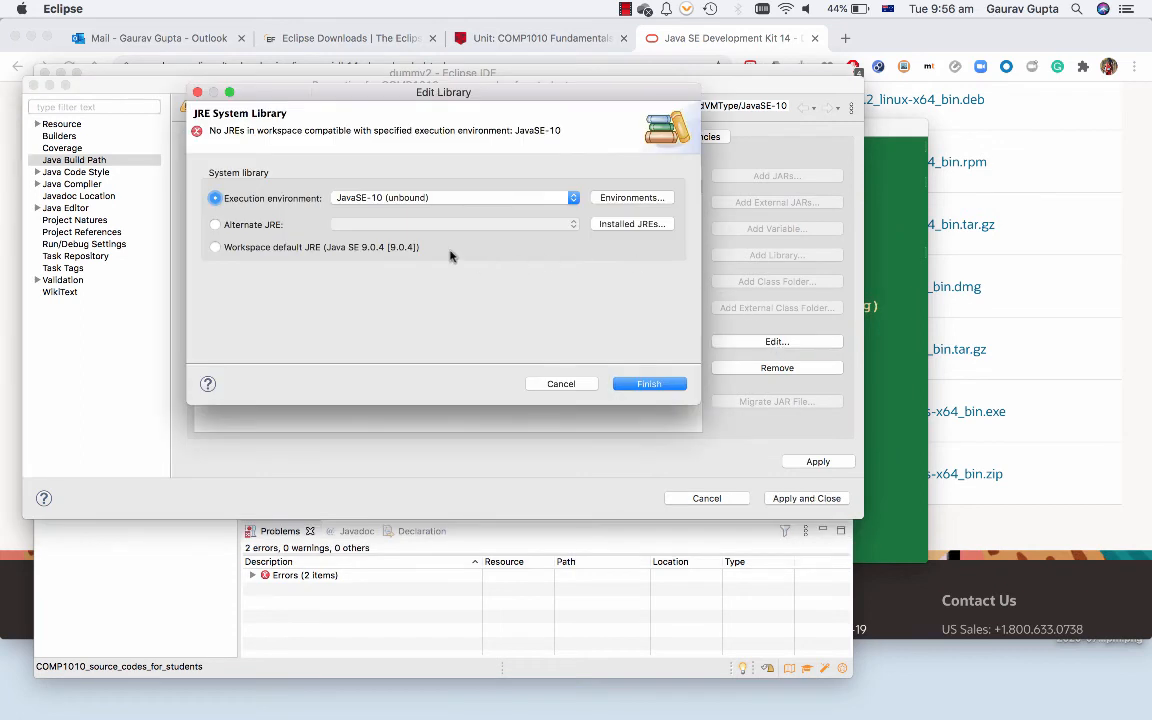
left_click(216, 224)
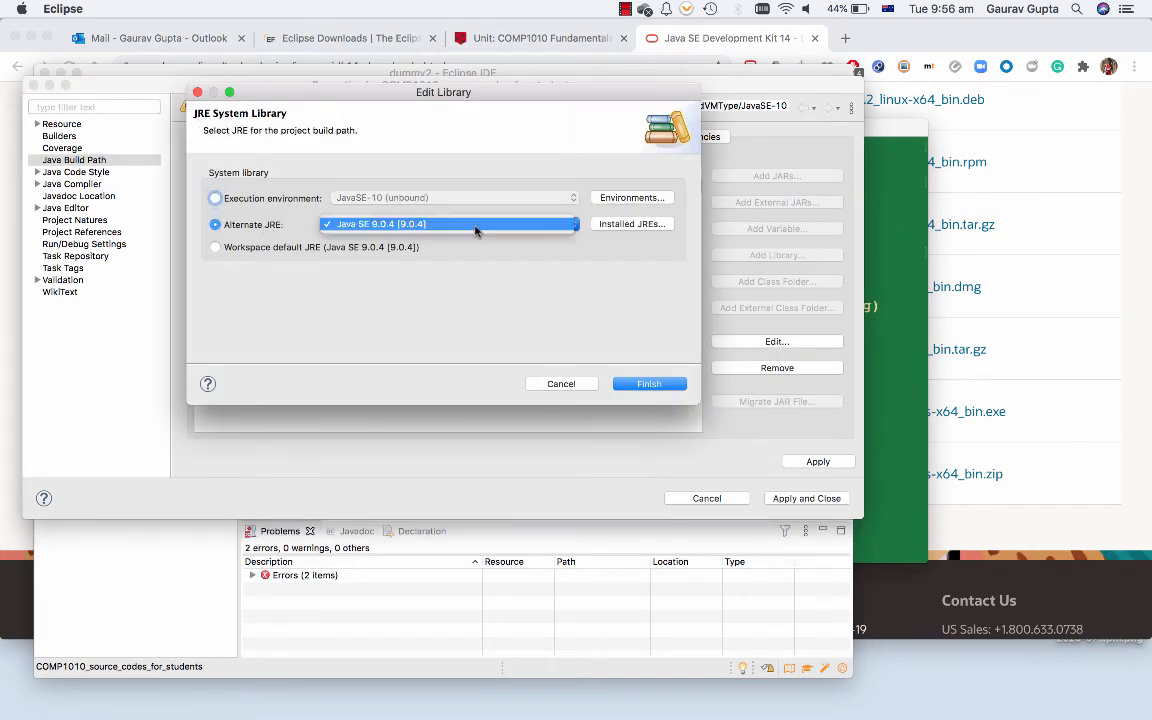
mouse_move(490, 228)
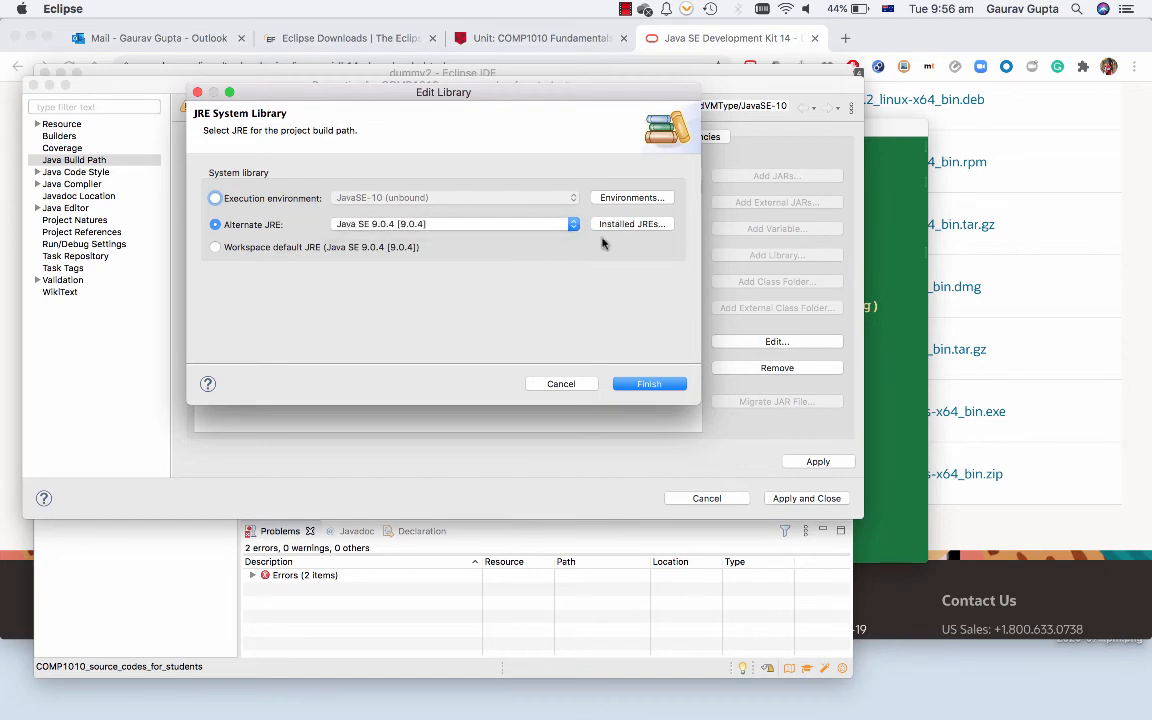
left_click(632, 224)
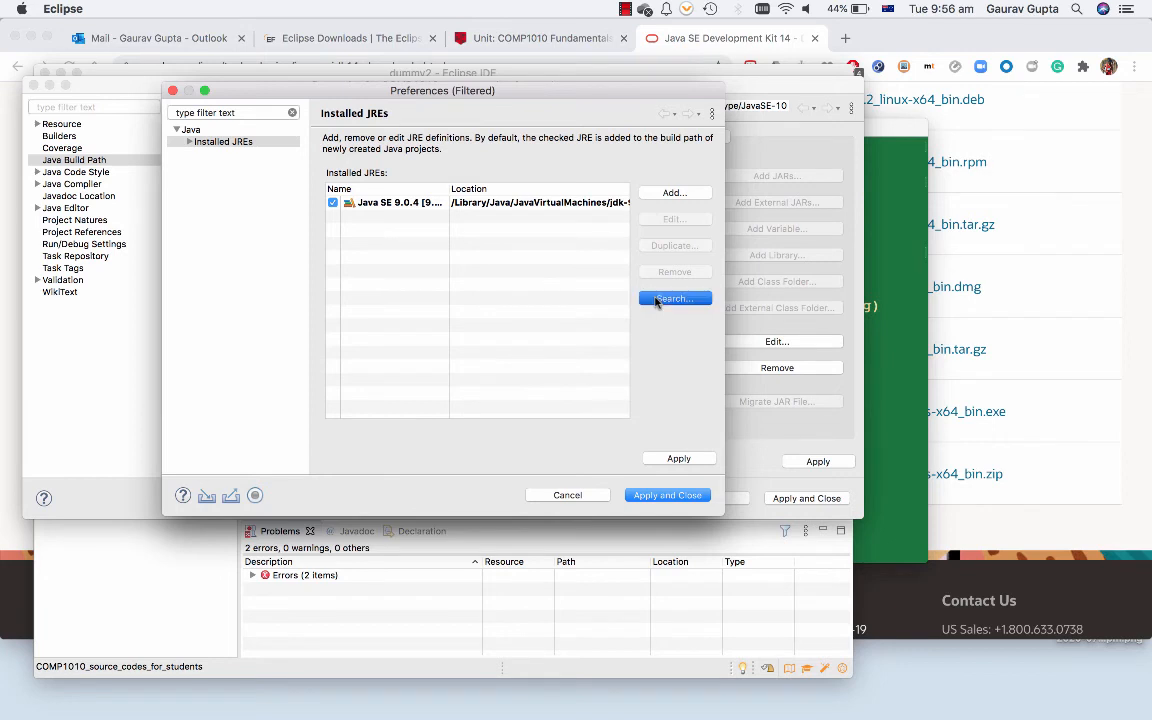
left_click(674, 300)
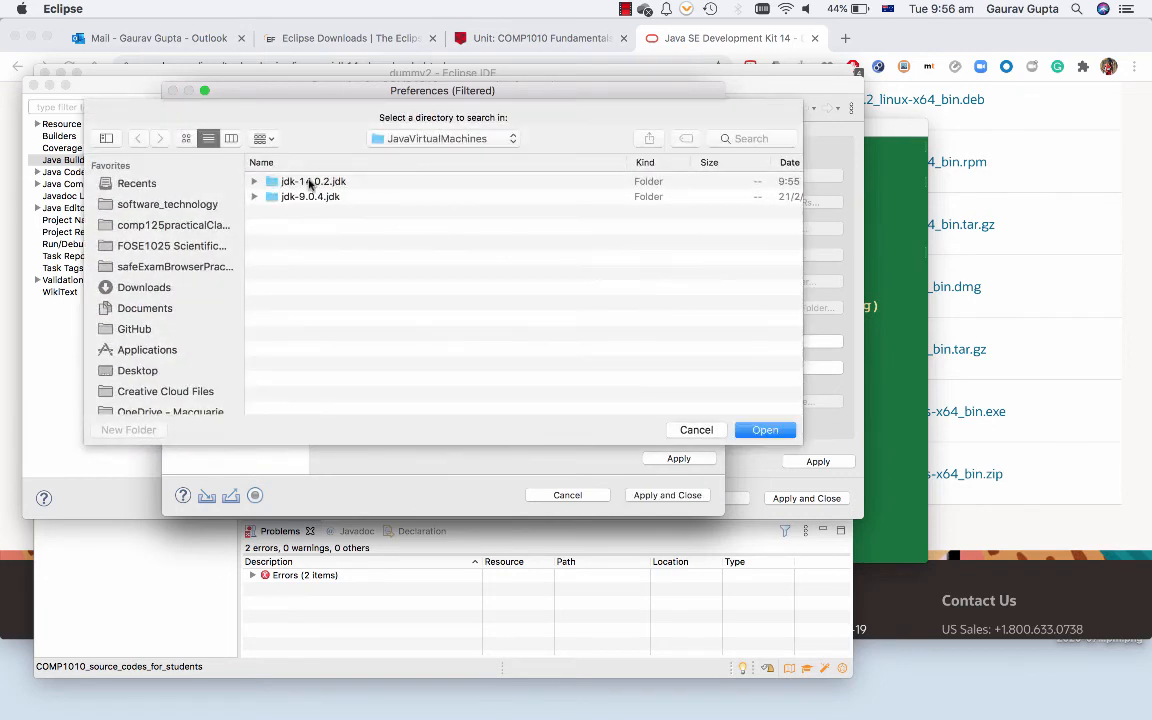
Pick jdk-14.0.2.jdk/Contents/Home as the new JRE location, named jdk14
double_click(312, 180)
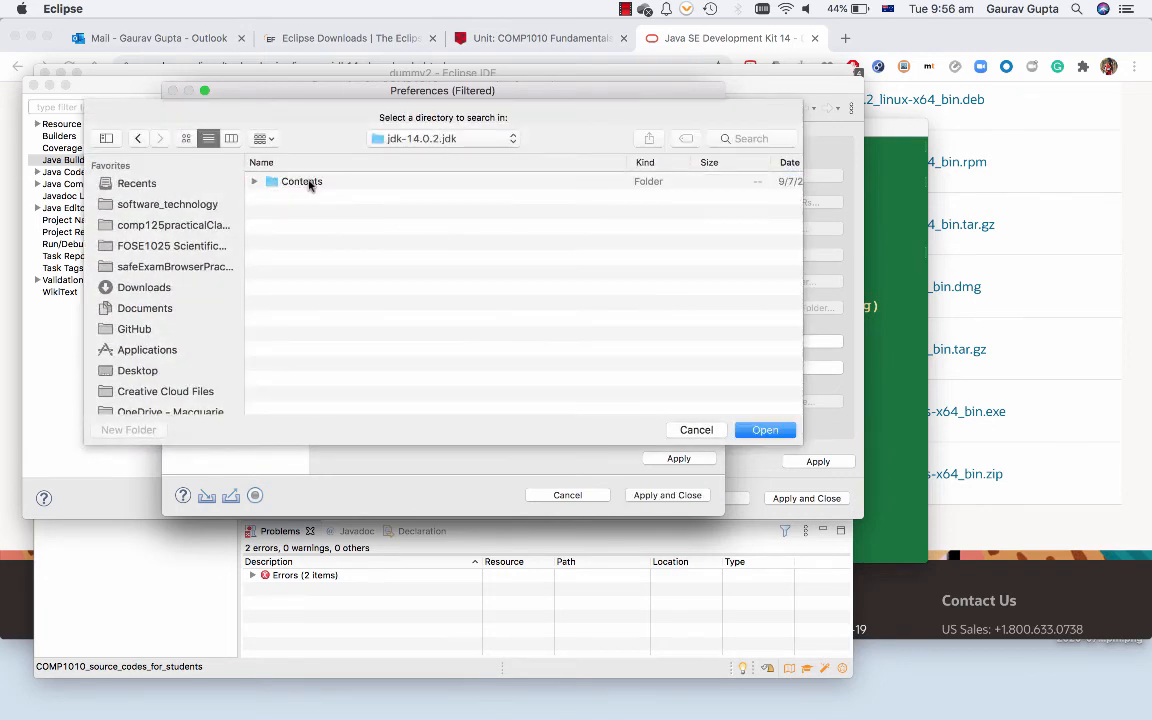
double_click(300, 180)
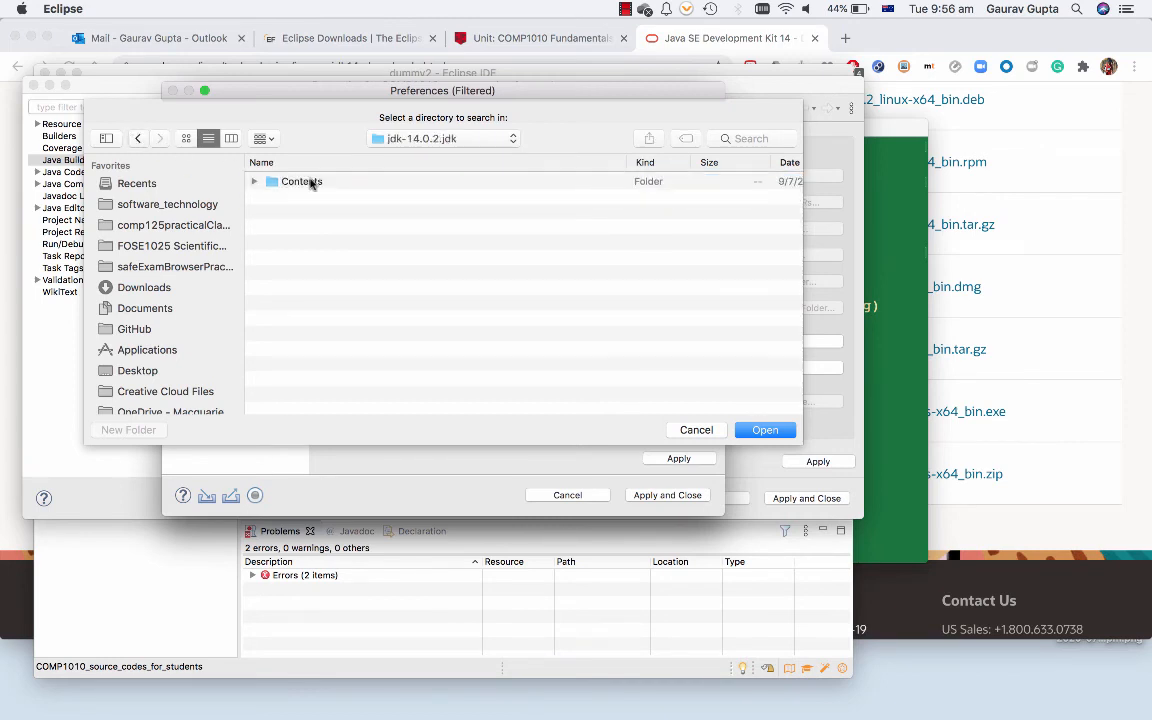
double_click(300, 180)
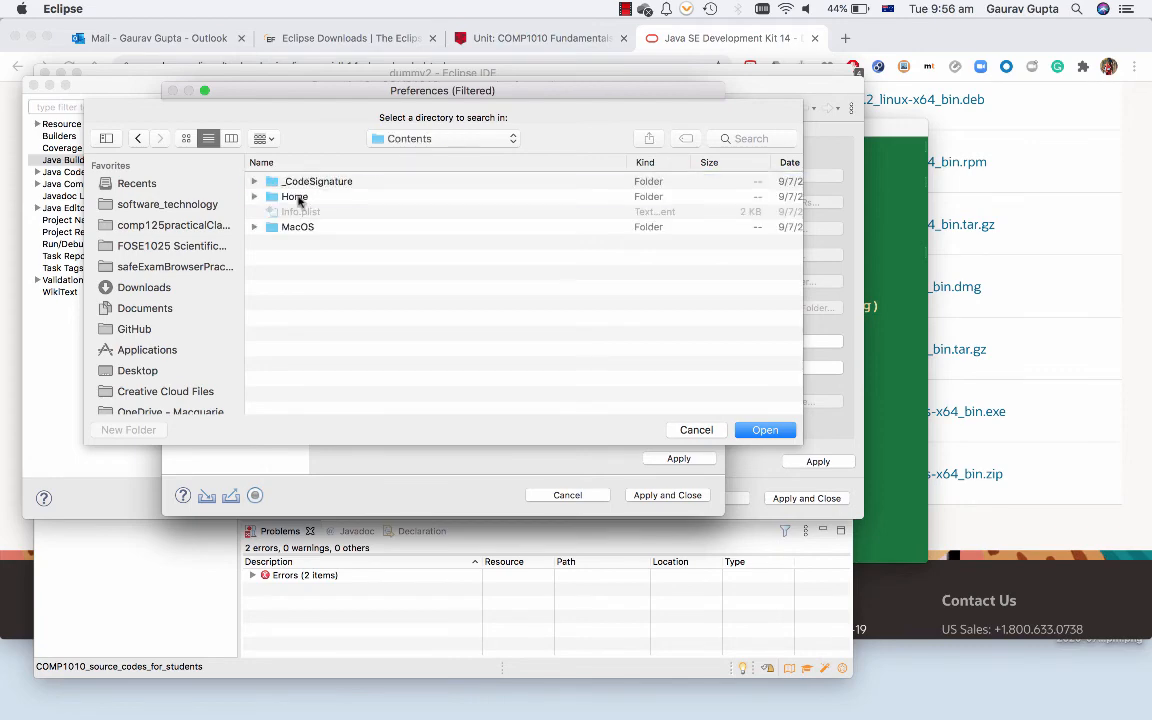
left_click(764, 428)
type("jdk14")
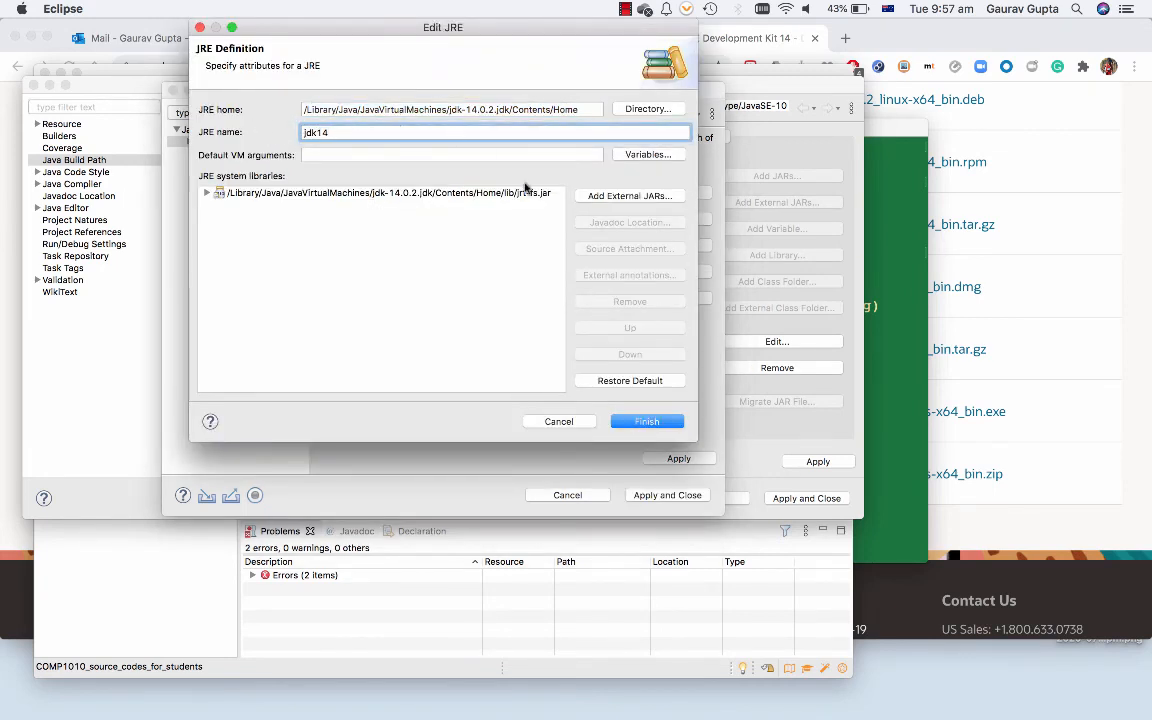
Add the jdk14 definition, select it as the project's Alternate JRE and apply the build path
left_click(646, 420)
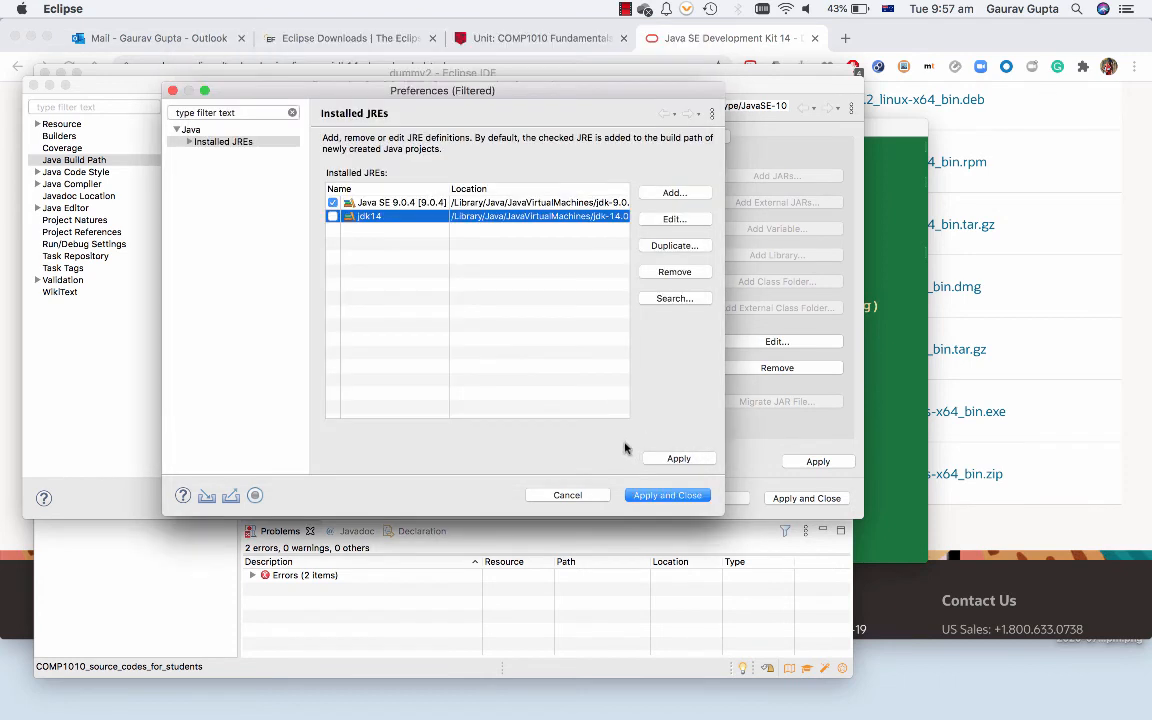
left_click(332, 216)
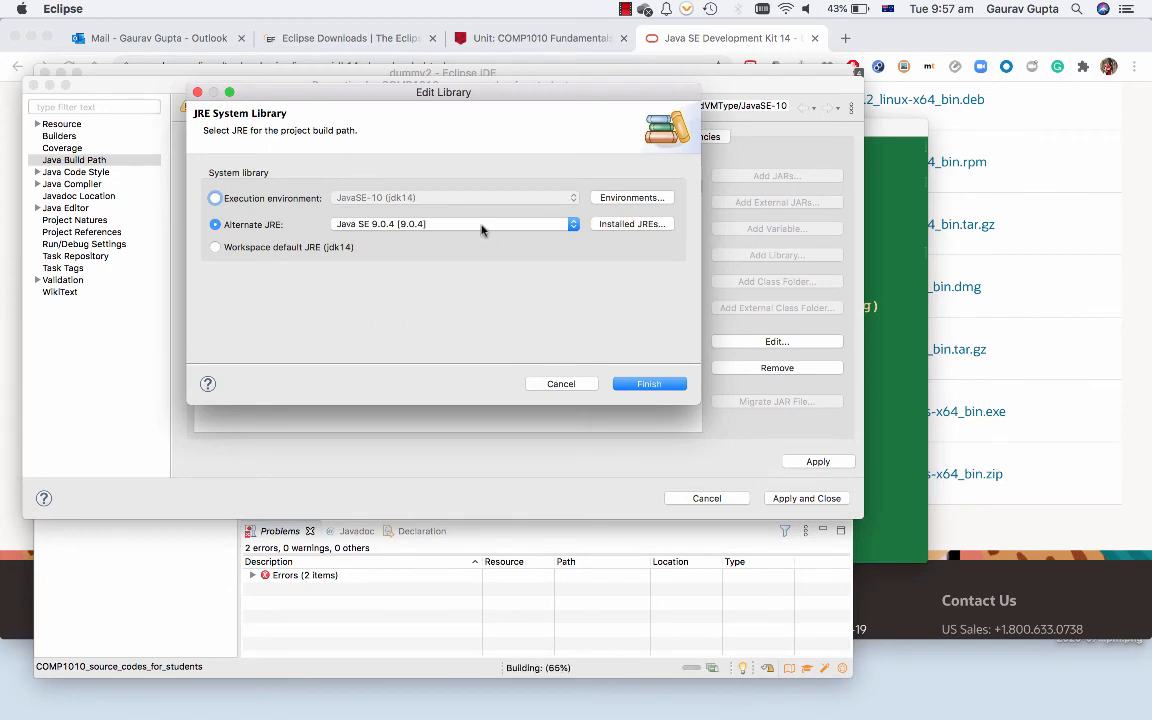
left_click(572, 224)
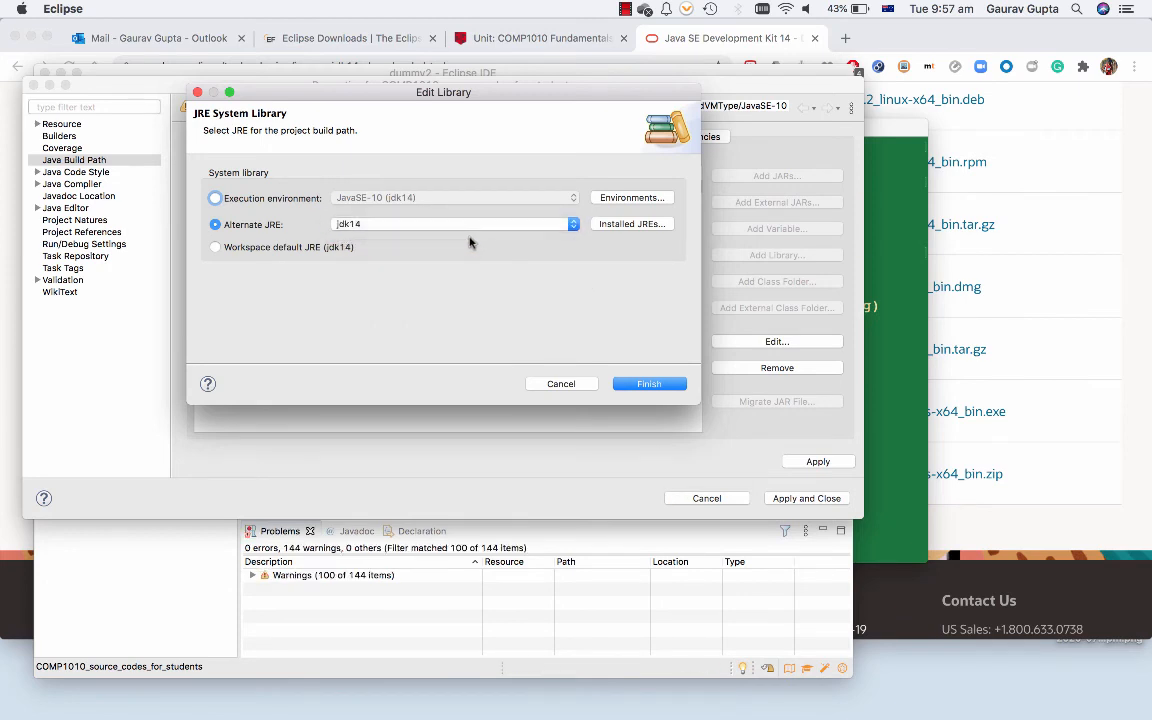
left_click(648, 384)
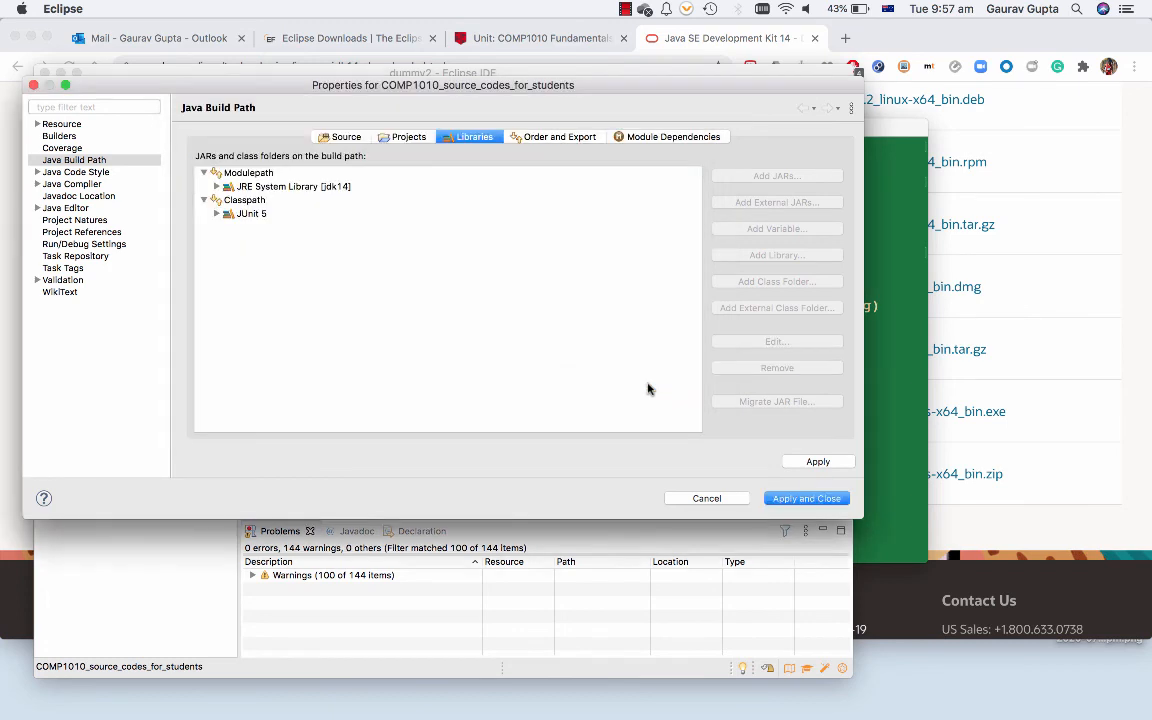
left_click(806, 498)
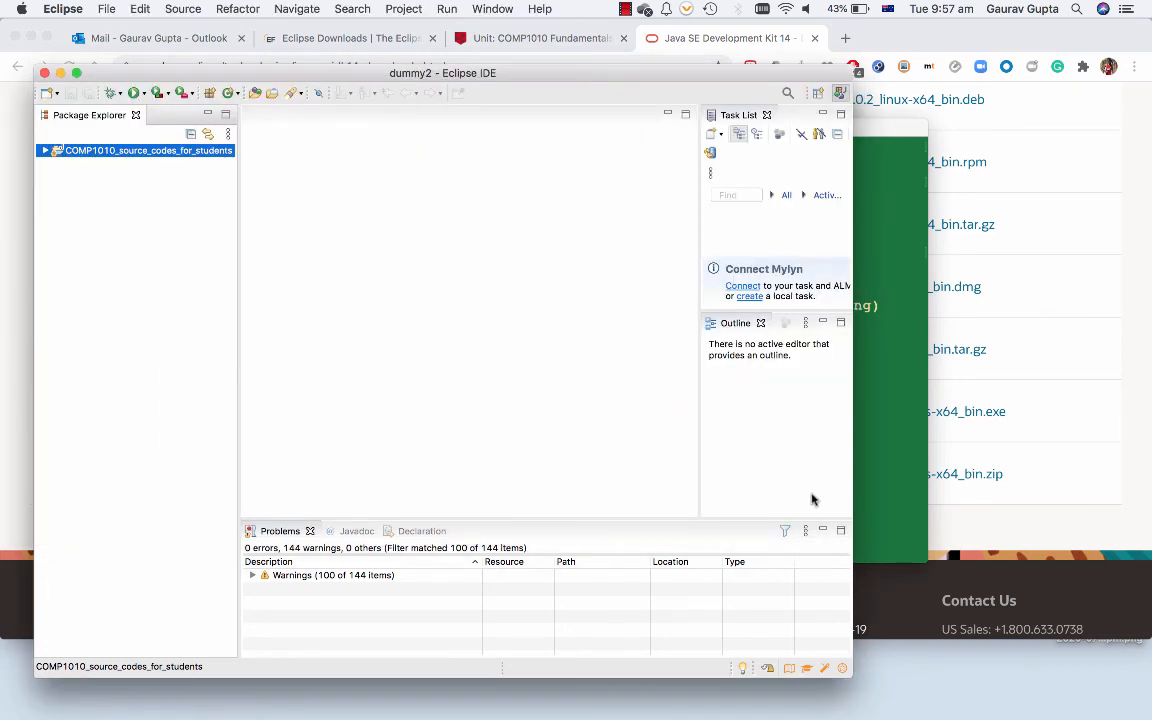
Open BinarySearchClient.java under week05_06 recursion advanced and add 'import java.util.Random;'
left_click(44, 150)
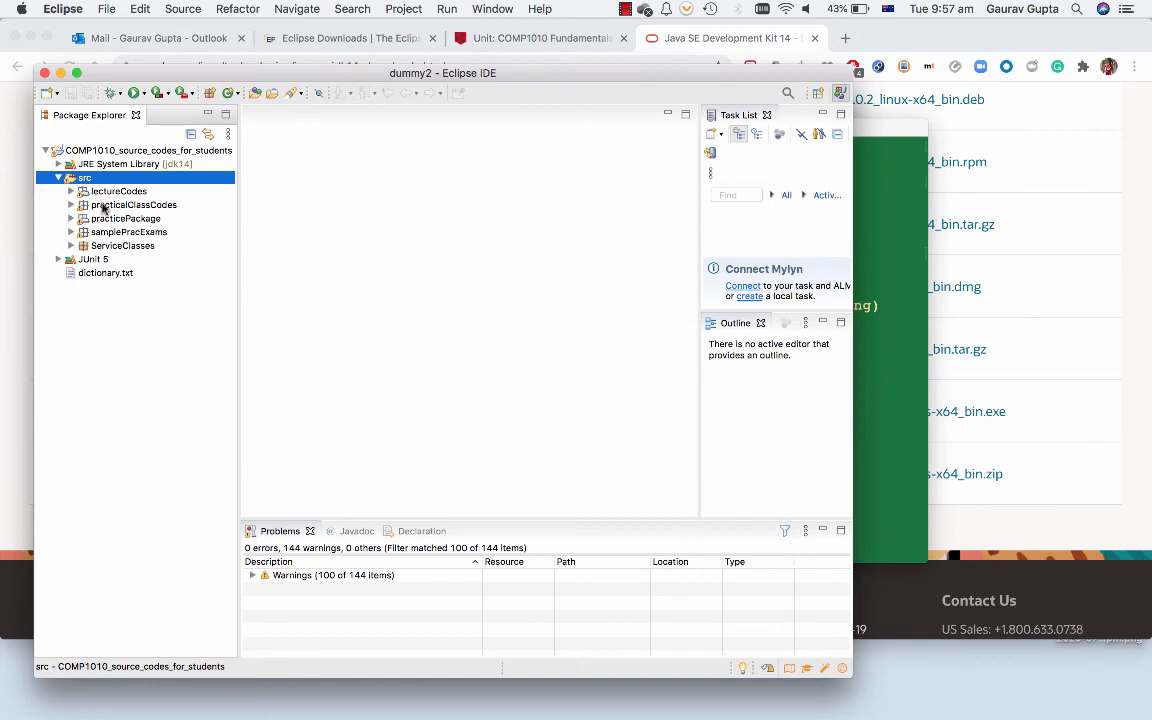
left_click(84, 192)
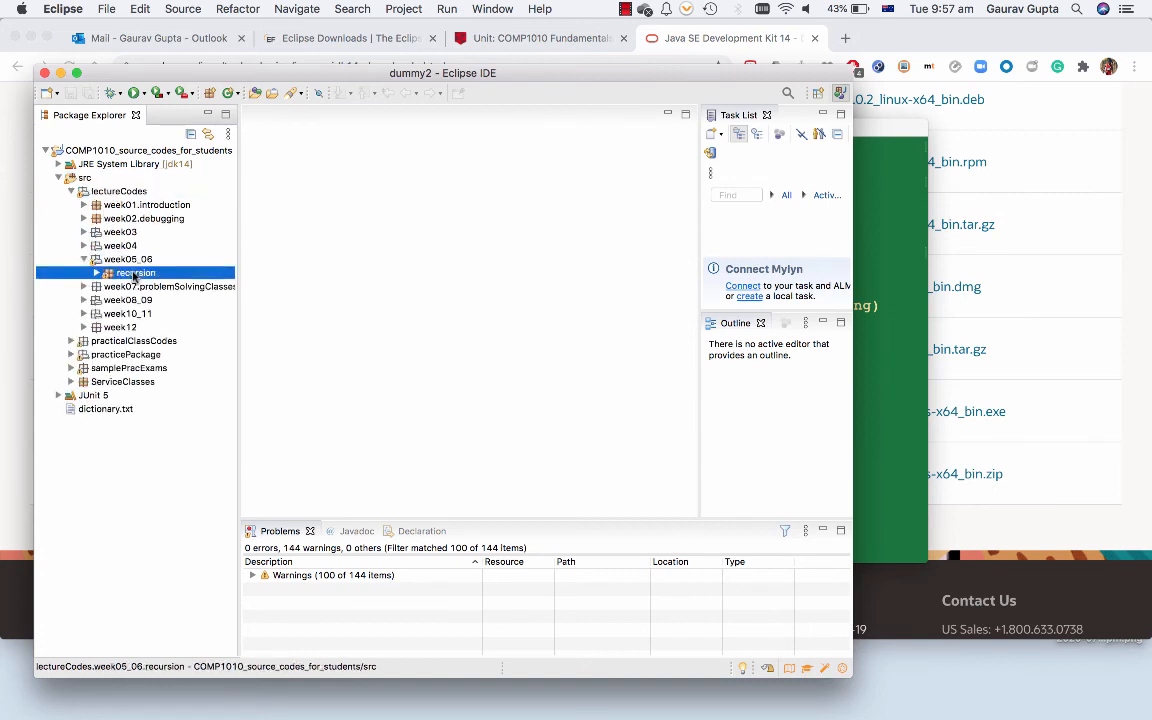
left_click(96, 272)
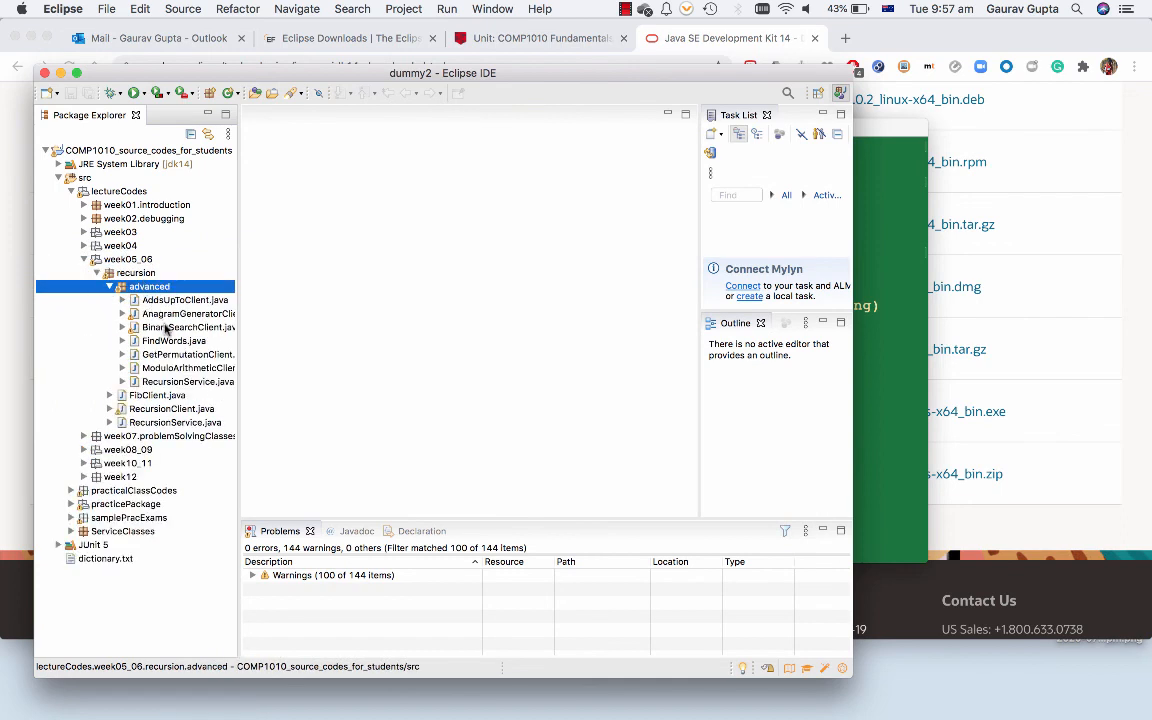
double_click(188, 328)
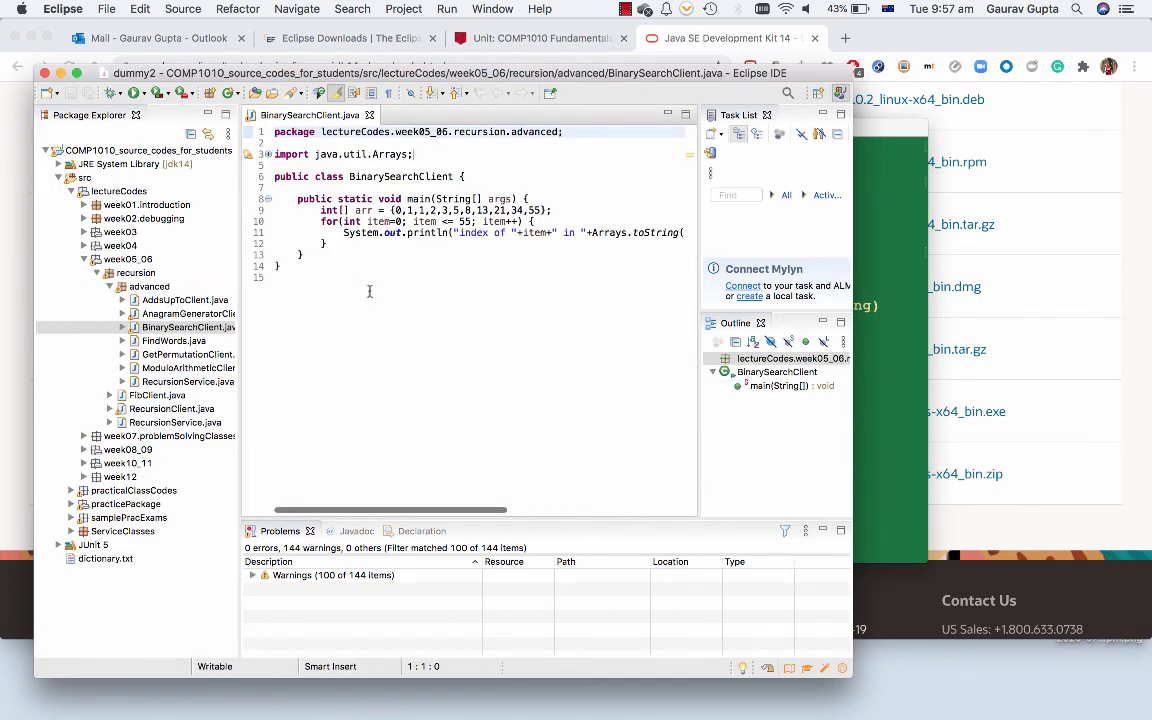
type("import java.util.Random;")
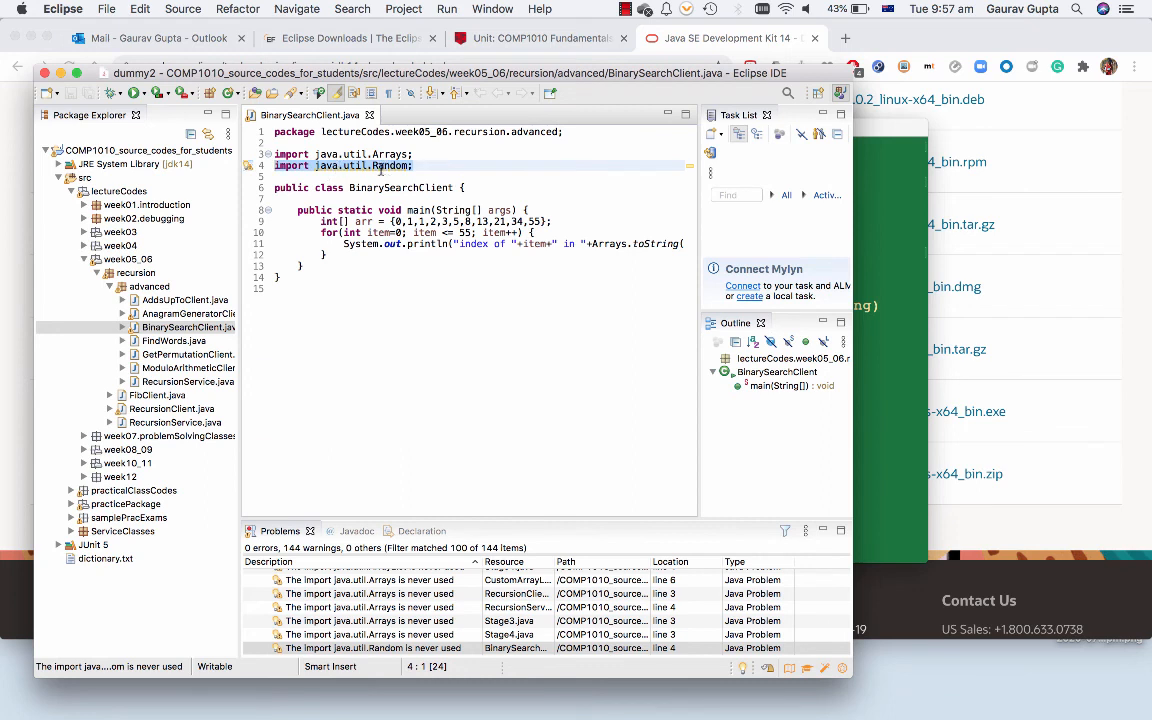
left_click(188, 328)
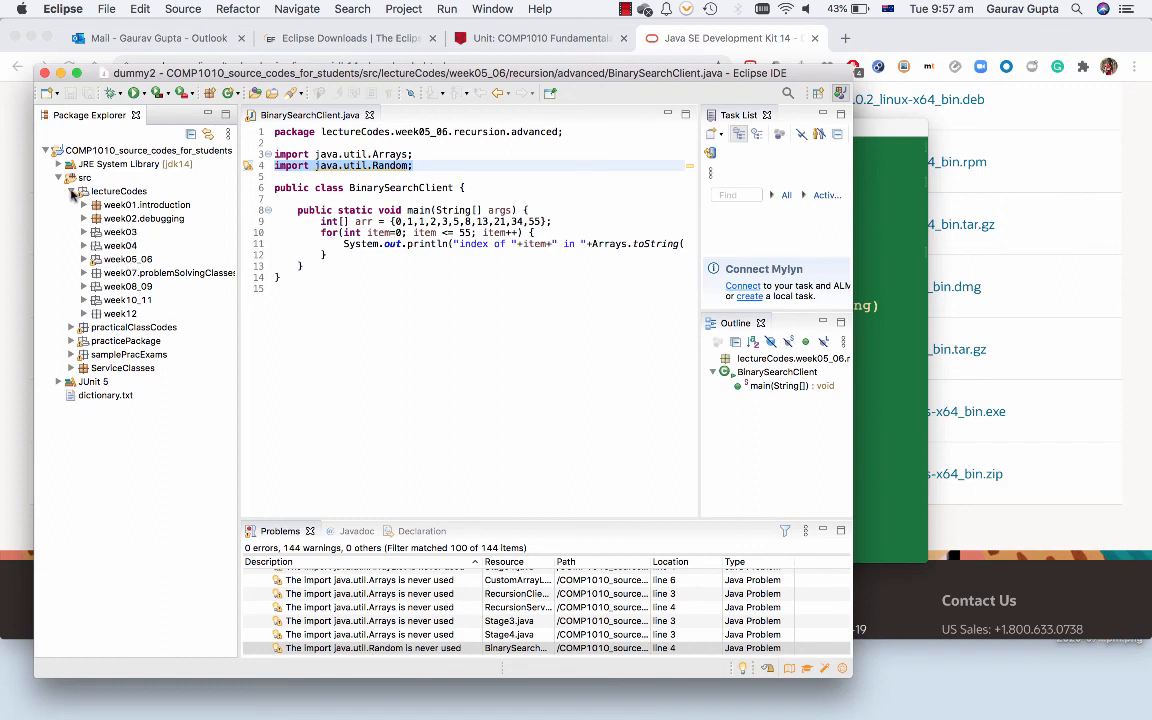
Run testsAttempts under practicePackage introduction as JUnit tests and review the 33 results
left_click(126, 218)
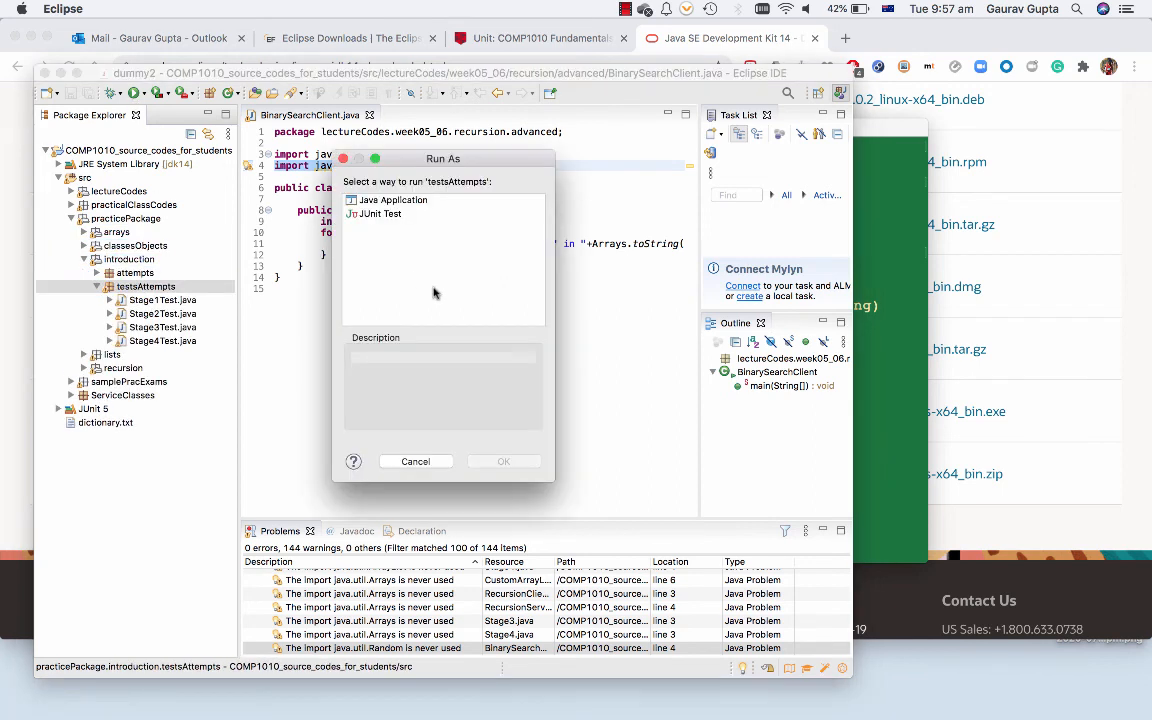
left_click(504, 460)
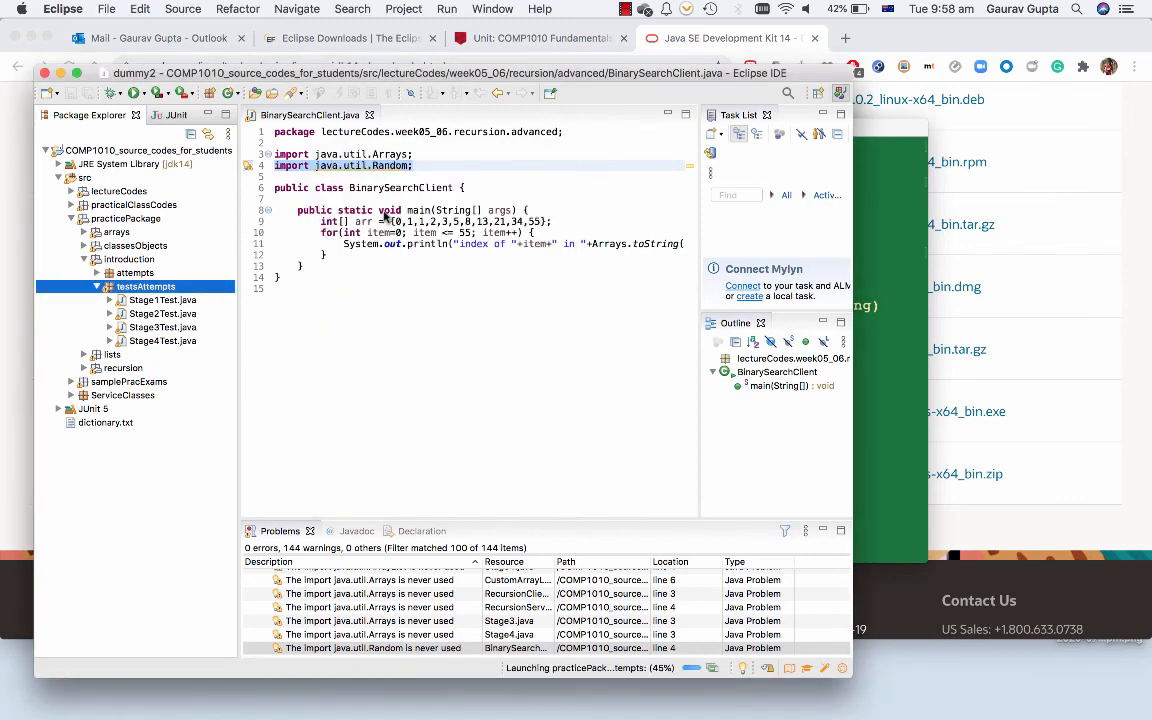
left_click(160, 114)
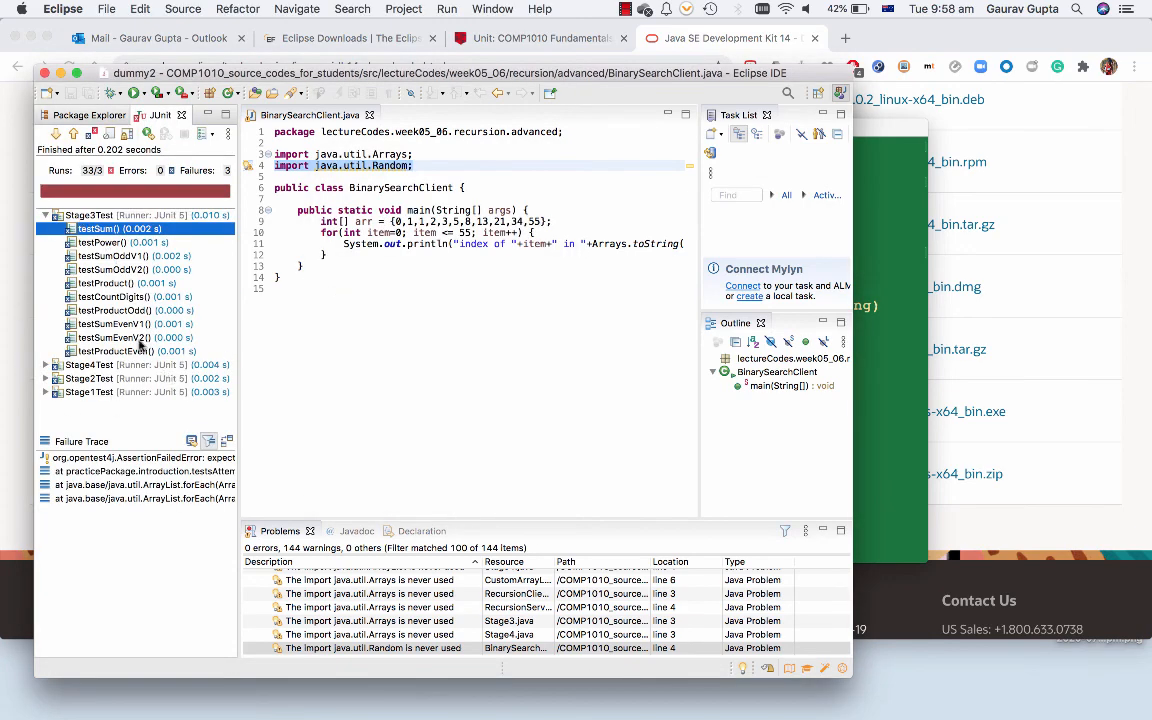
left_click(44, 216)
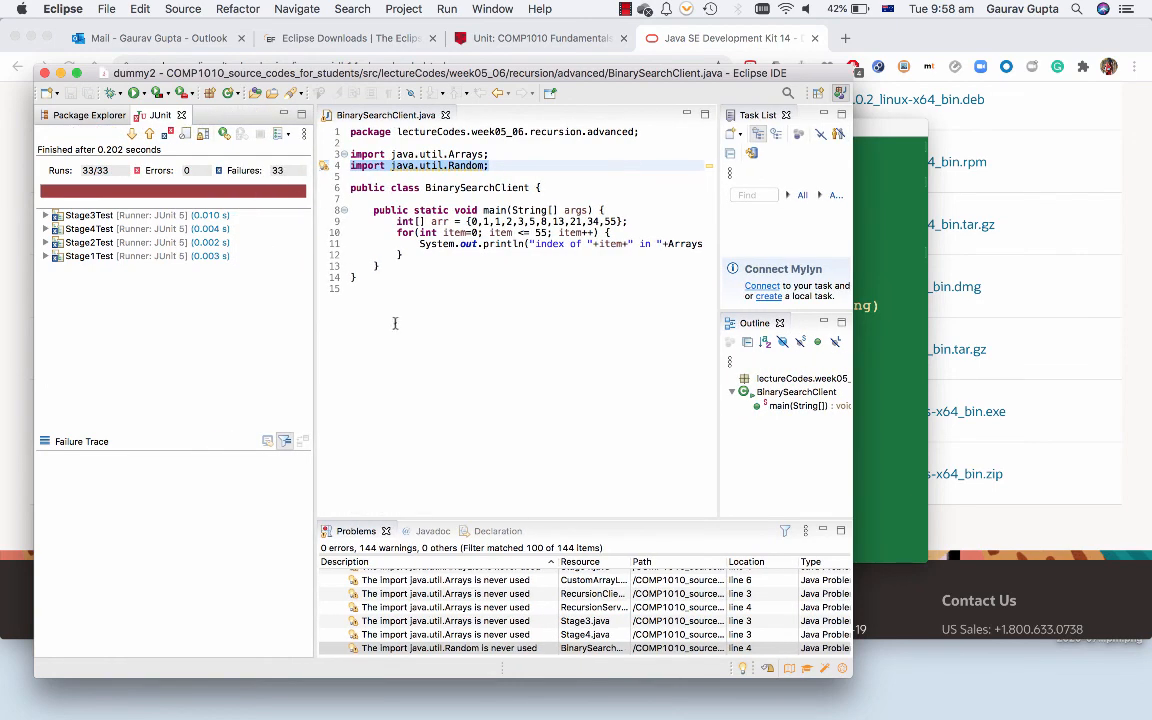
mouse_move(644, 232)
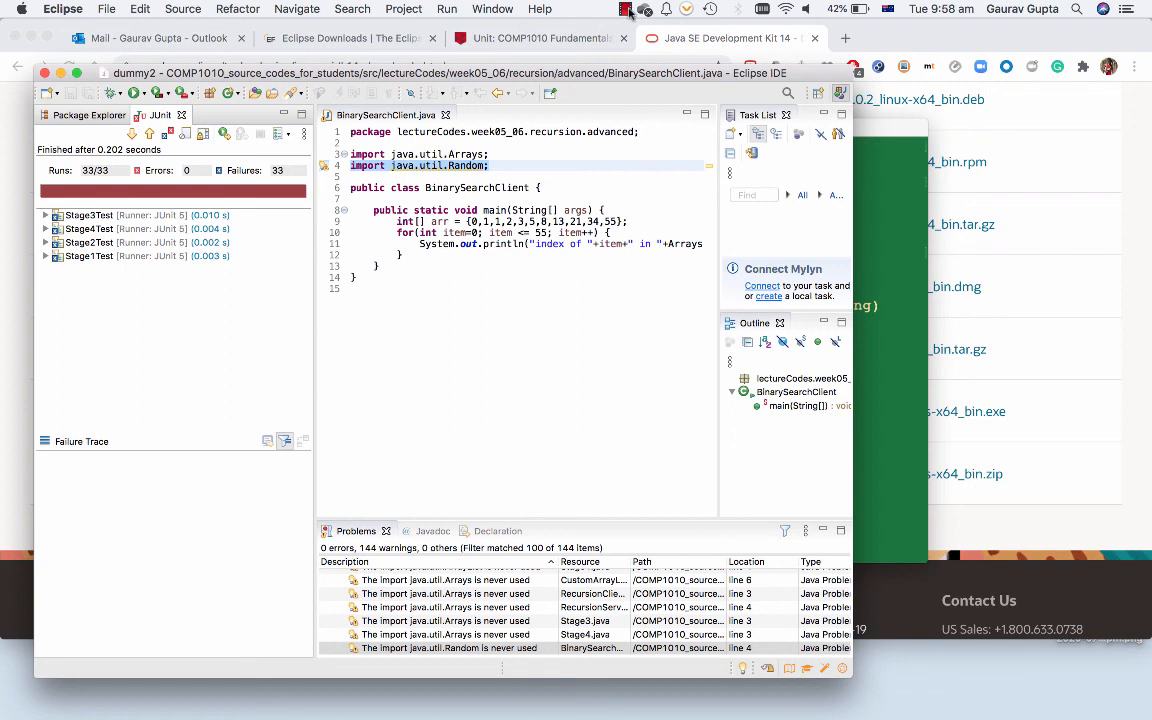
left_click(628, 8)
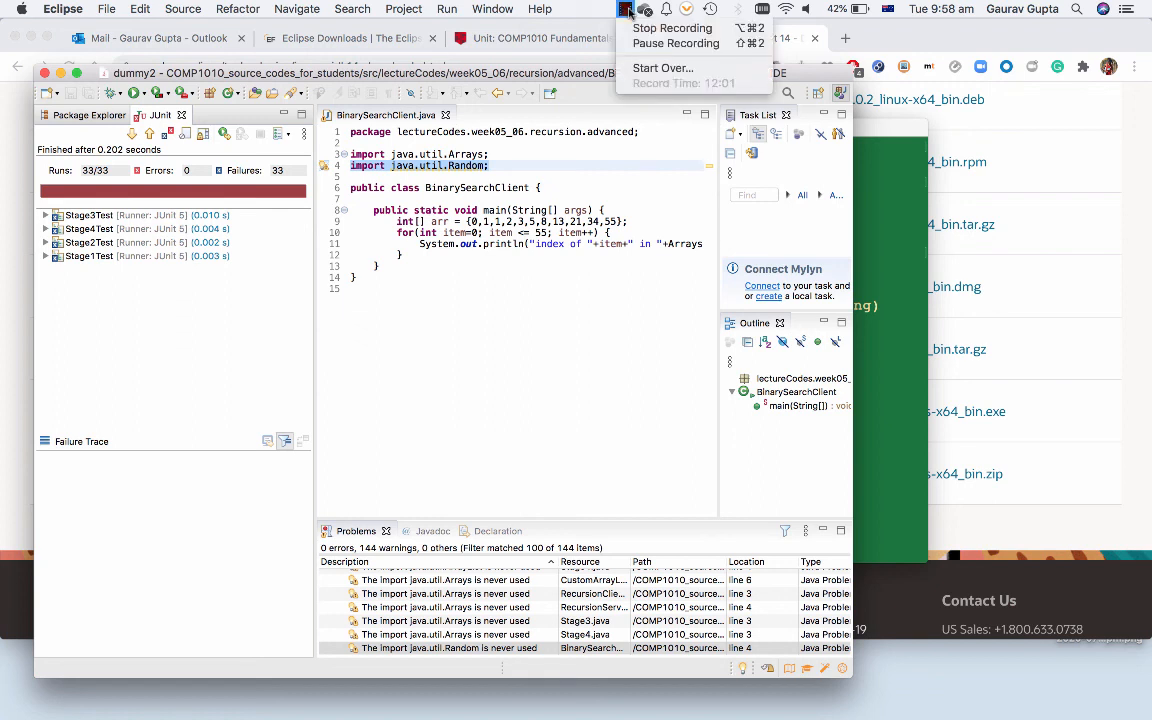